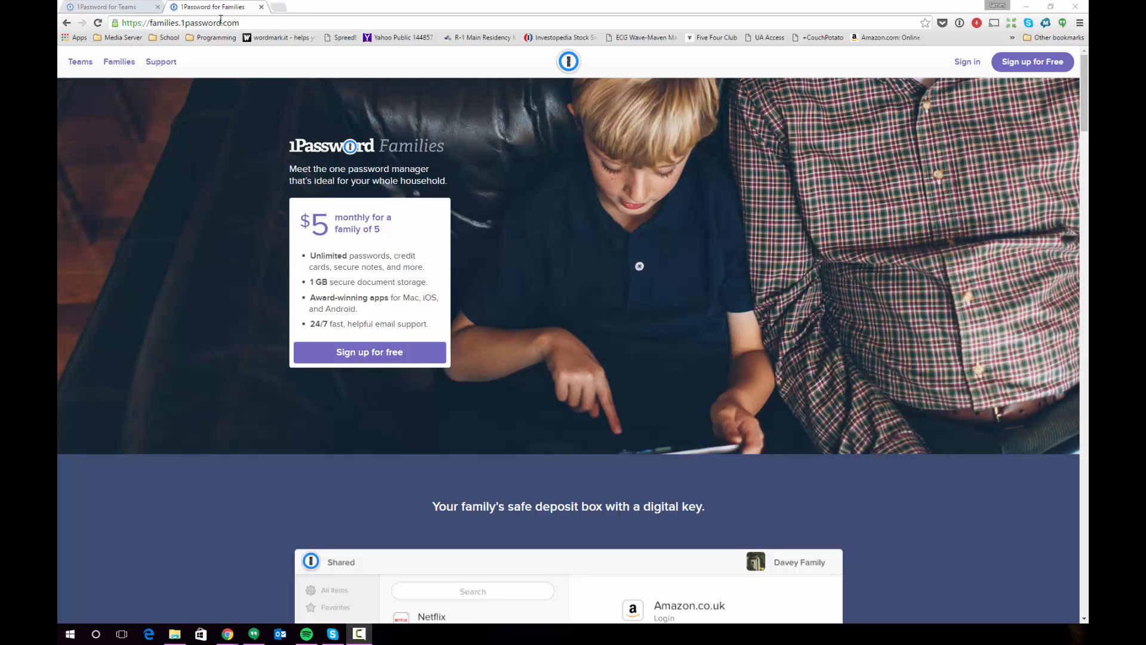
mouse_move(1026, 101)
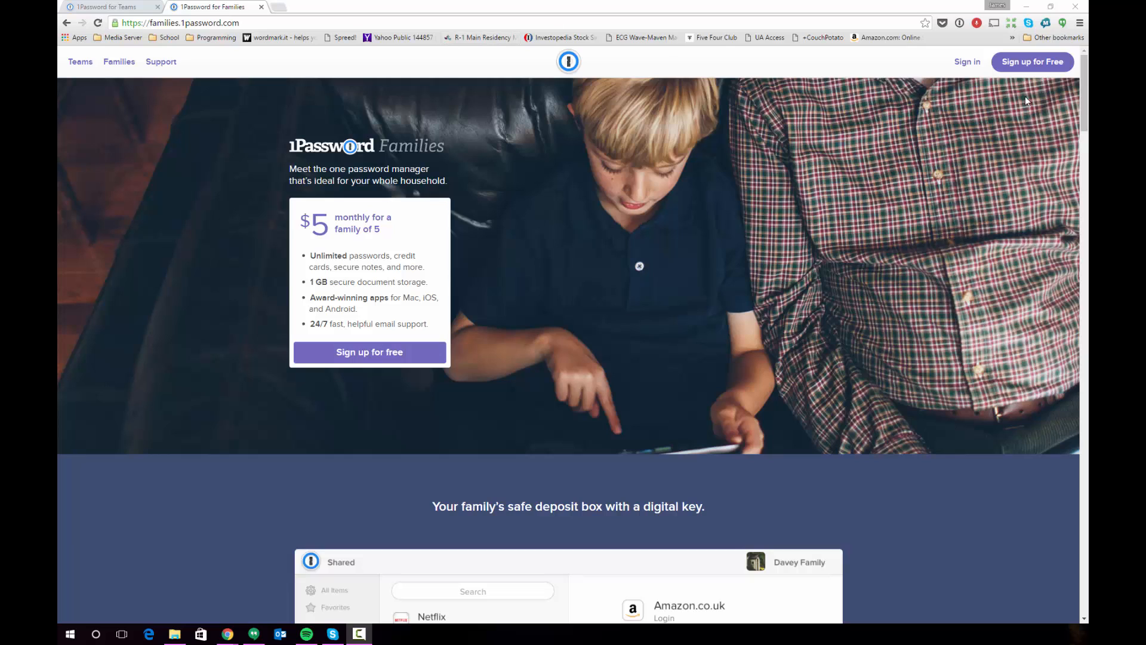
mouse_move(490, 12)
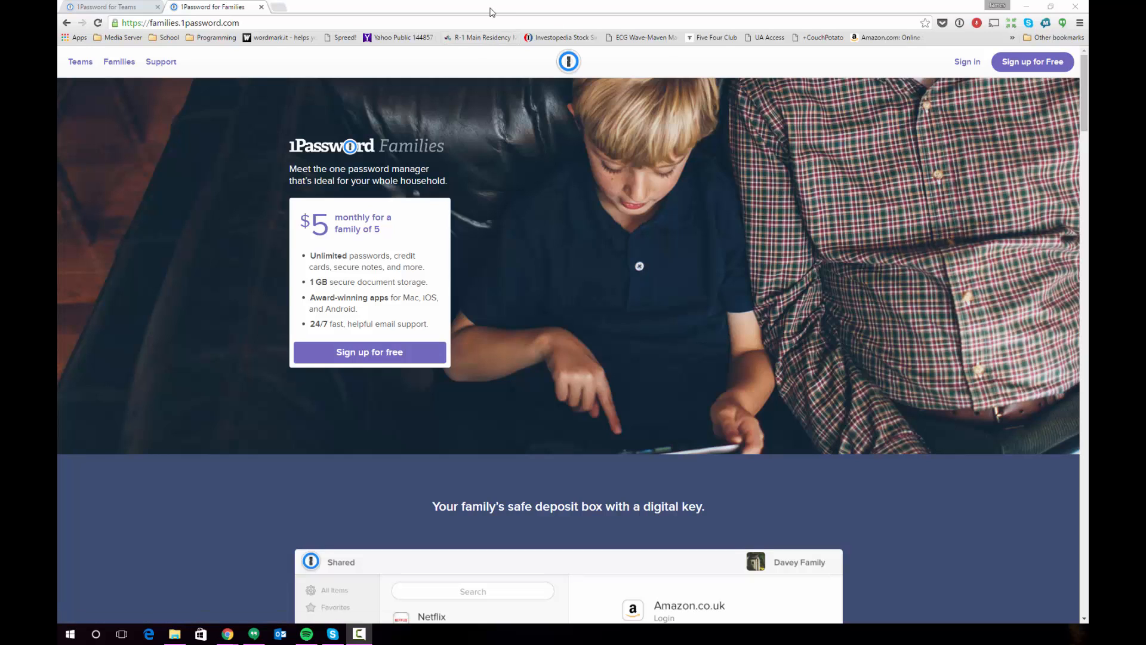
Begin free sign-up with the Family Team Name 'Smith' and move to the email field
click(369, 351)
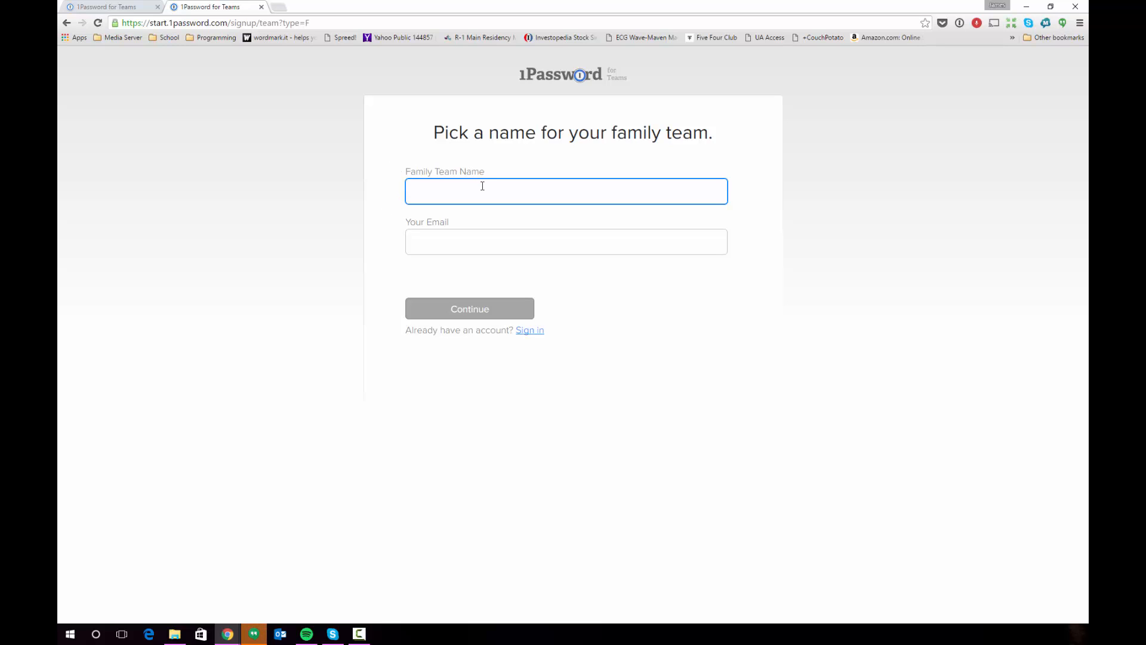
text(Smith)
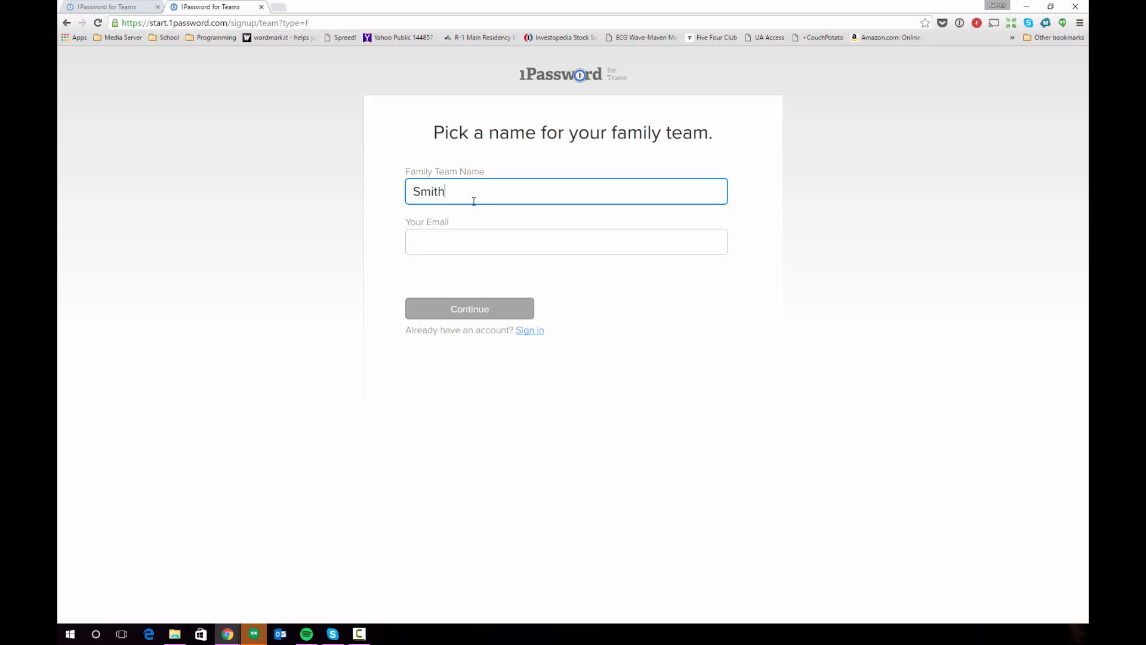
mouse_move(461, 208)
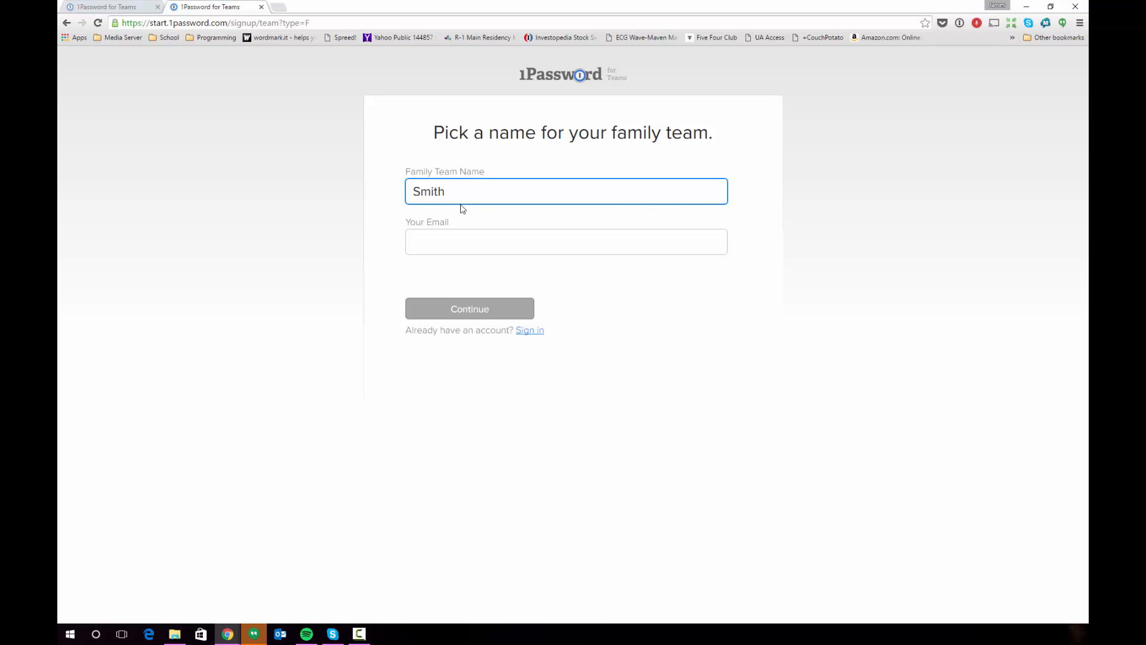
mouse_move(314, 99)
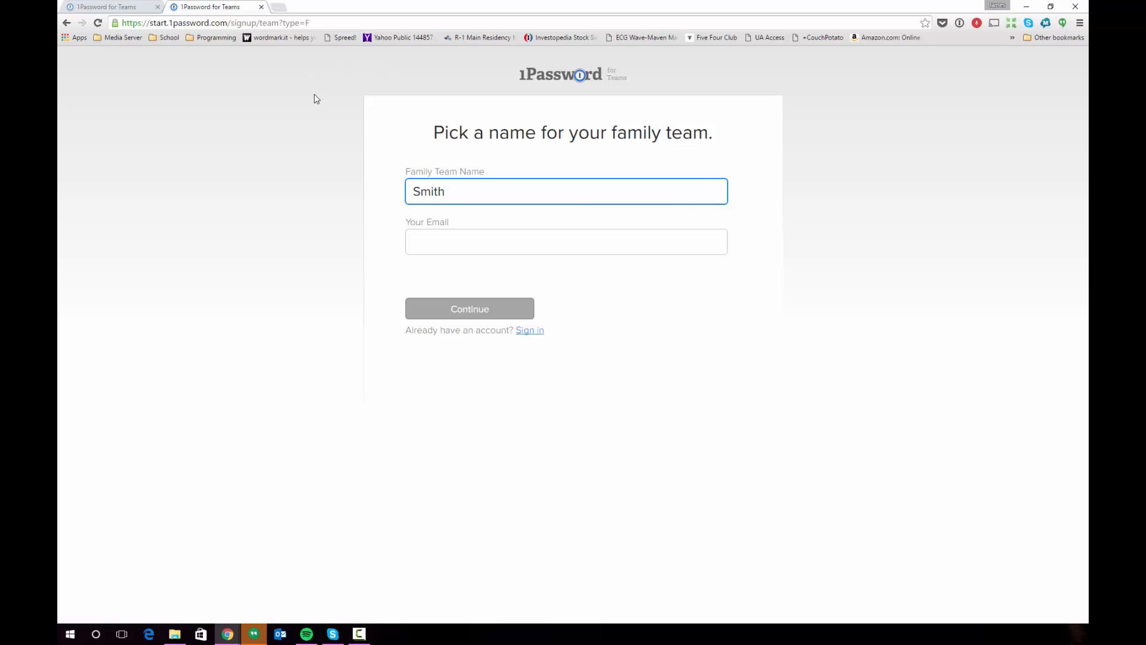
mouse_move(381, 95)
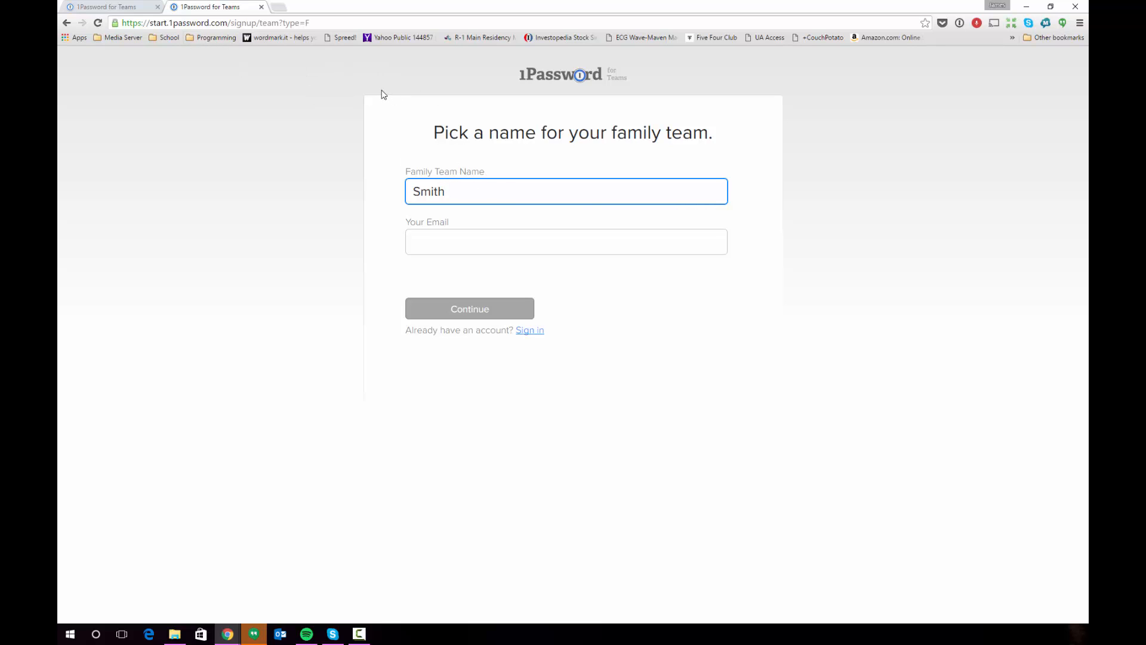
mouse_move(503, 168)
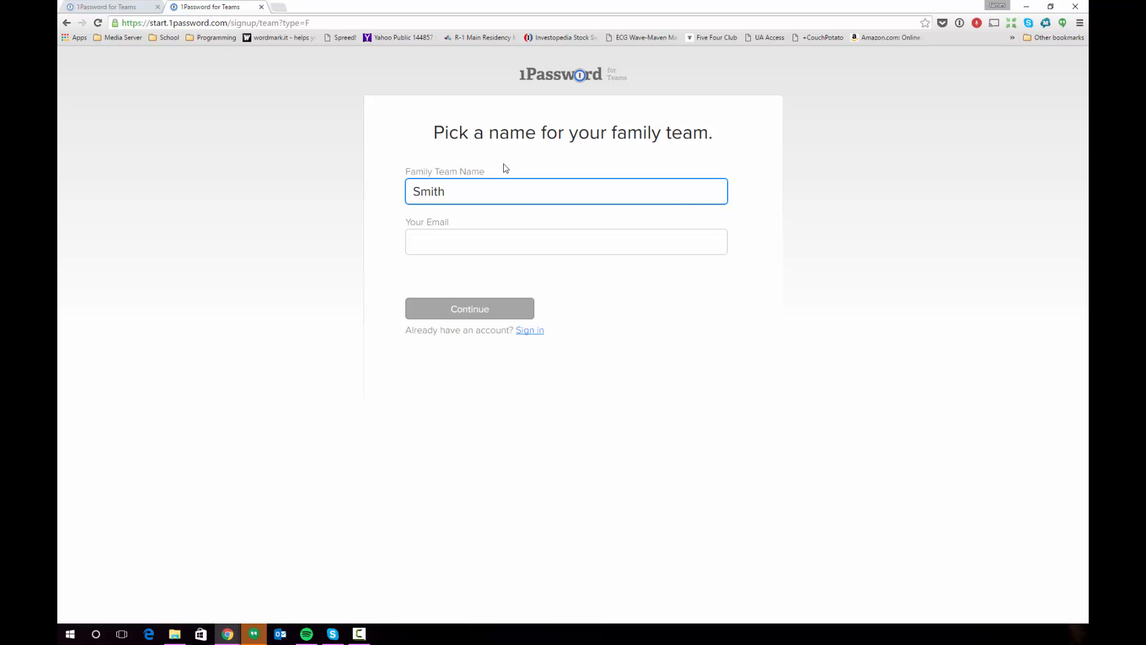
mouse_move(492, 157)
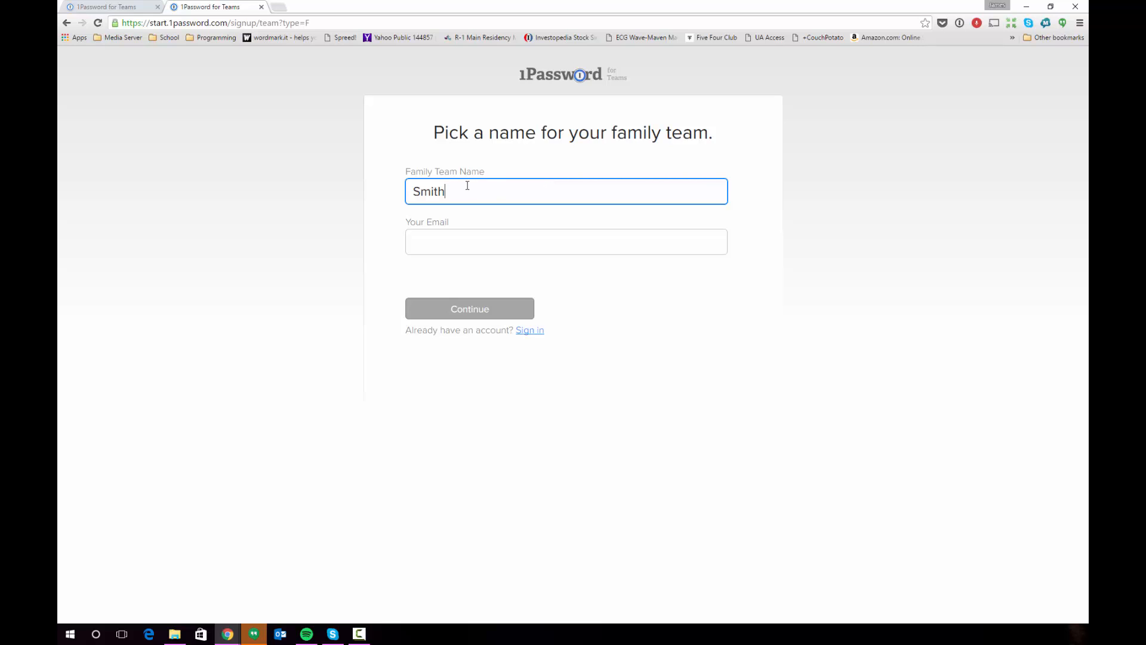
click(566, 241)
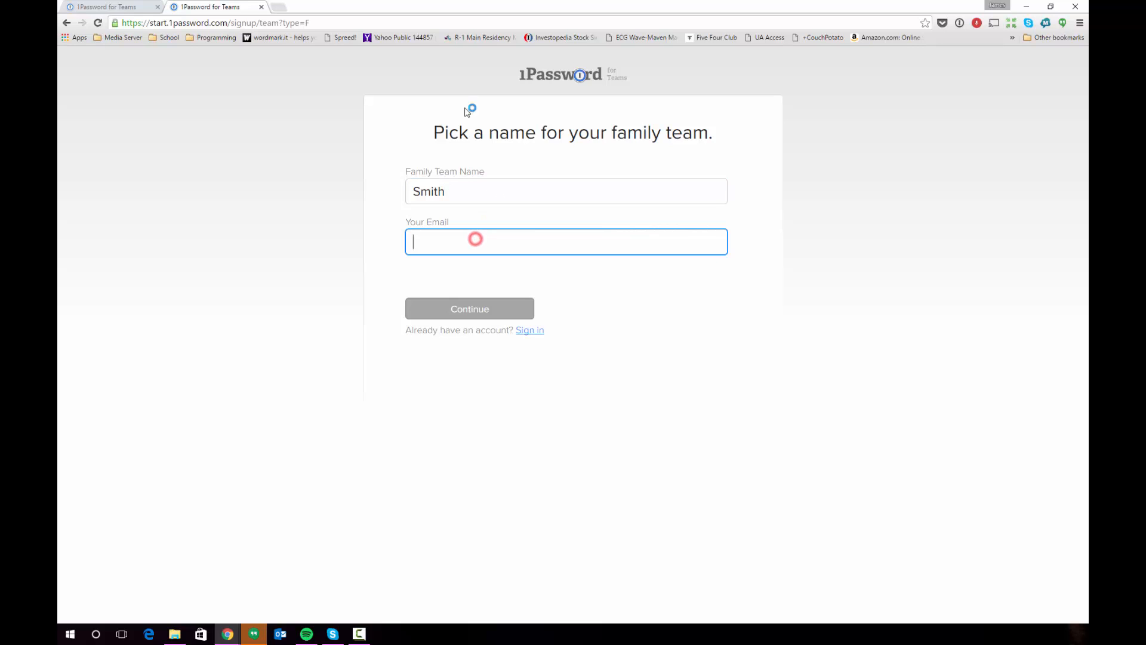
Bring up 1Password's 'Thank you for signing up!' email in Outlook
click(280, 634)
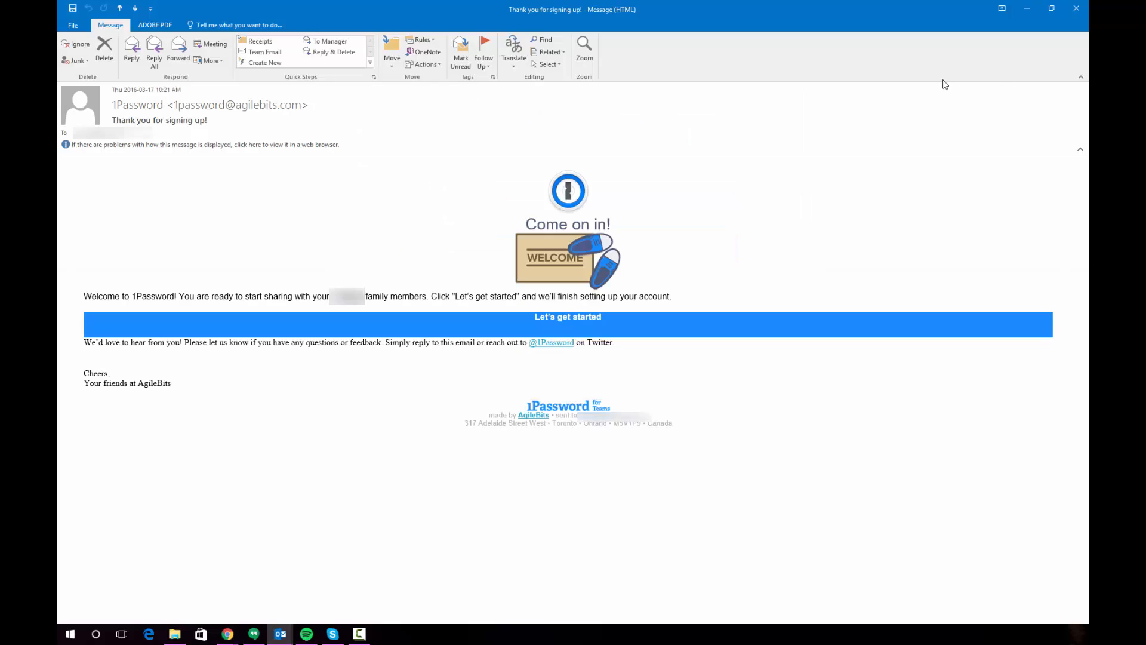
mouse_move(554, 164)
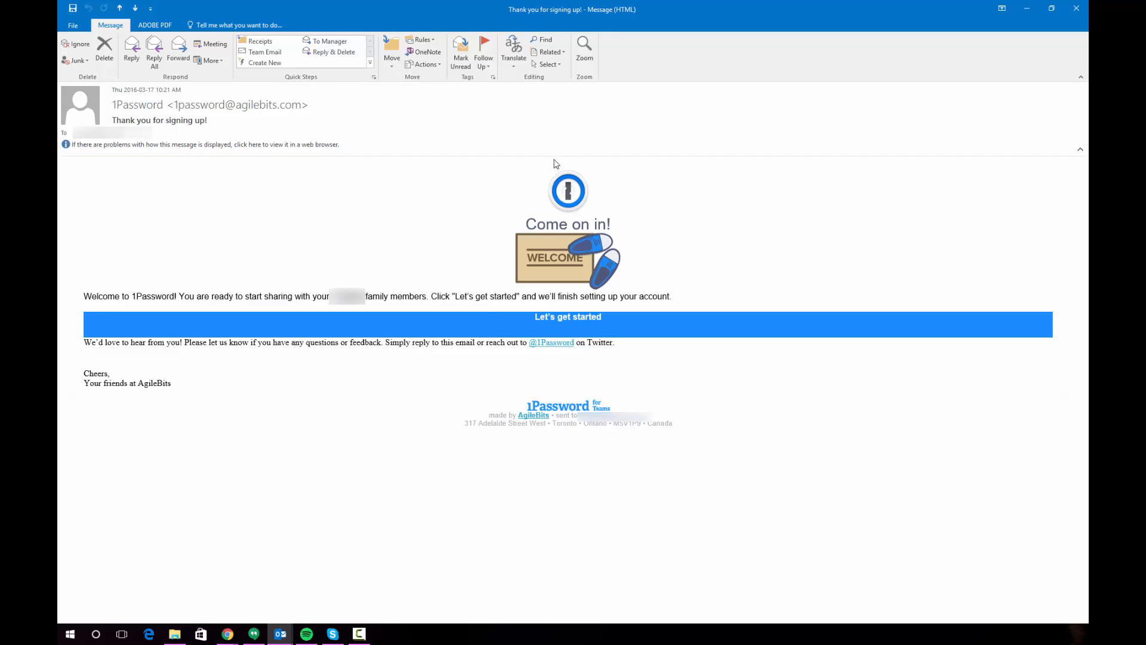
mouse_move(417, 212)
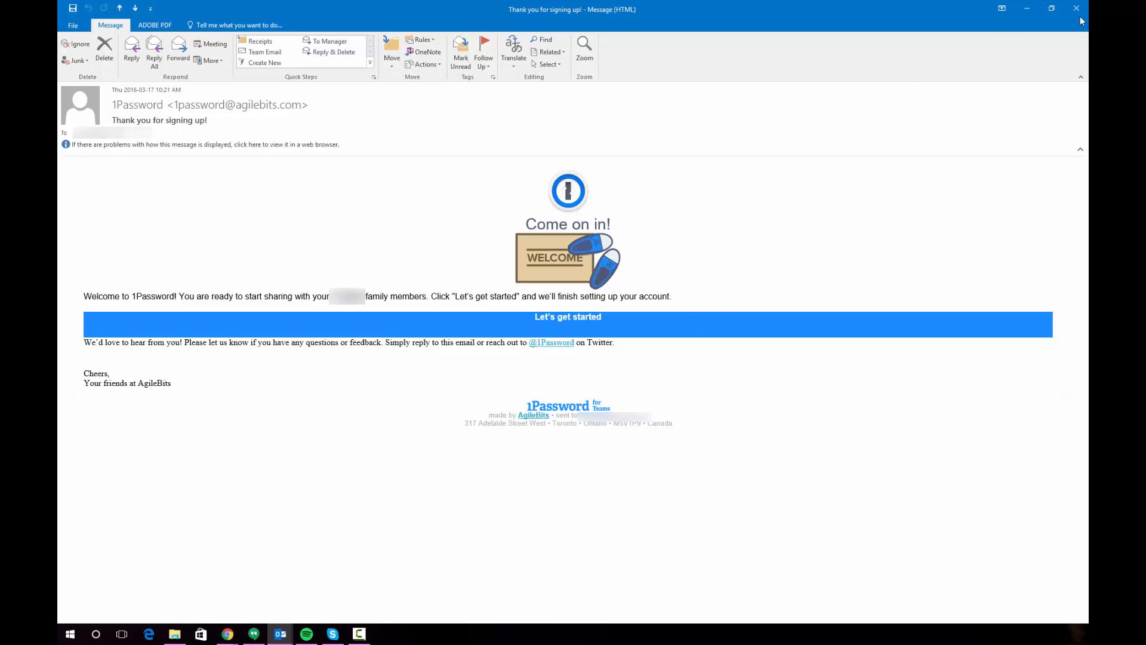
Close the welcome email and reach the pre-filled 1Password sign-in page
click(567, 324)
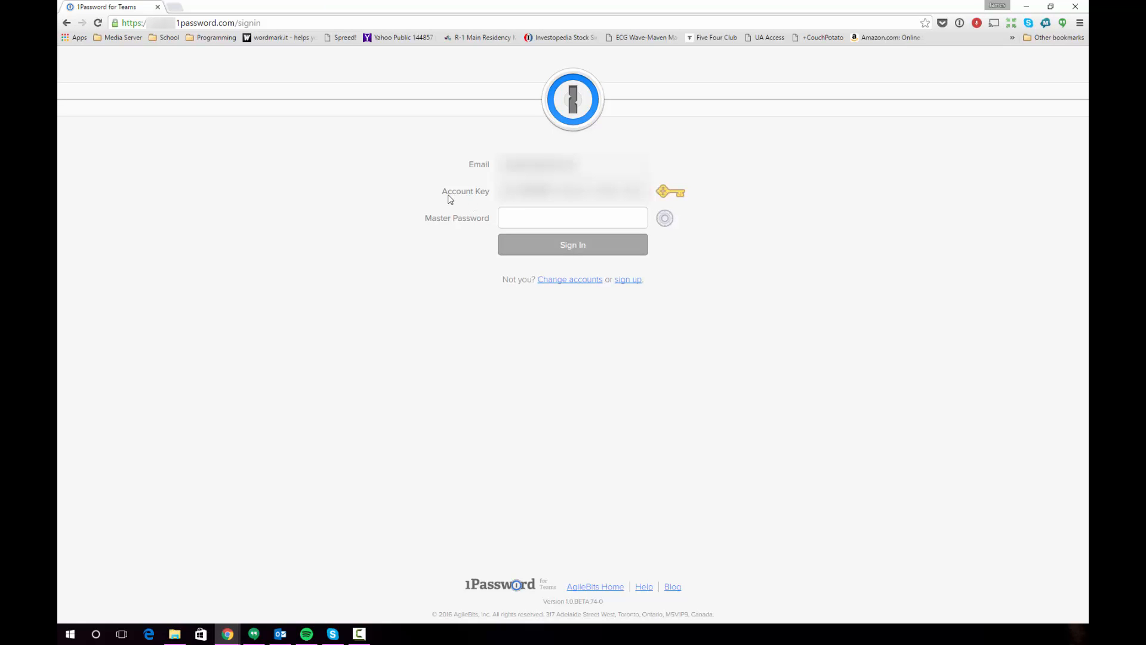
mouse_move(473, 205)
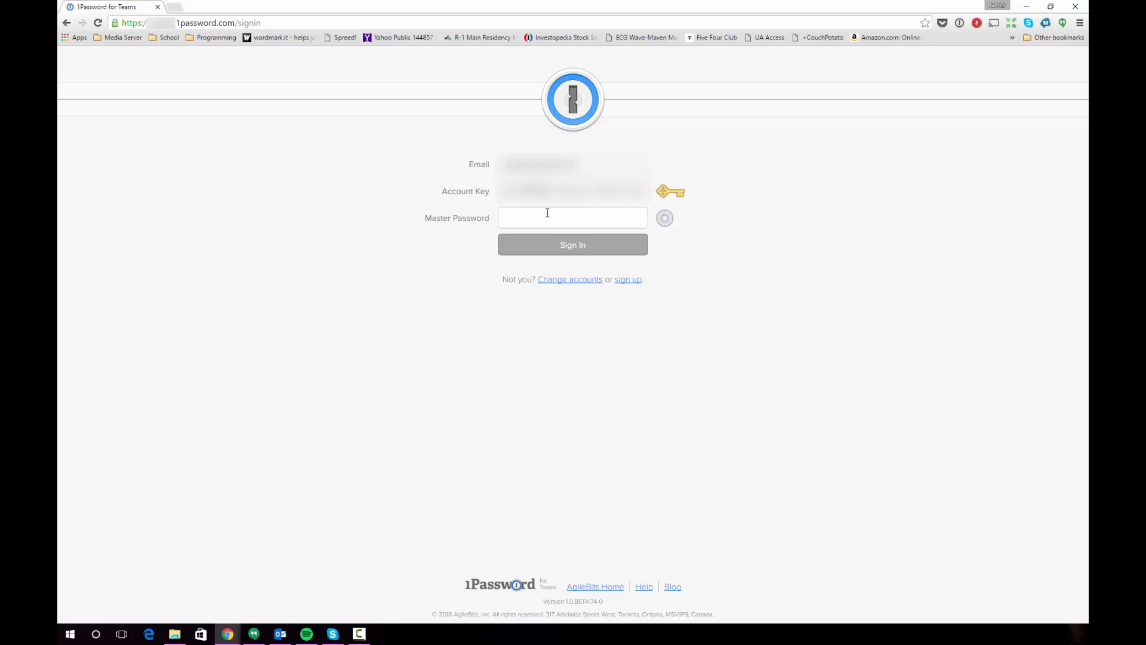
Sign in to the new family account and view the empty Personal and Shared vaults
click(572, 243)
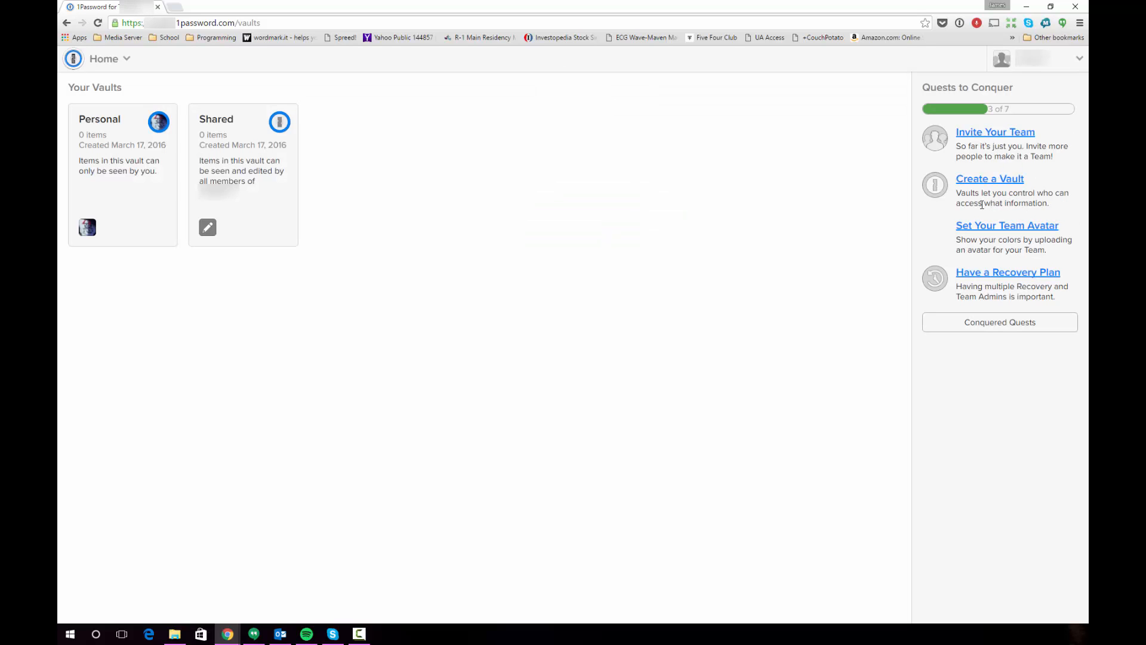
mouse_move(794, 204)
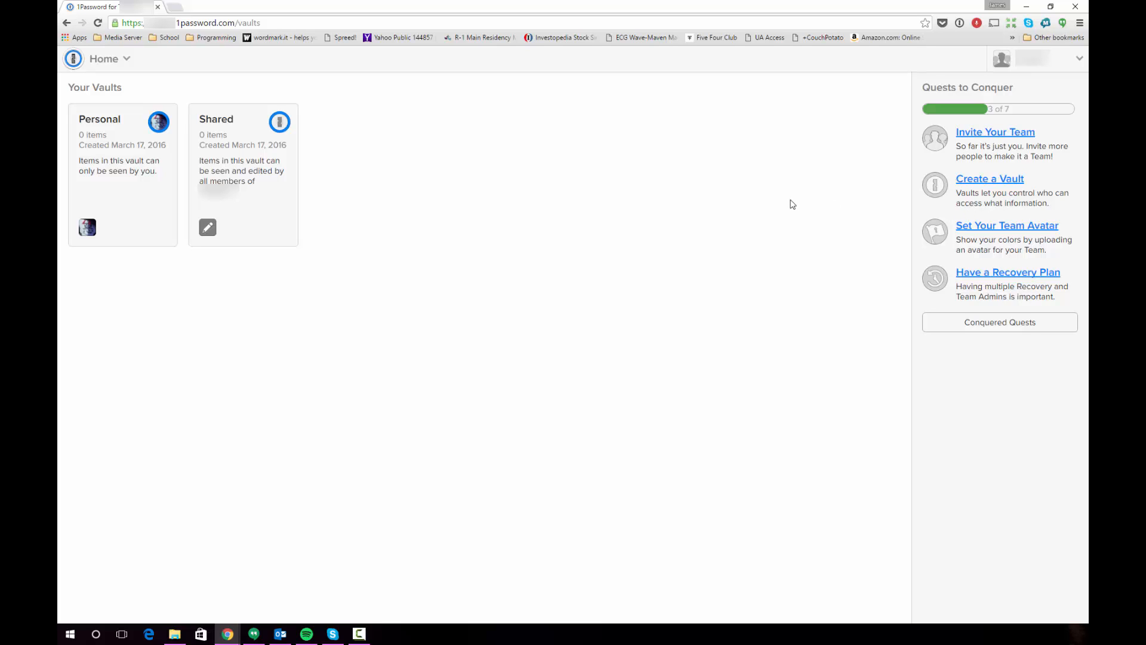
mouse_move(660, 226)
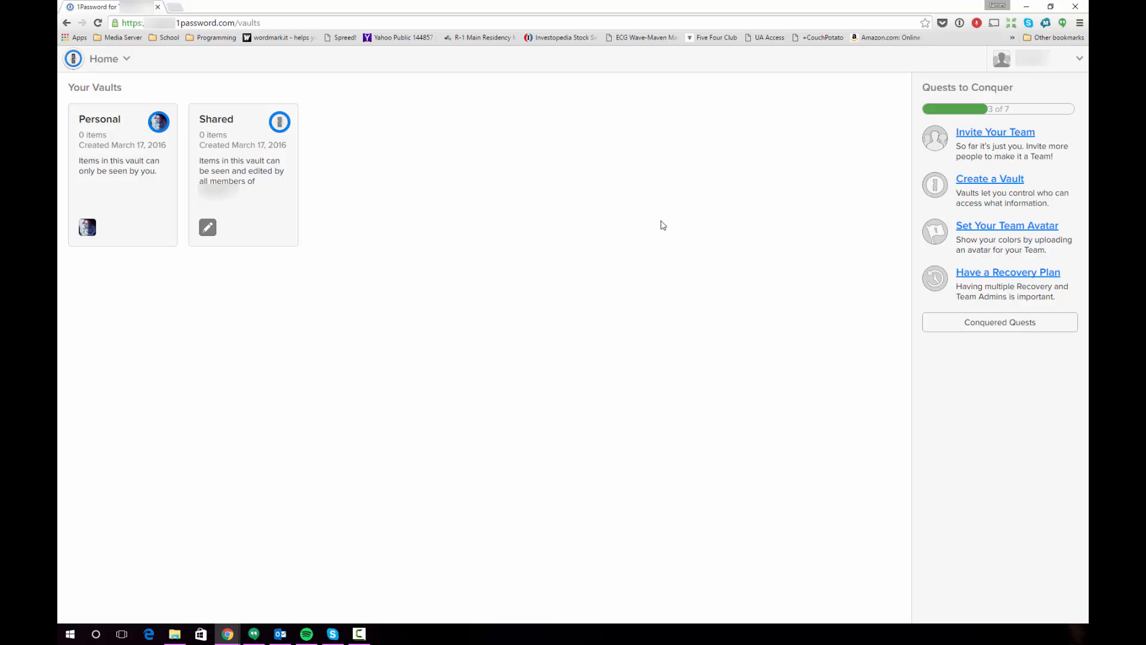
mouse_move(816, 170)
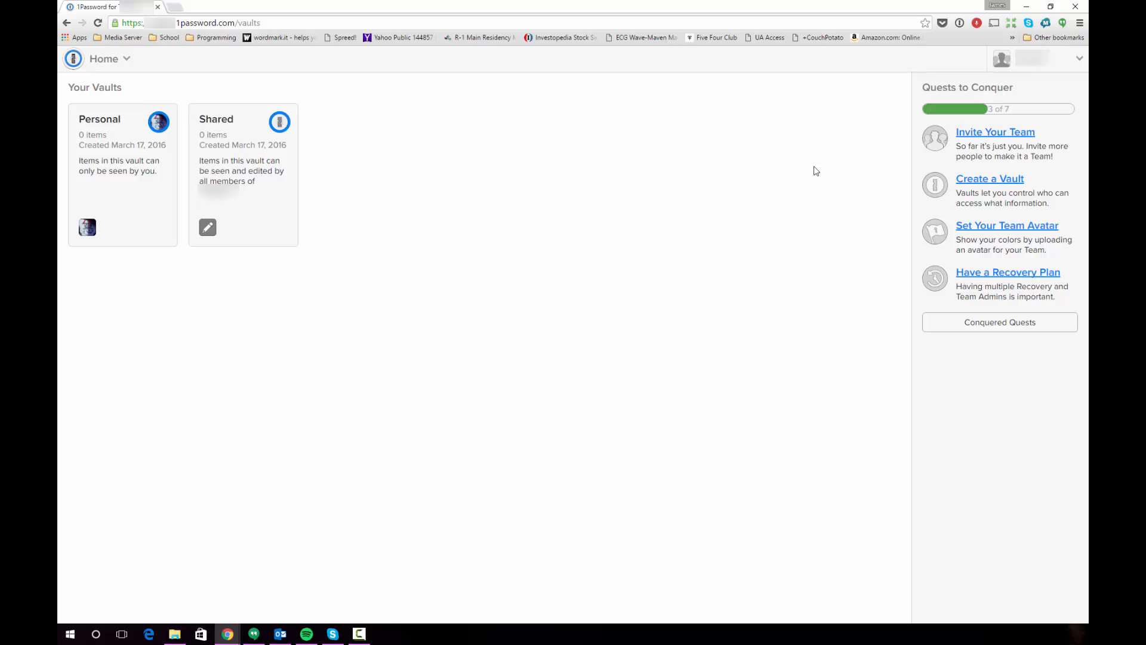
mouse_move(913, 235)
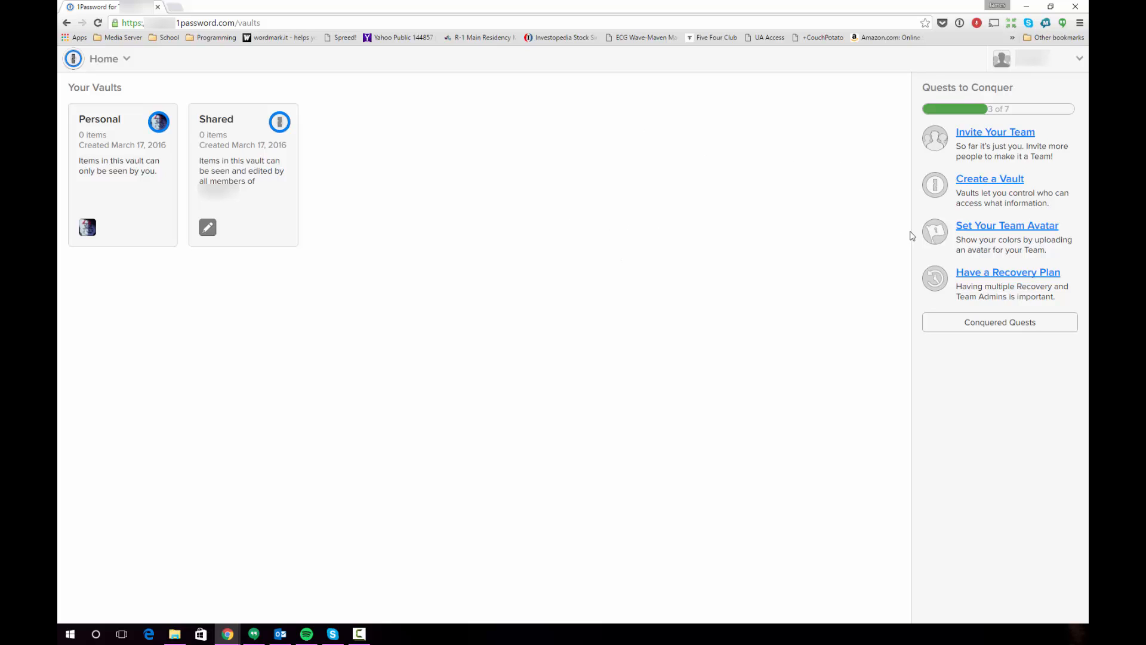
mouse_move(914, 344)
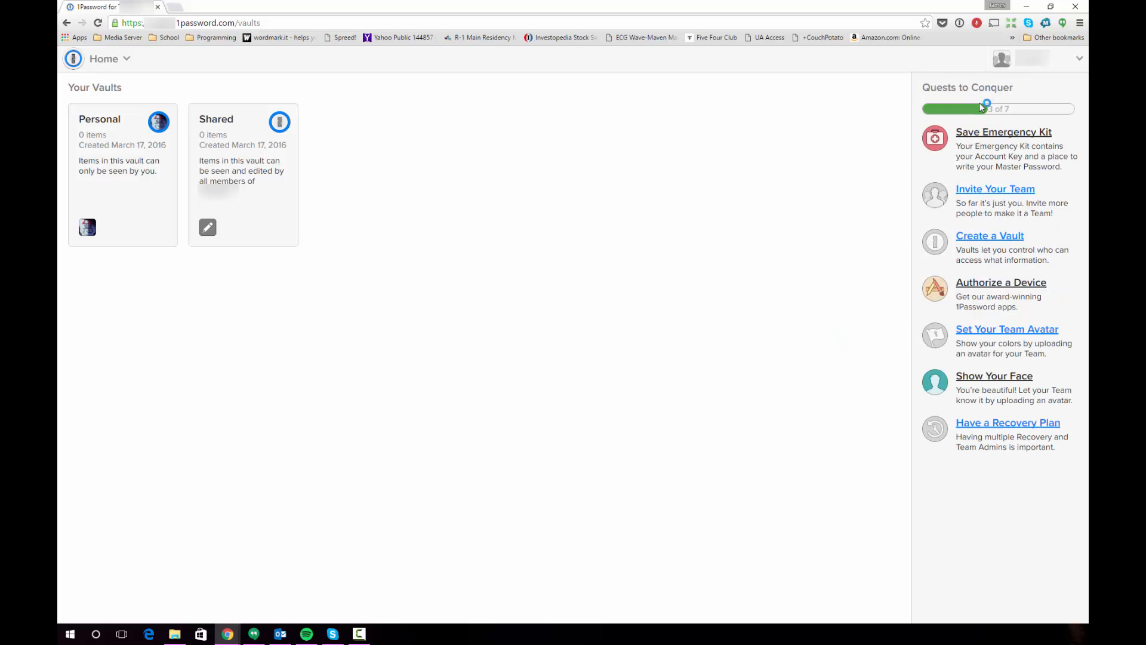
mouse_move(1004, 136)
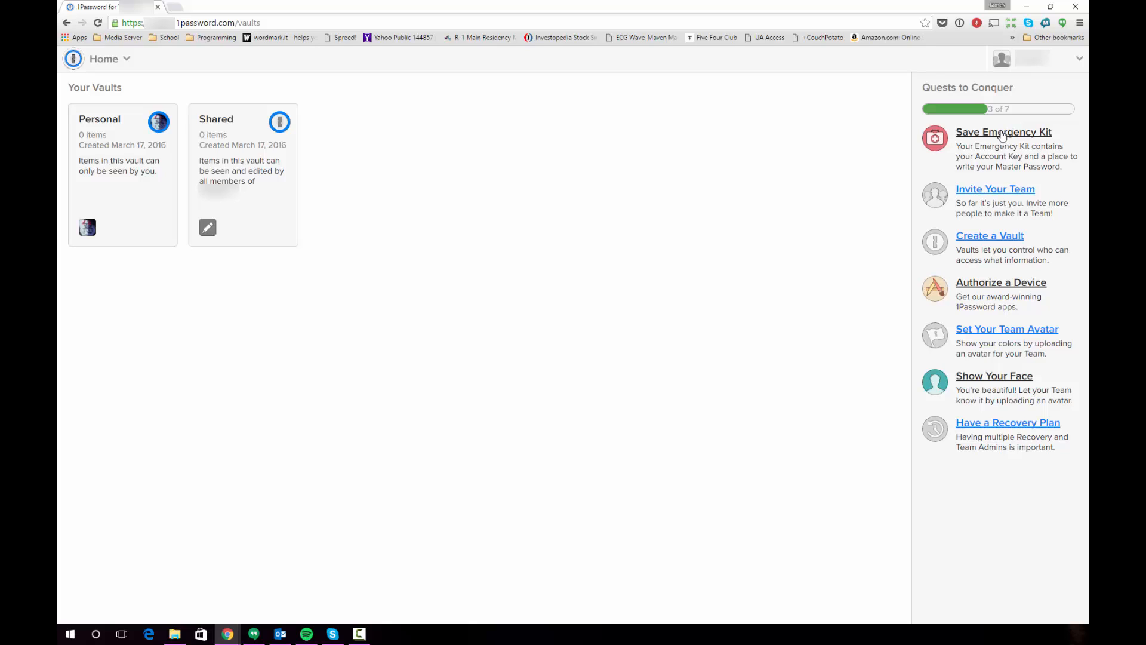
mouse_move(613, 237)
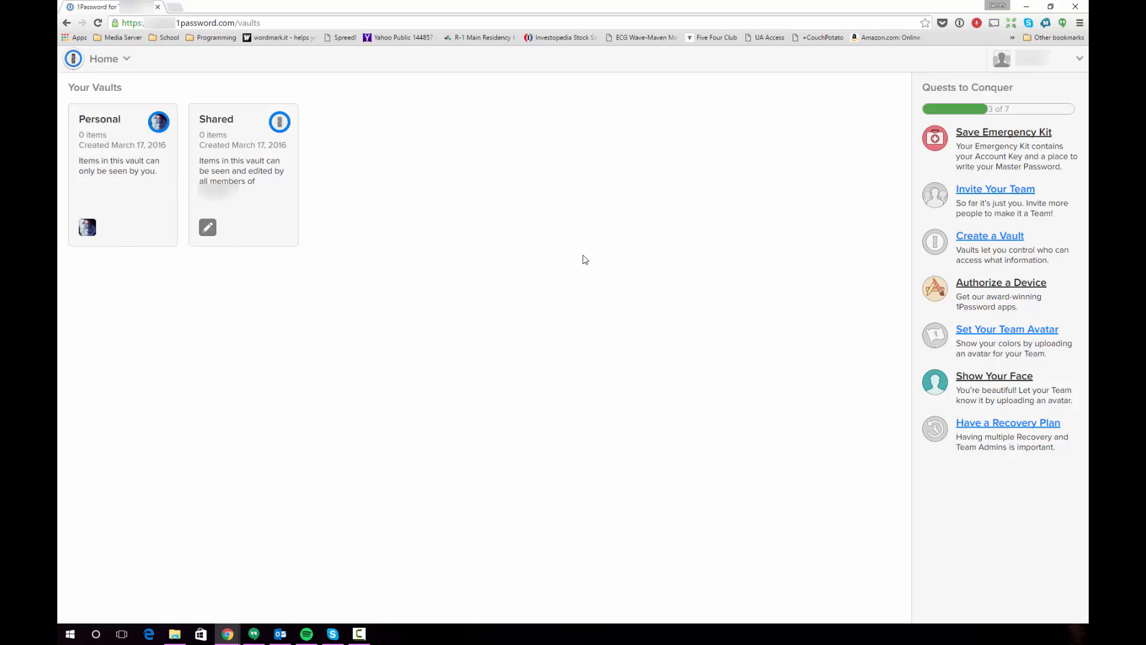
mouse_move(580, 274)
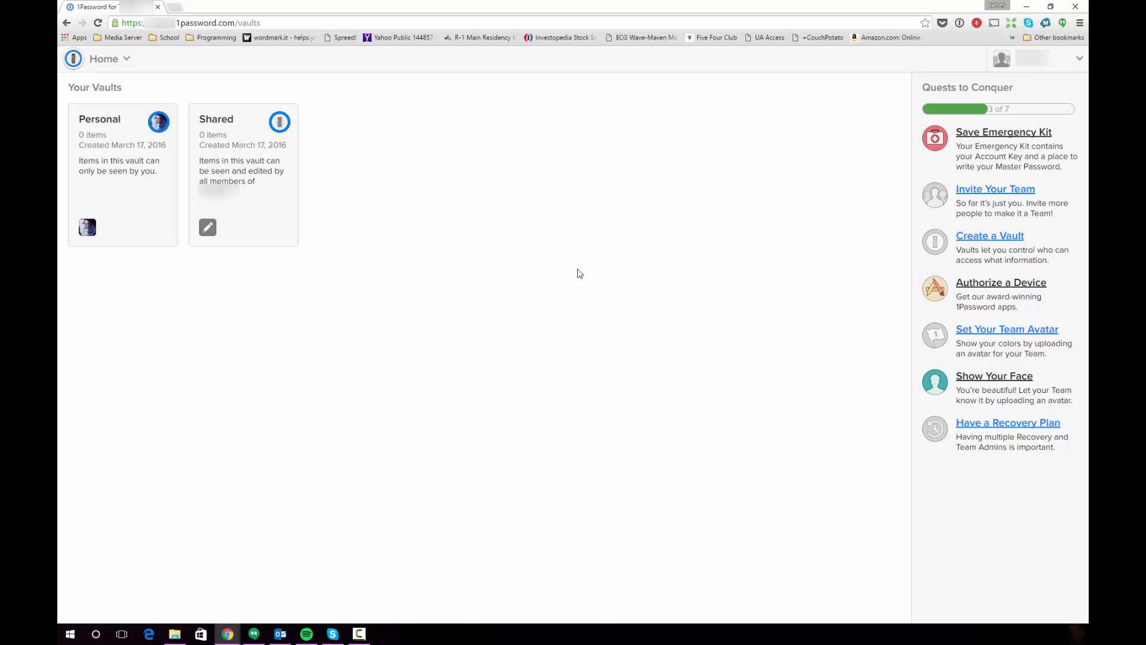
mouse_move(569, 244)
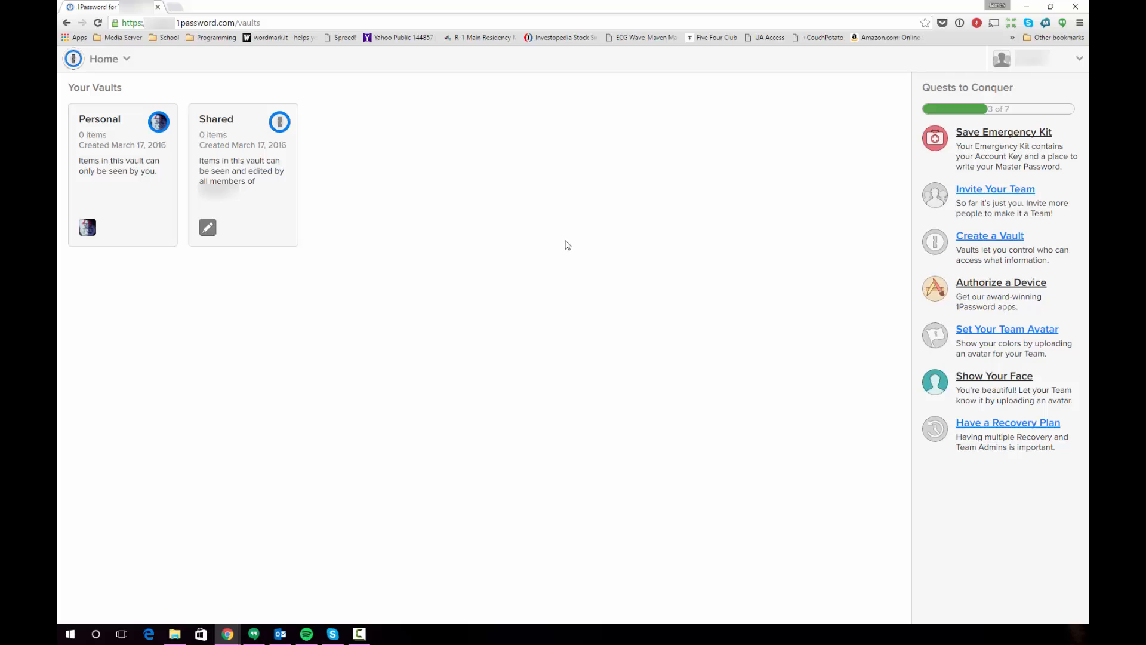
mouse_move(625, 244)
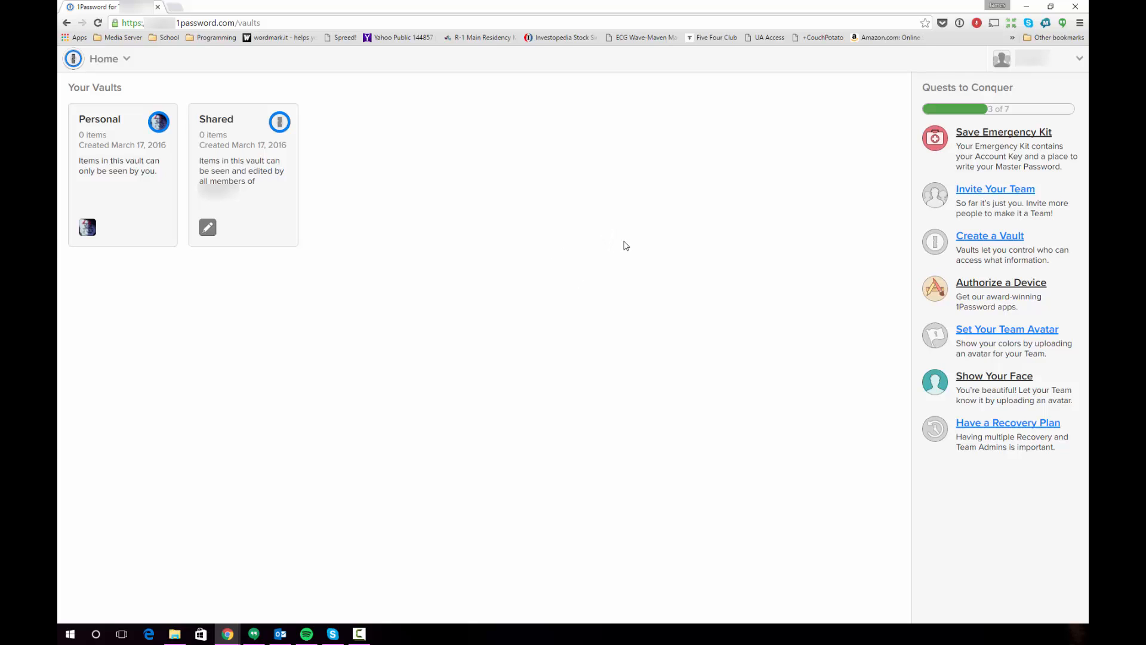
mouse_move(768, 168)
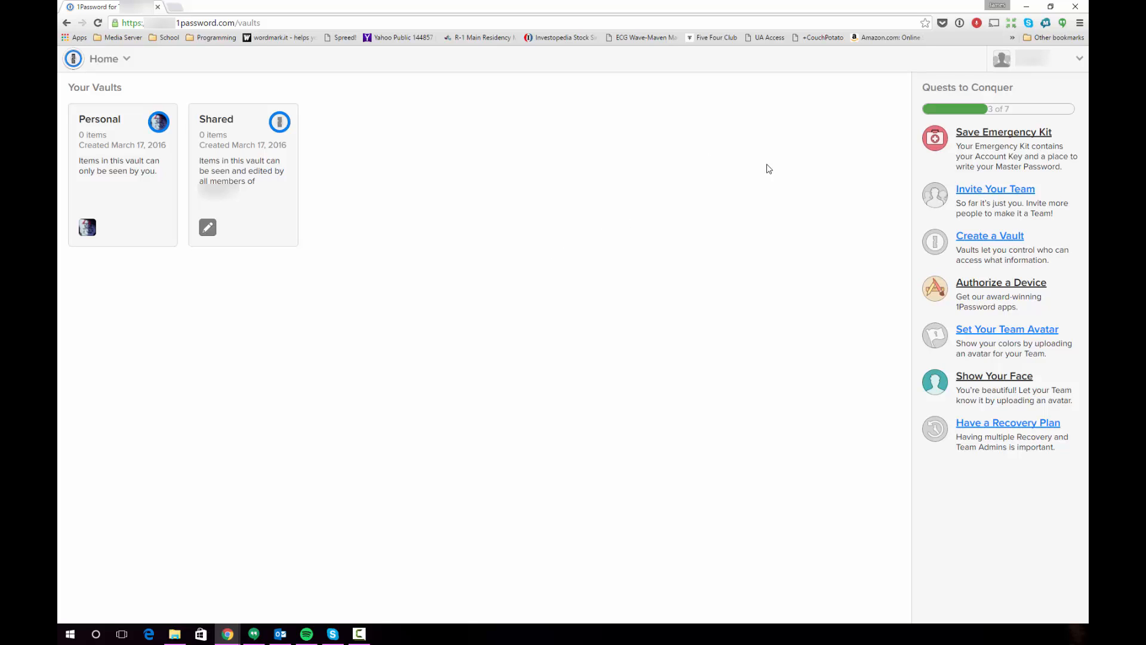
mouse_move(666, 310)
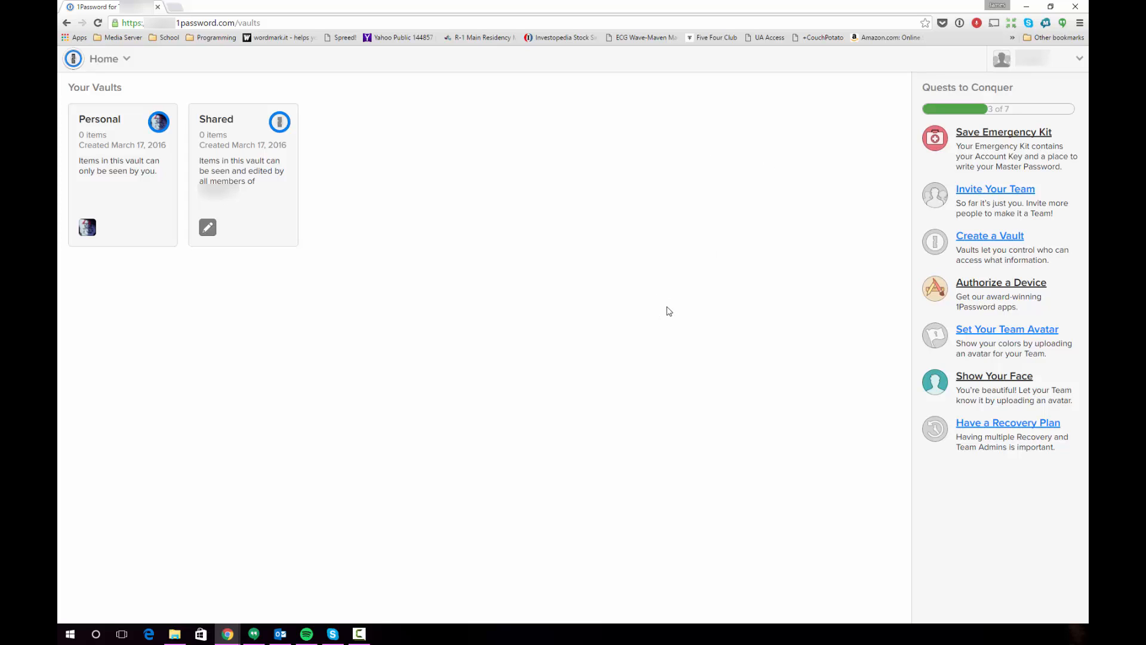
Search the Windows Store for '1password' and bring up the 1Password Beta listing
click(200, 634)
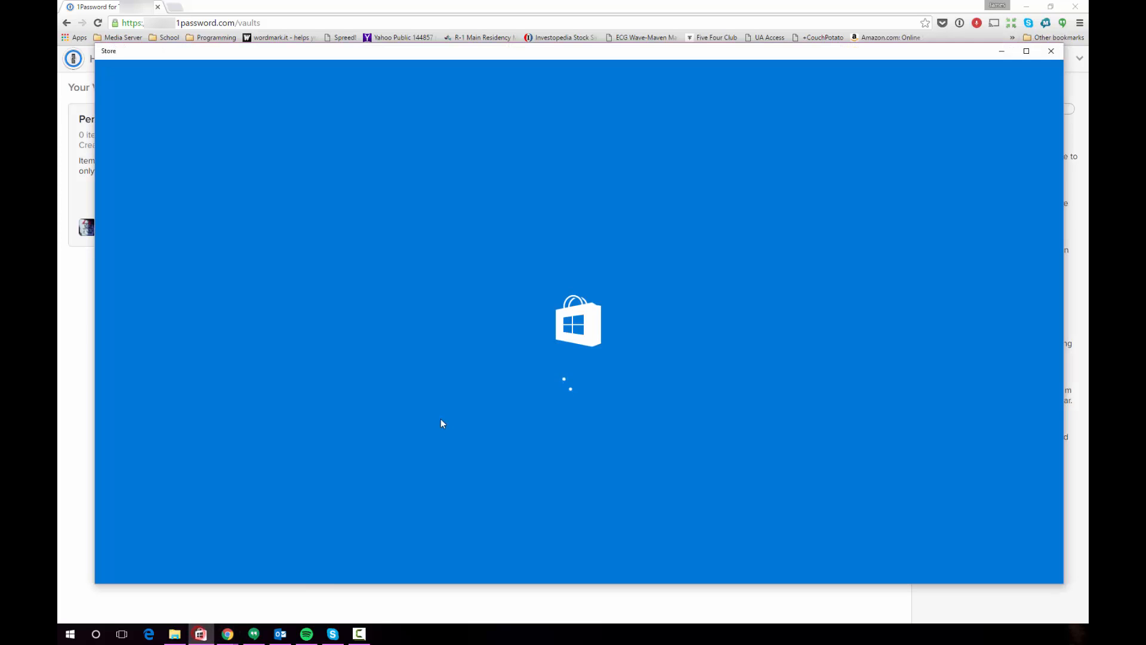
text(1password)
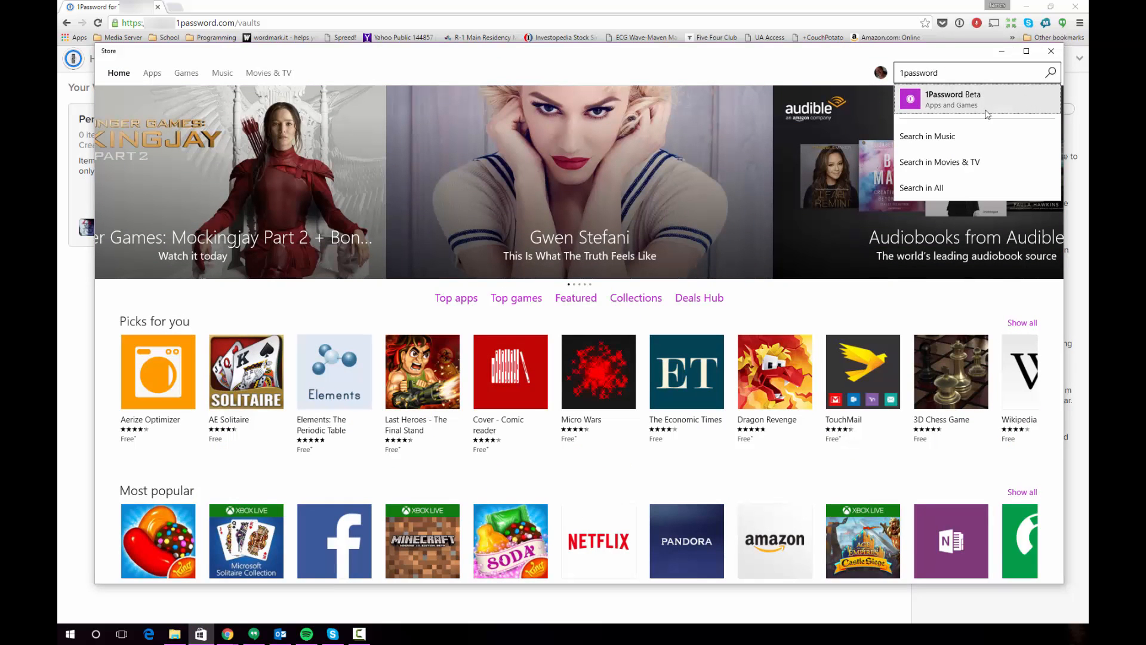
click(953, 99)
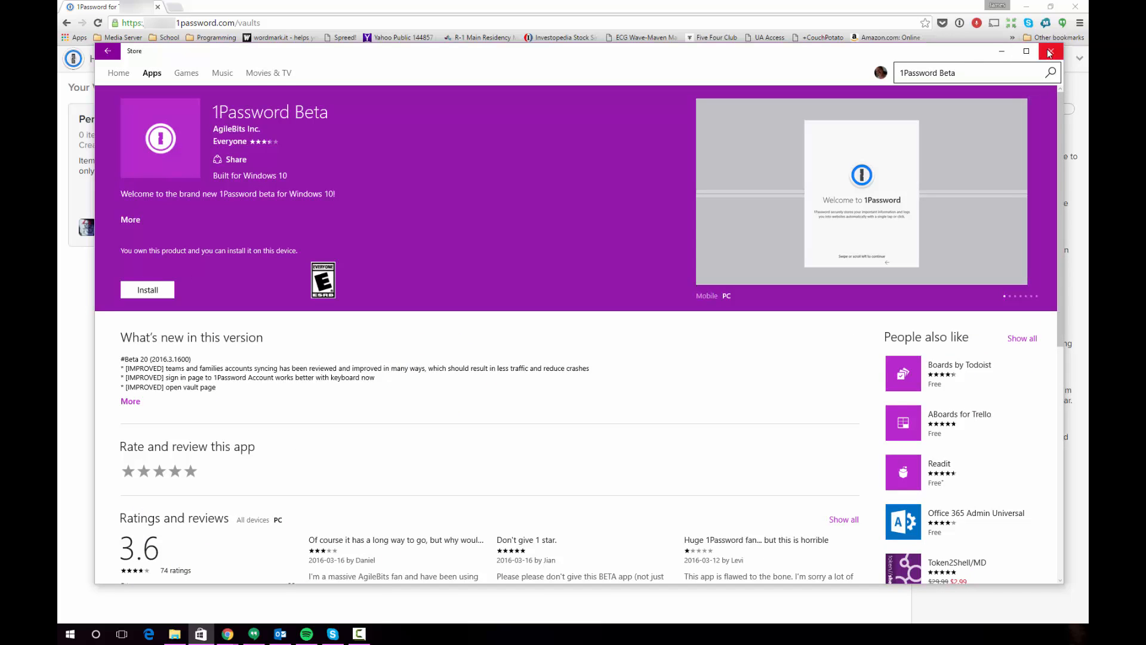
click(1050, 51)
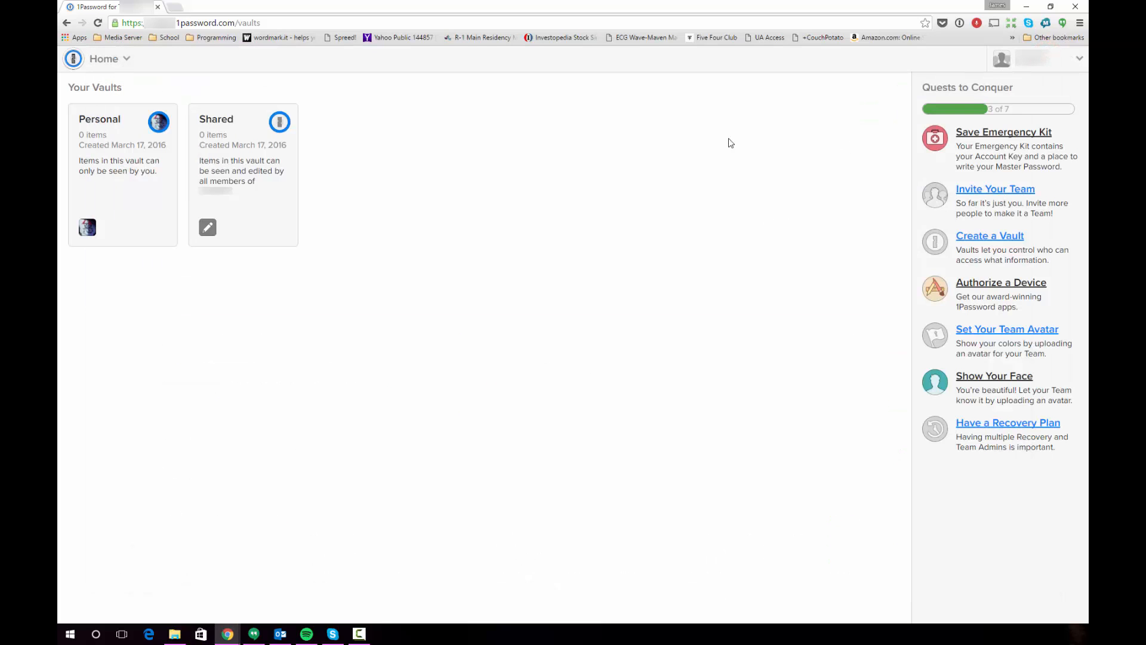
mouse_move(1072, 69)
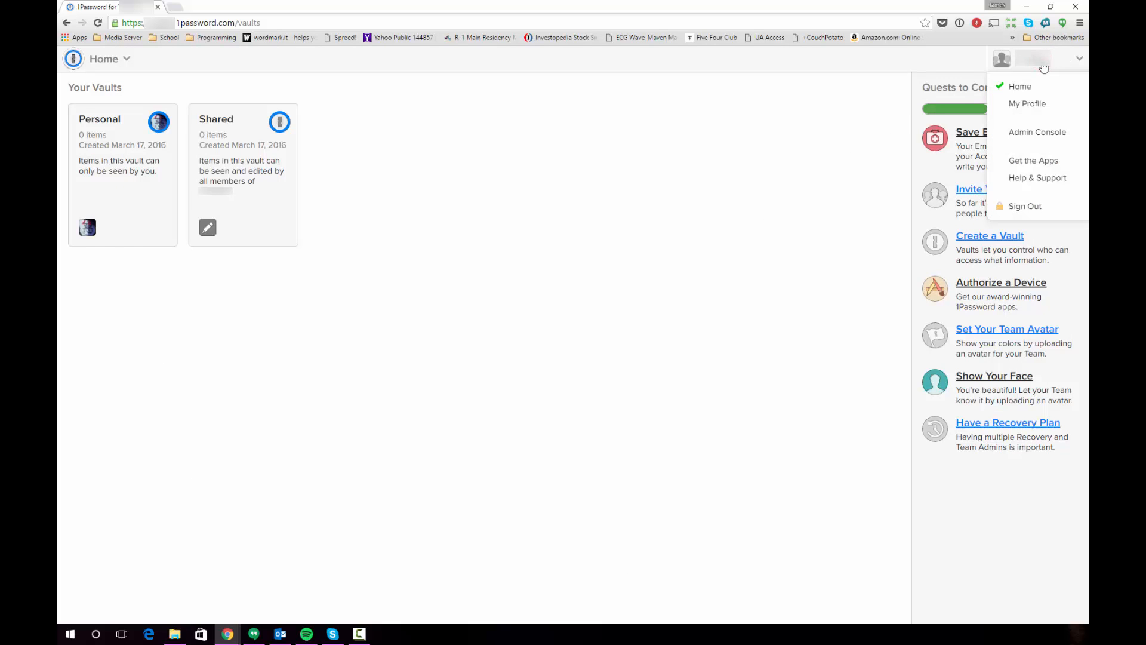
From Get the Apps, install 1Password Beta for Windows 10 via the Store and launch it
click(1034, 160)
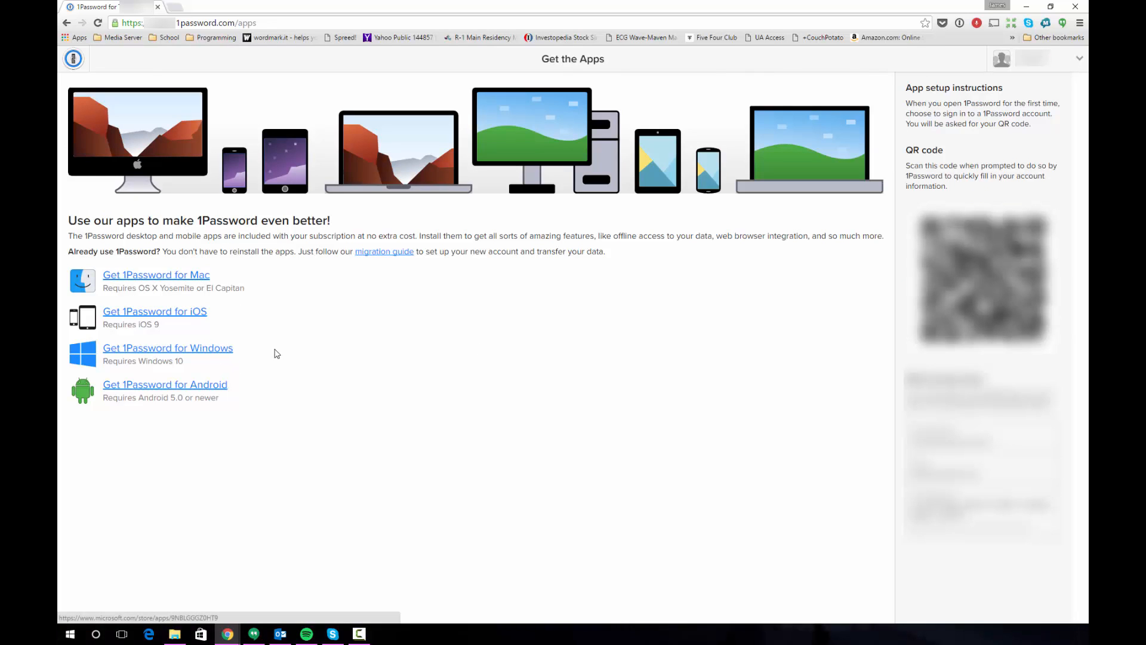
mouse_move(242, 364)
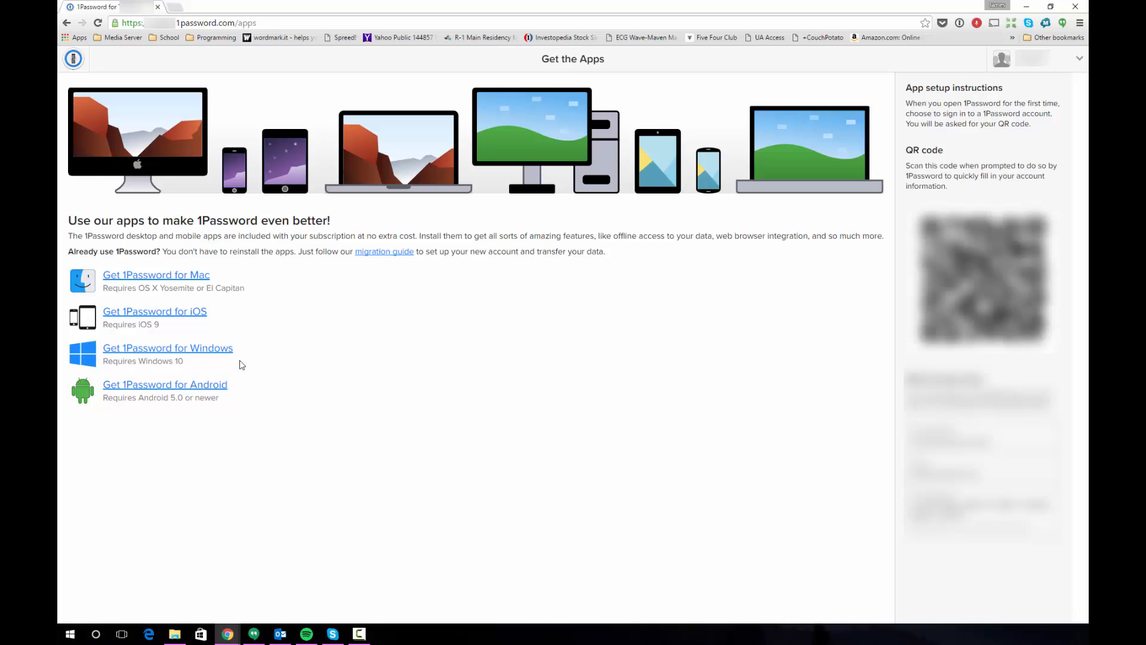
mouse_move(324, 359)
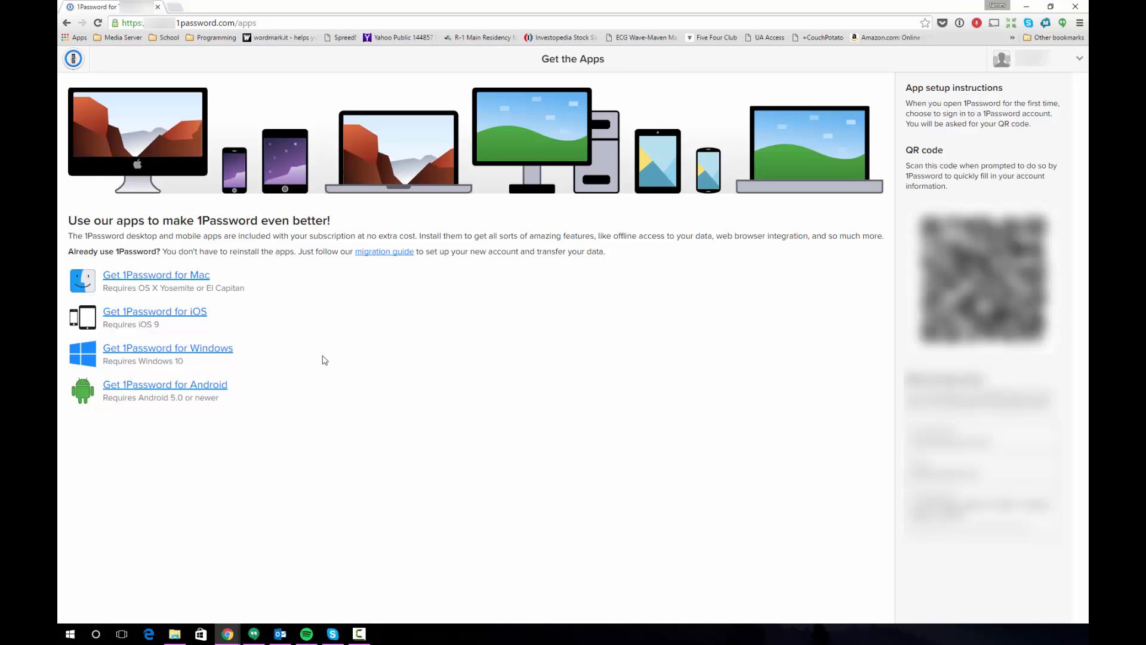
mouse_move(539, 330)
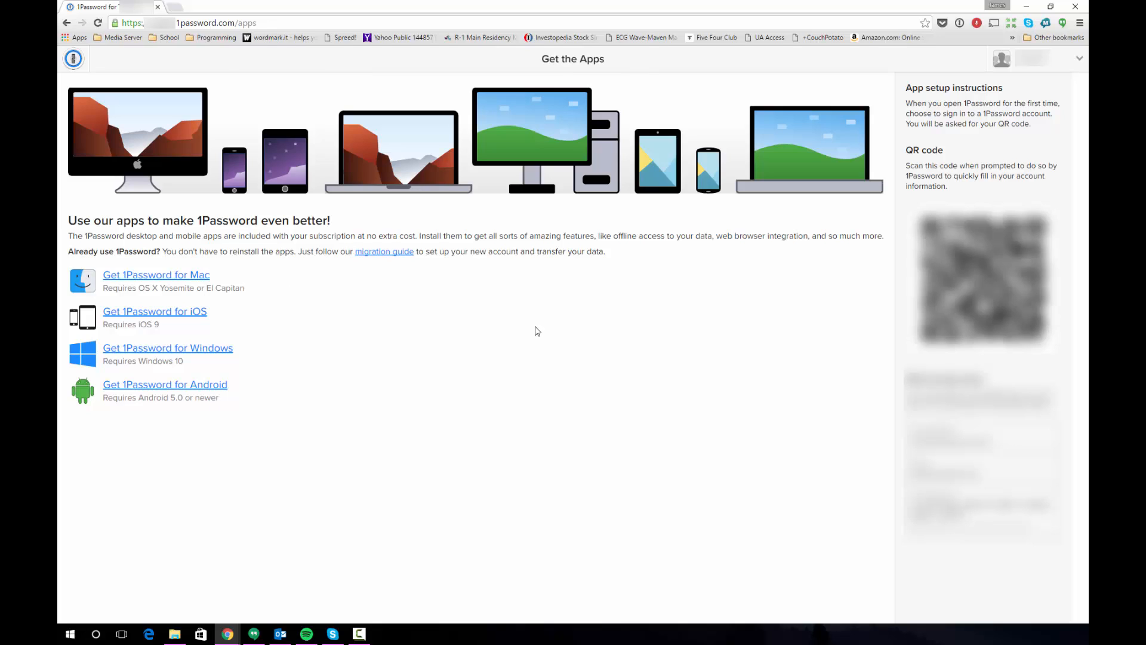
mouse_move(310, 327)
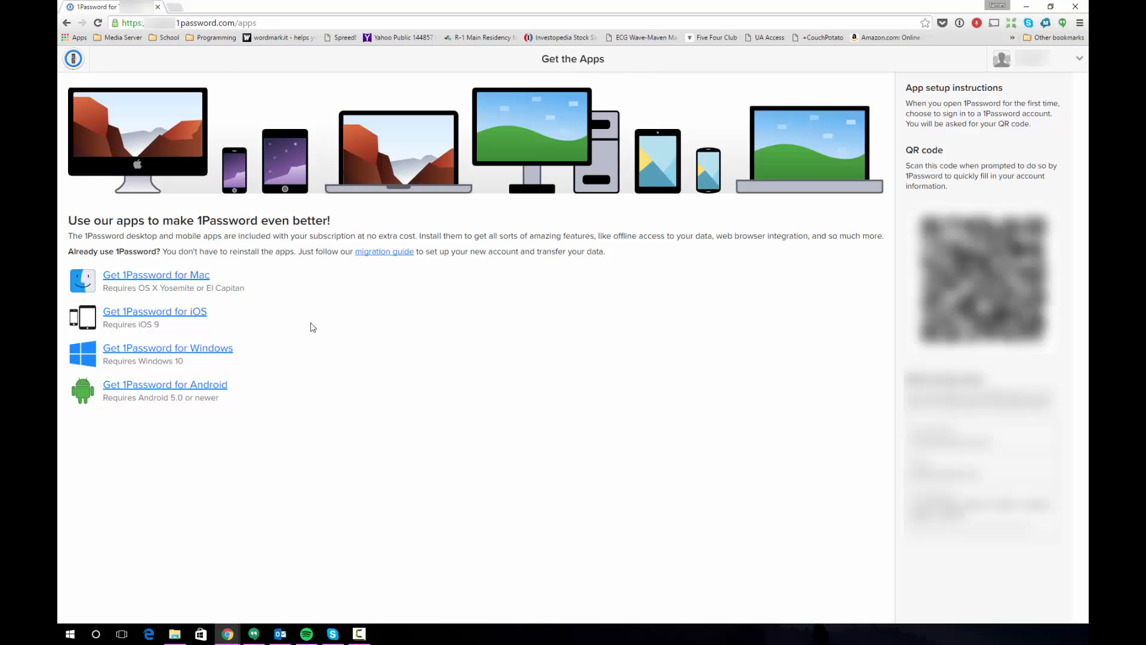
mouse_move(265, 348)
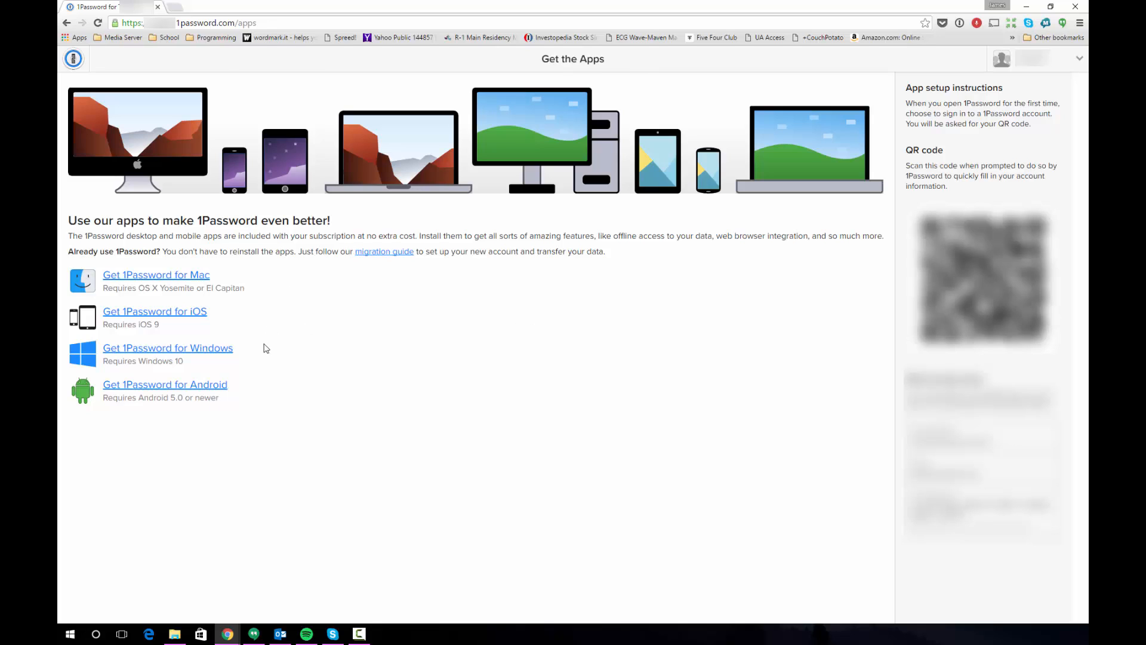
mouse_move(358, 328)
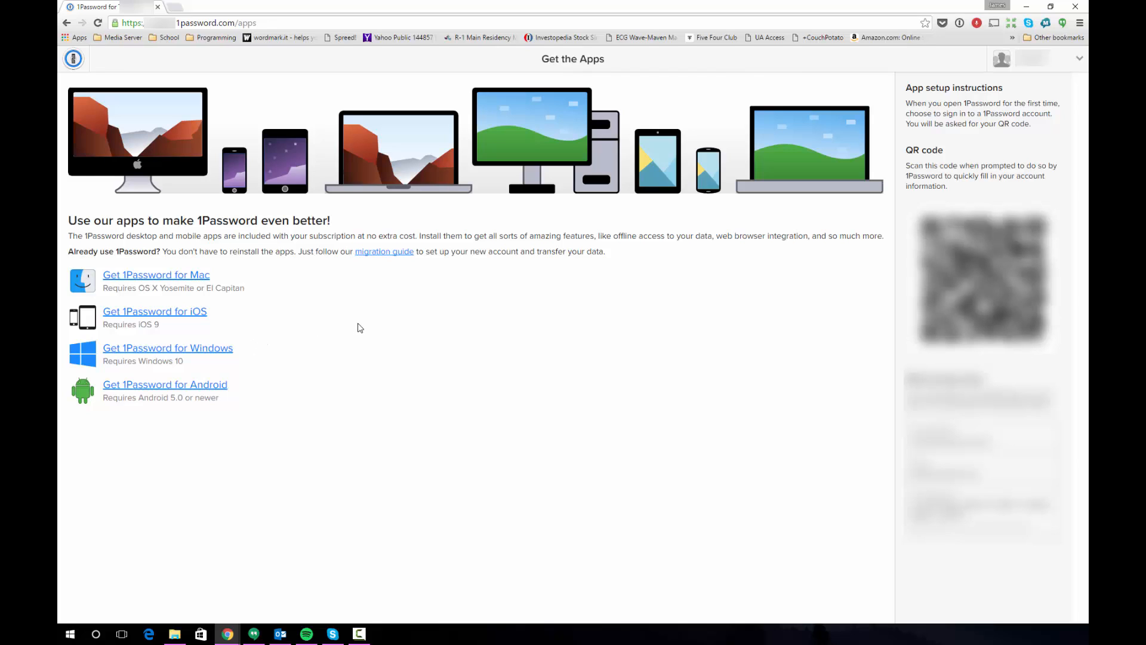
mouse_move(351, 342)
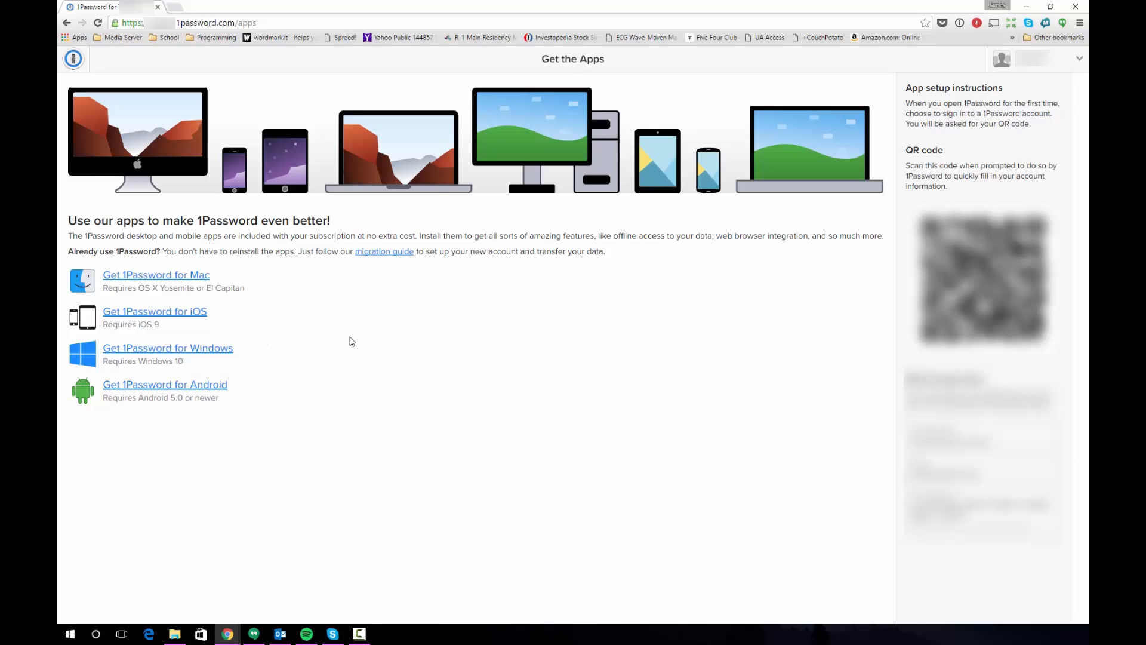
mouse_move(356, 338)
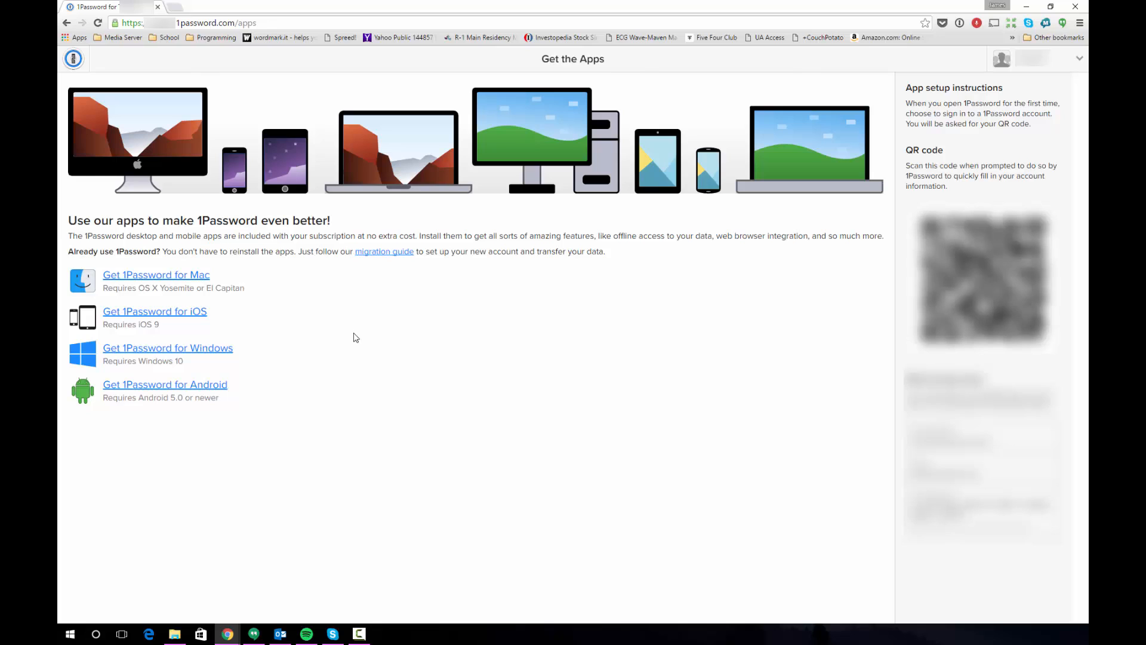
mouse_move(310, 344)
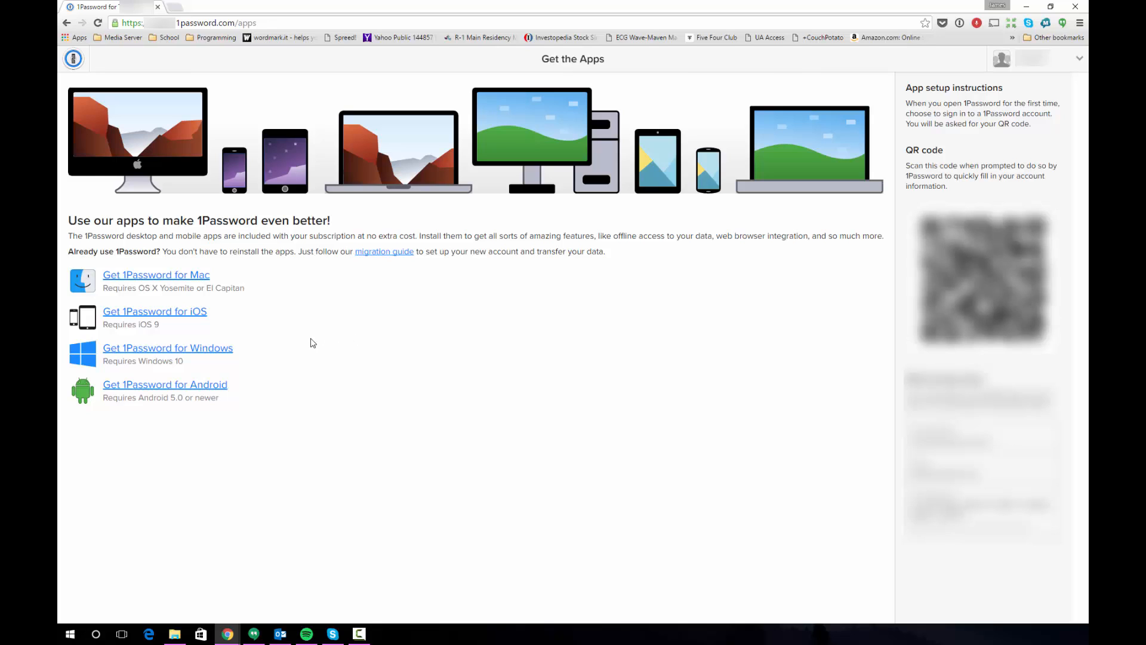
mouse_move(335, 334)
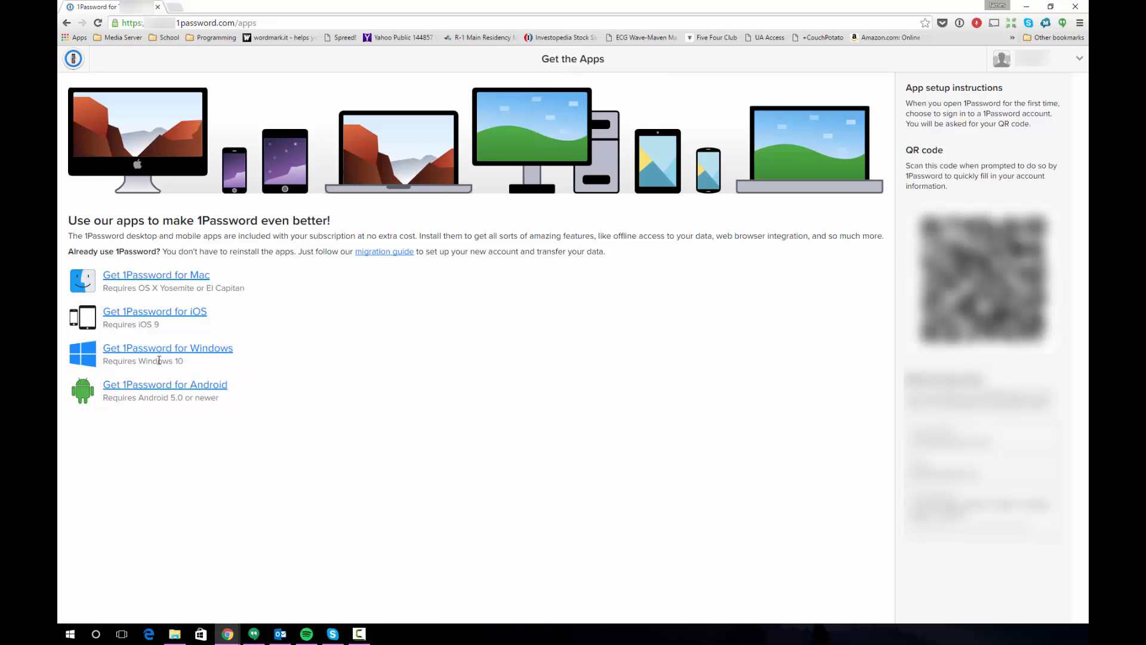
mouse_move(153, 359)
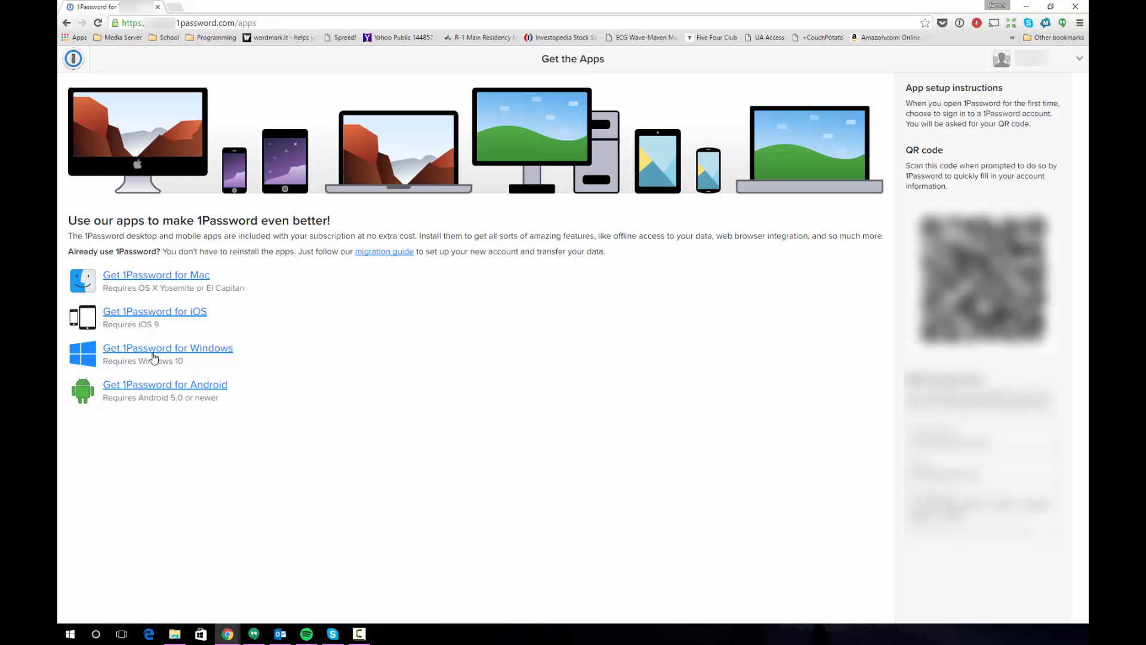
click(167, 347)
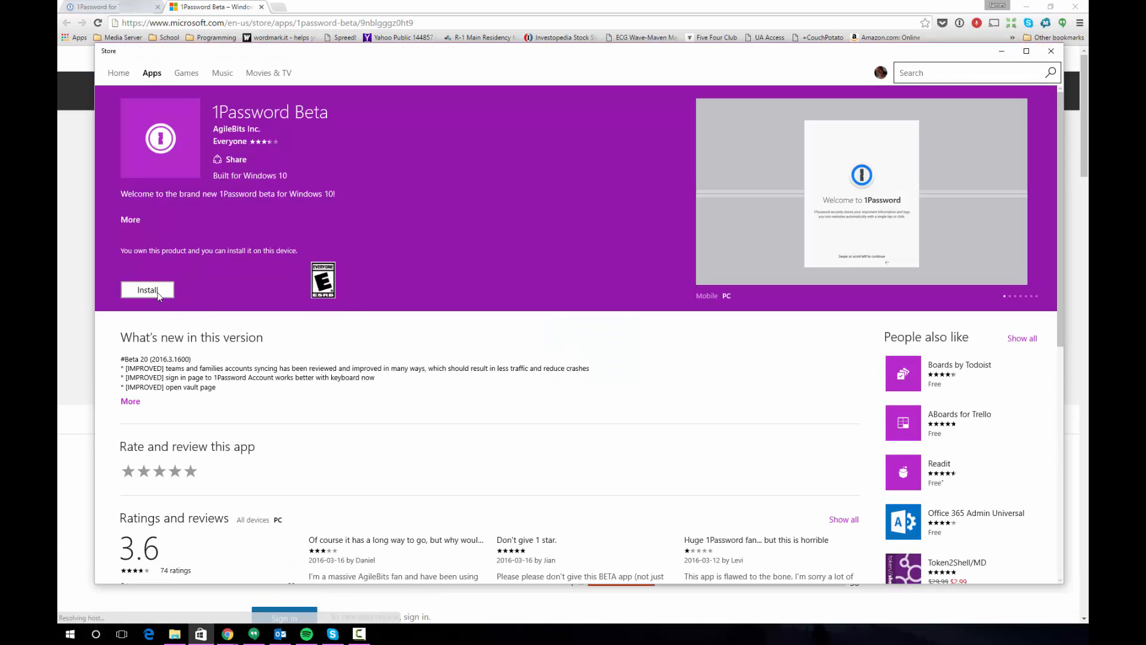
click(147, 289)
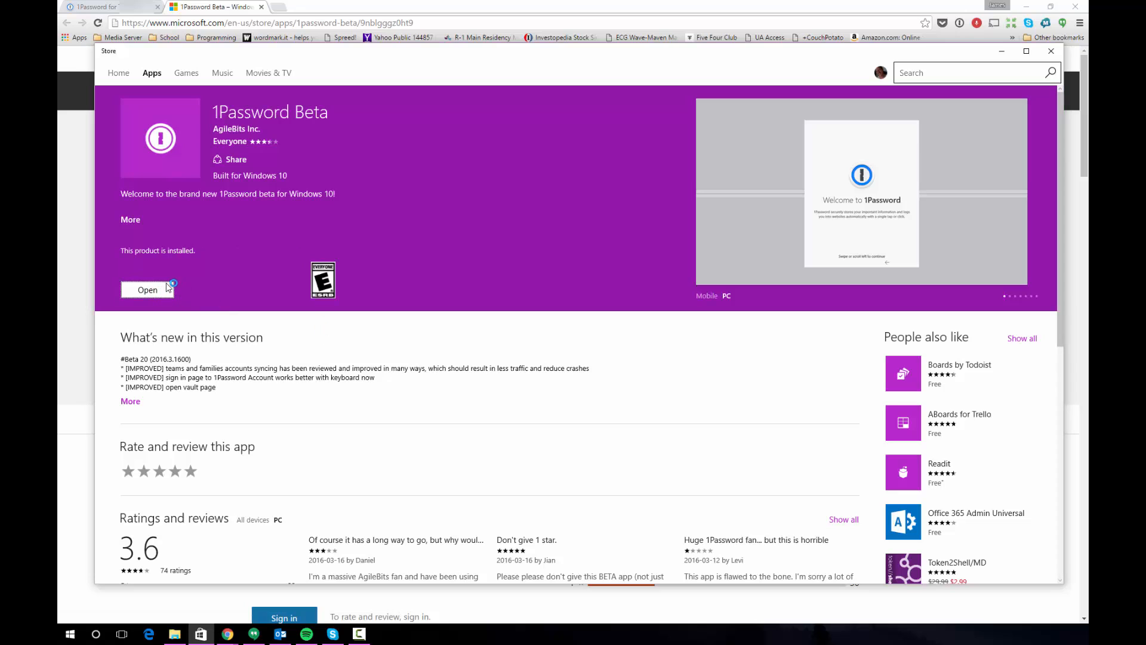
click(147, 289)
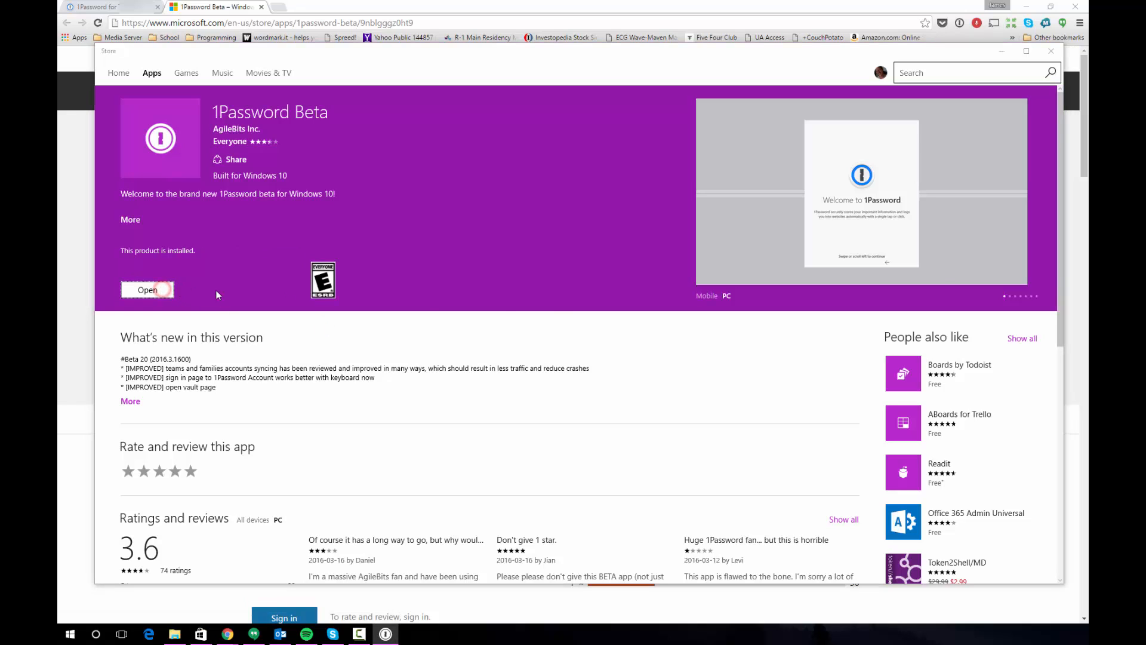
Let 1Password Beta finish launching to its welcome screen
click(147, 289)
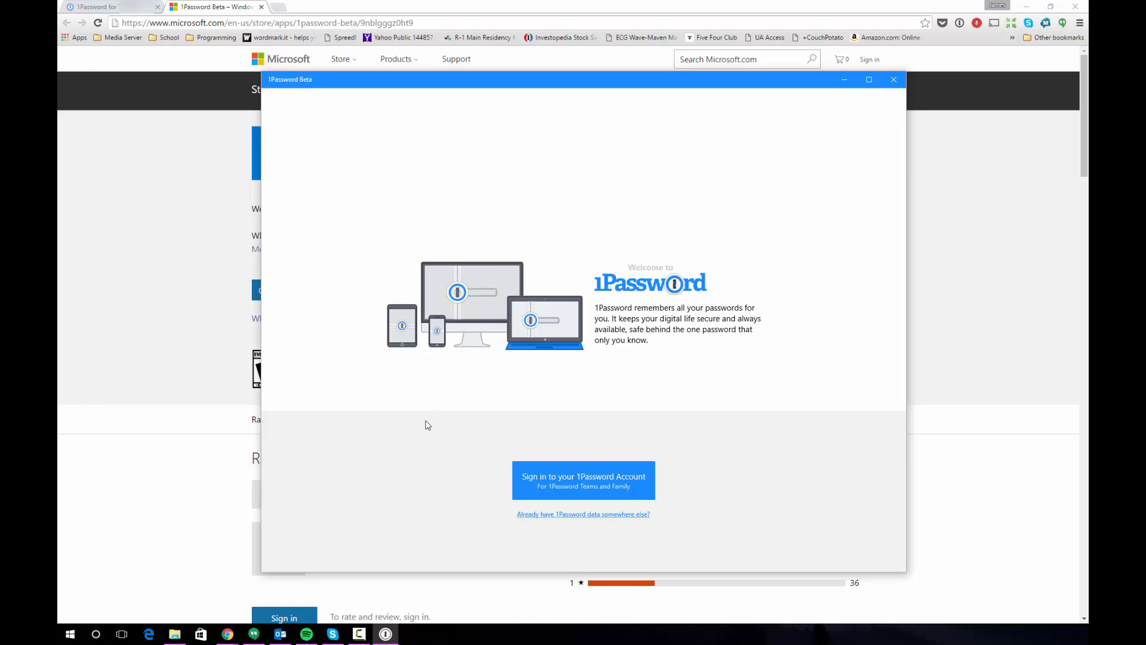
mouse_move(562, 453)
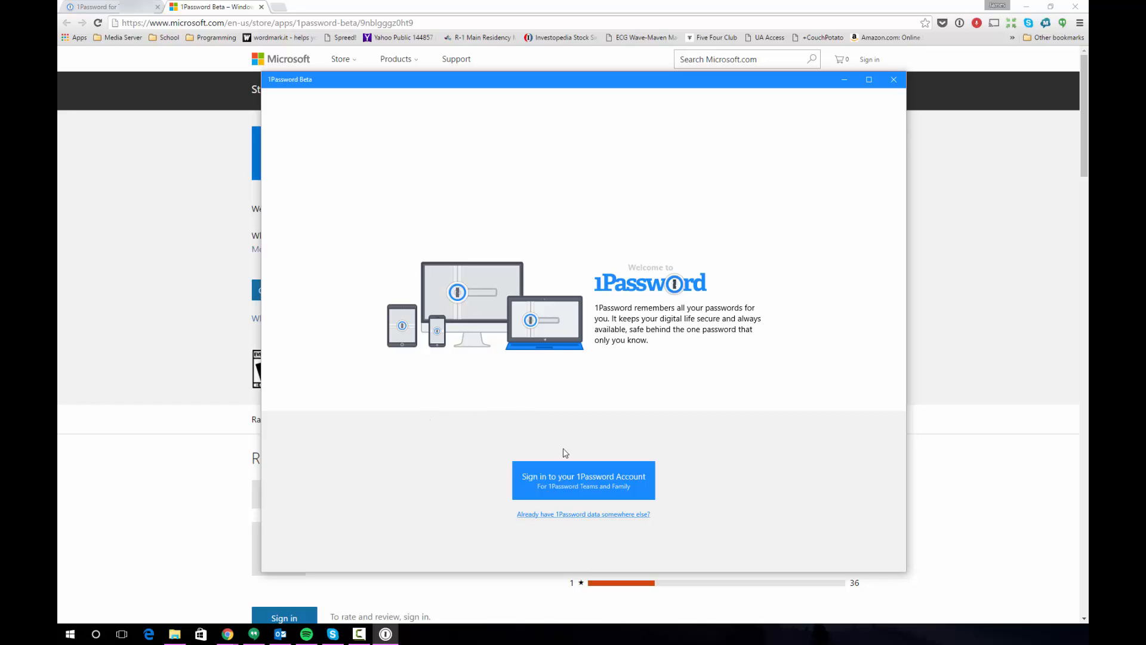
mouse_move(584, 494)
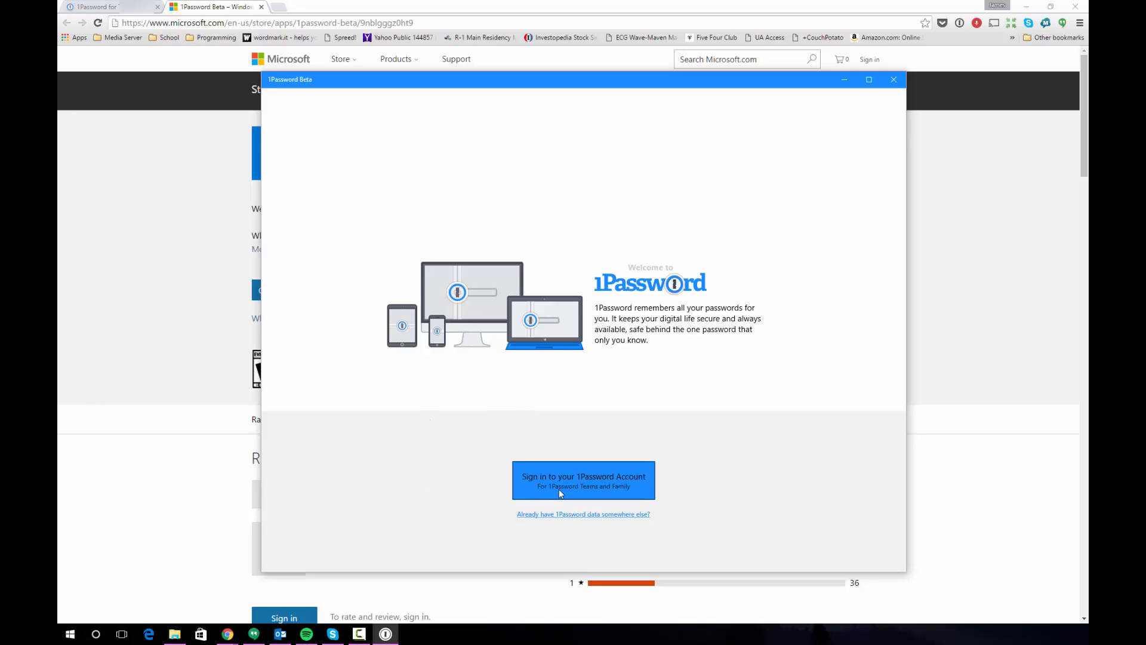
mouse_move(522, 523)
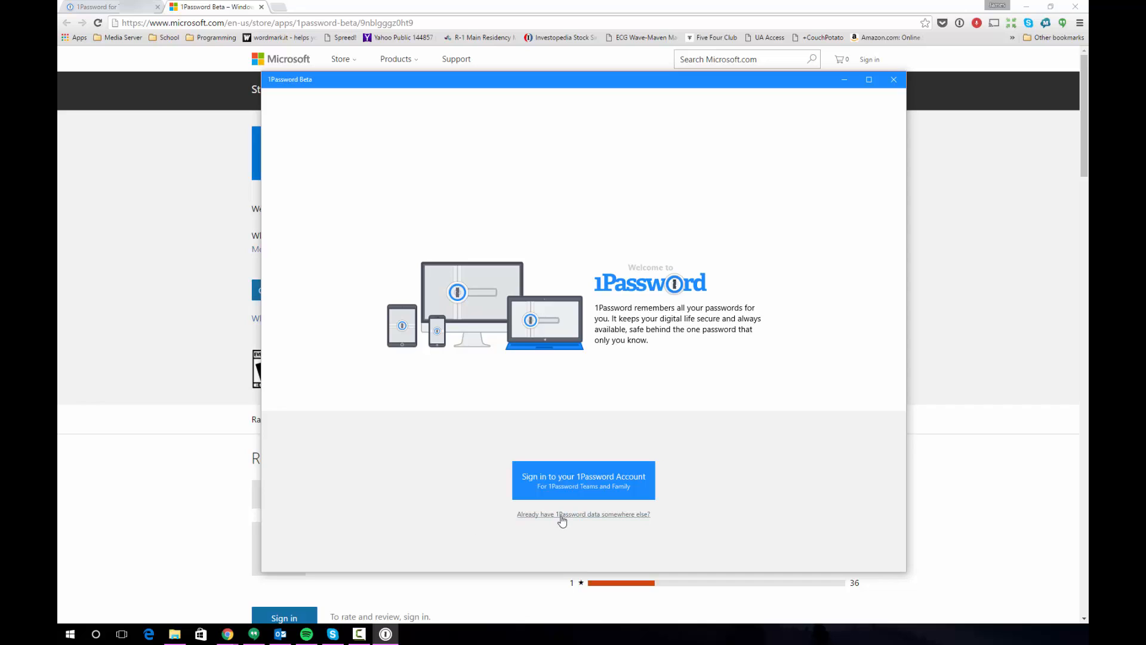
mouse_move(601, 522)
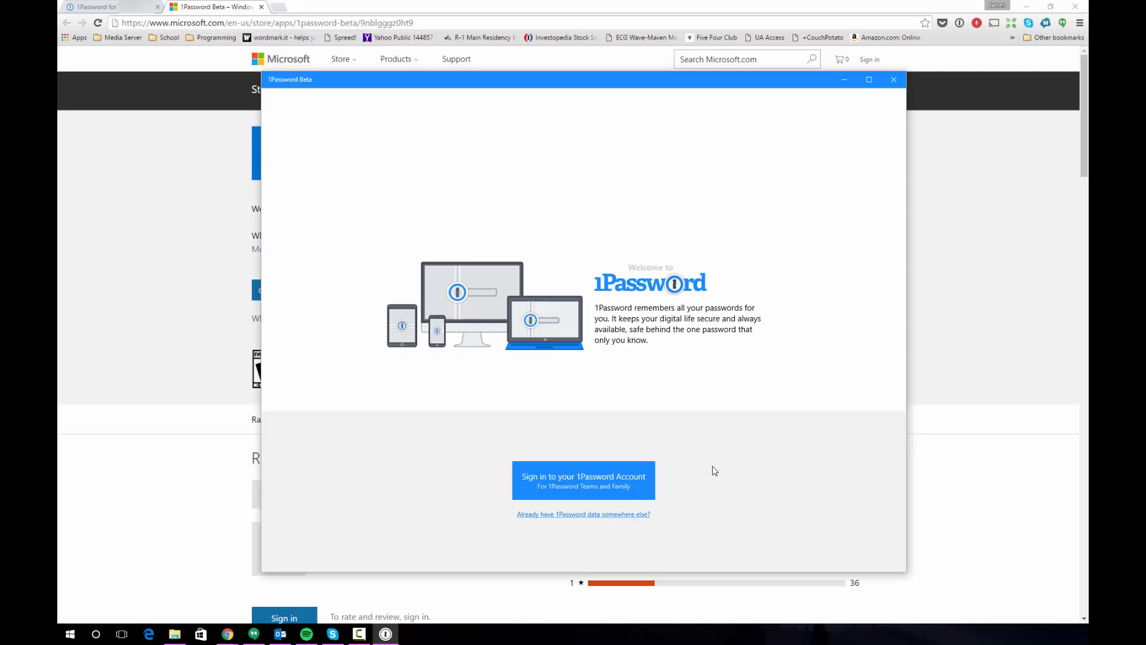
mouse_move(674, 432)
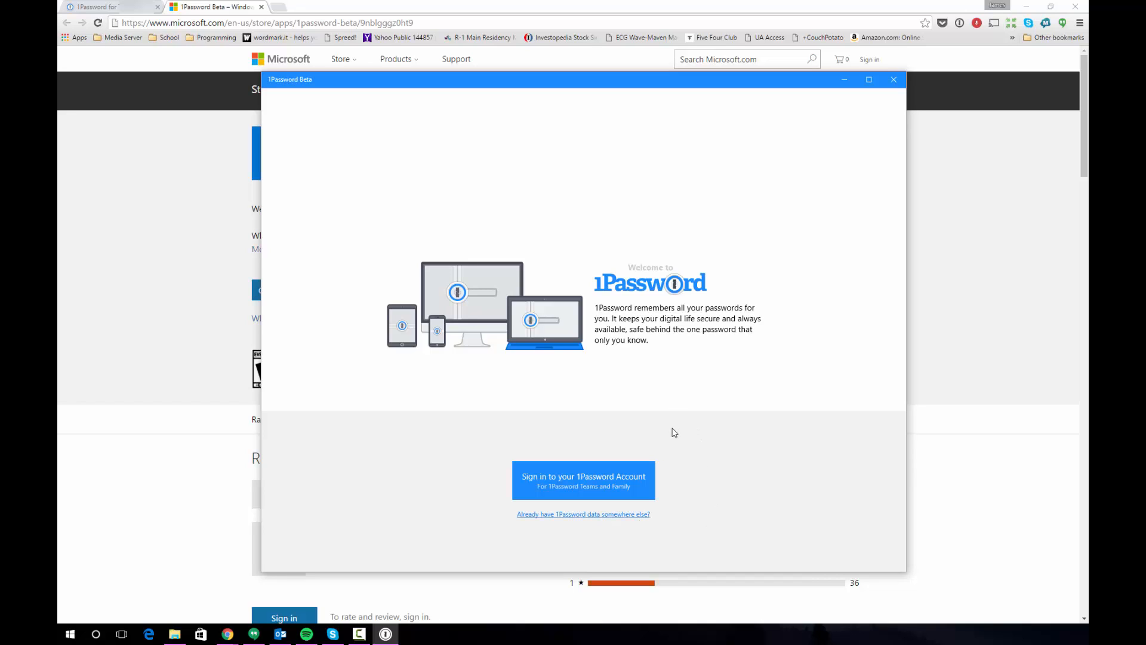
mouse_move(763, 516)
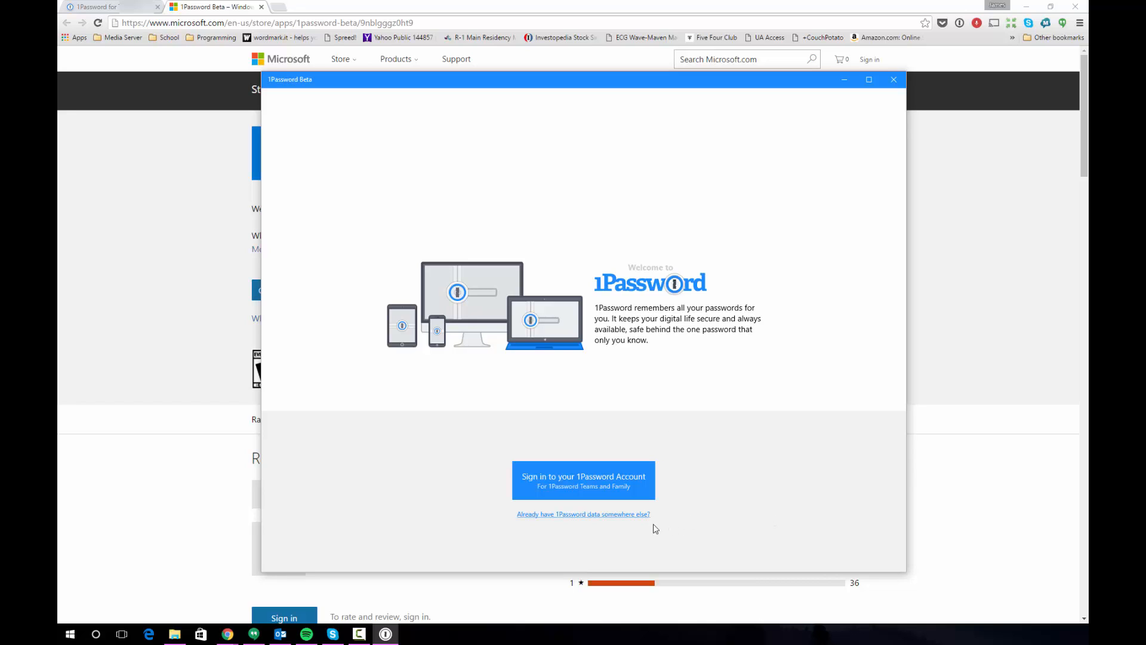
Use existing data from Dropbox, signing in and allowing the app access to Dropbox files
click(582, 513)
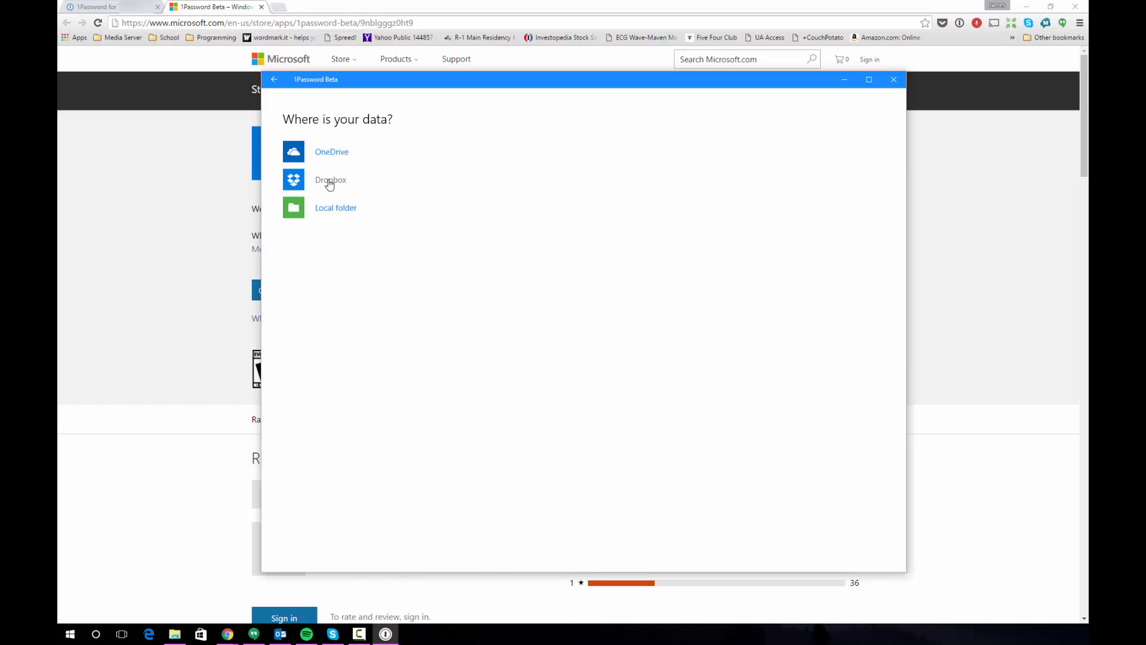
mouse_move(328, 188)
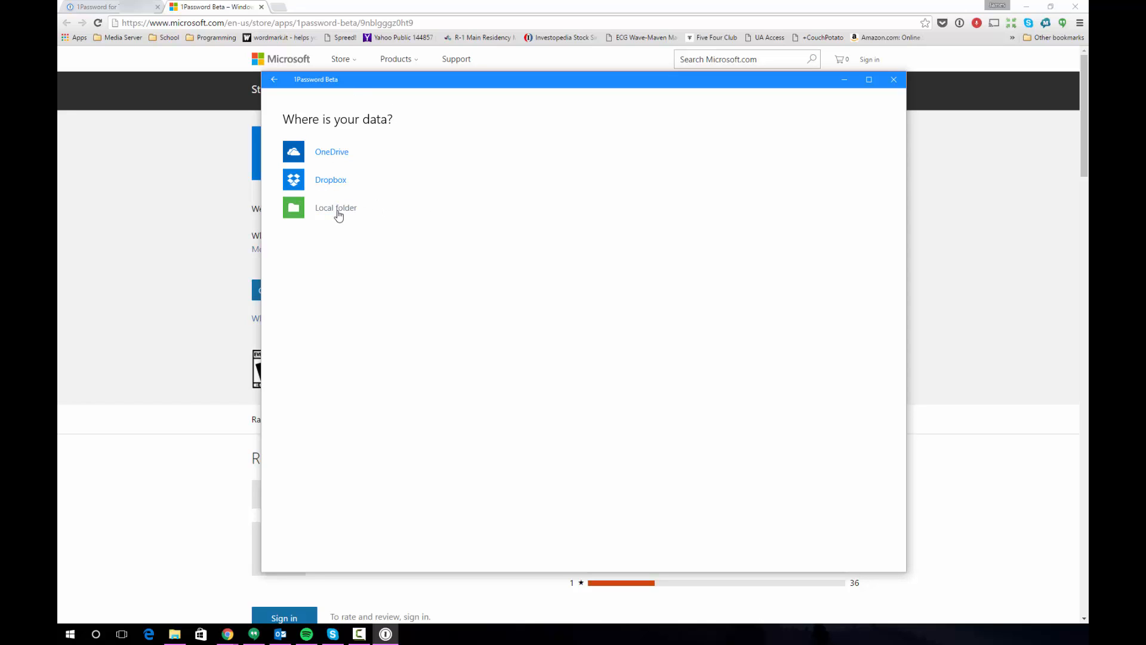
mouse_move(406, 183)
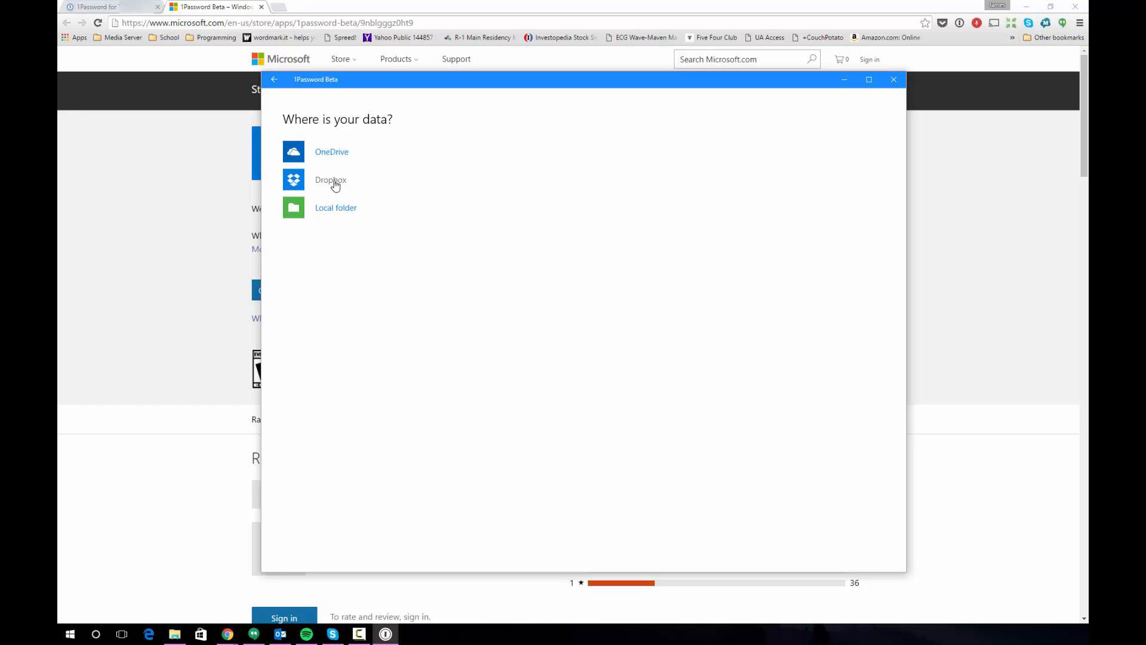
click(331, 181)
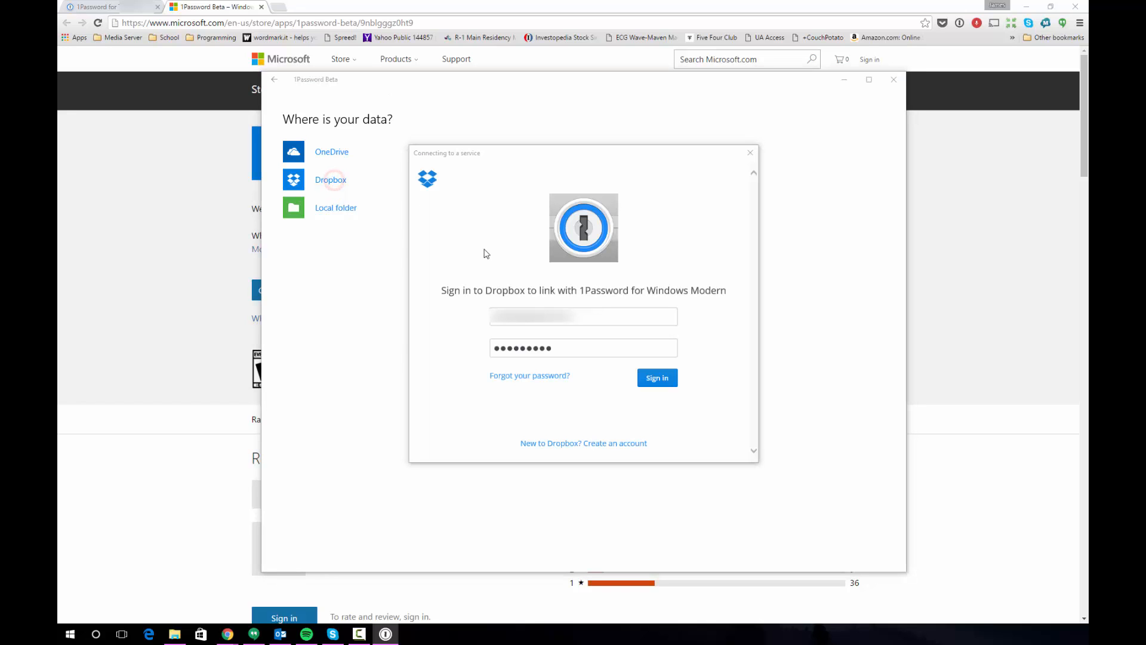
mouse_move(507, 283)
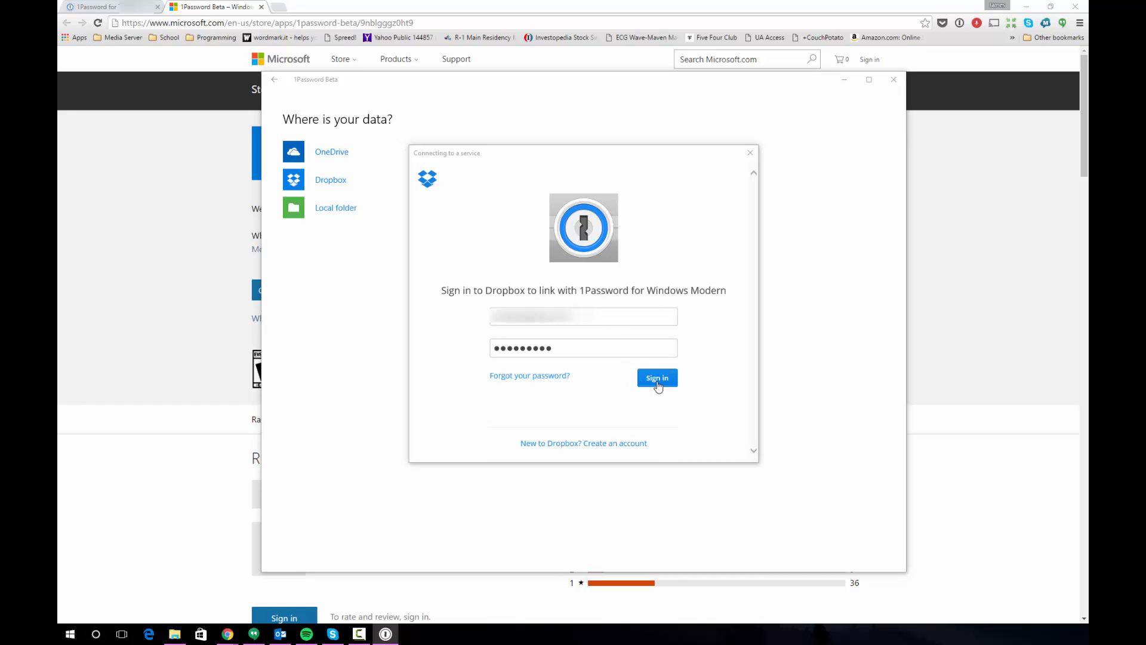
click(655, 378)
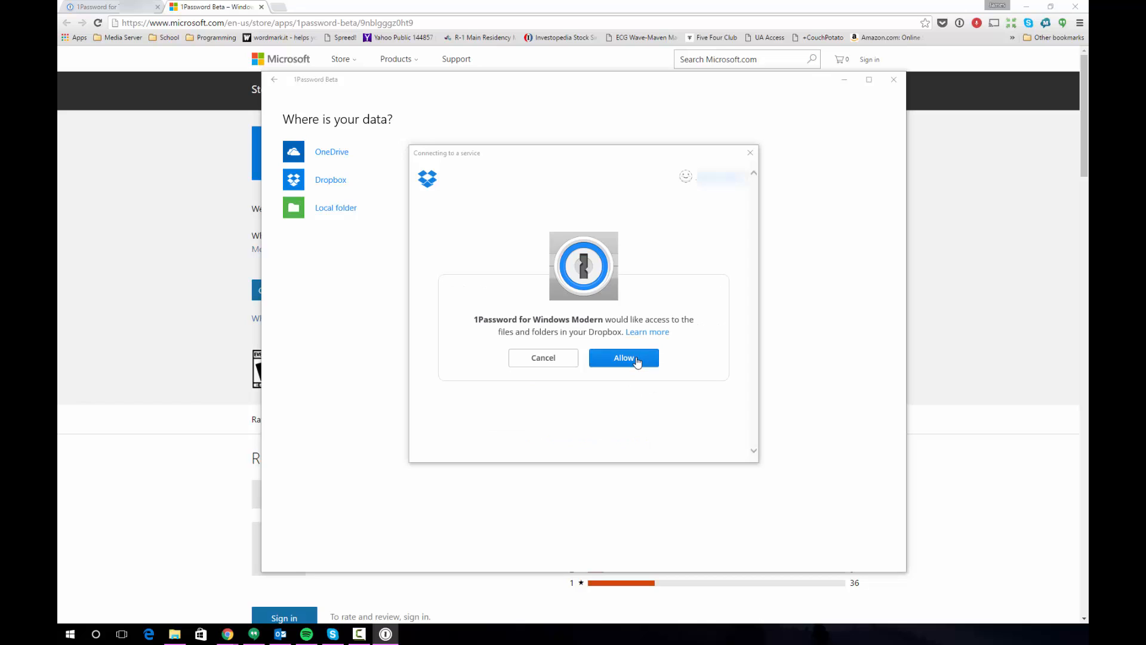
click(623, 357)
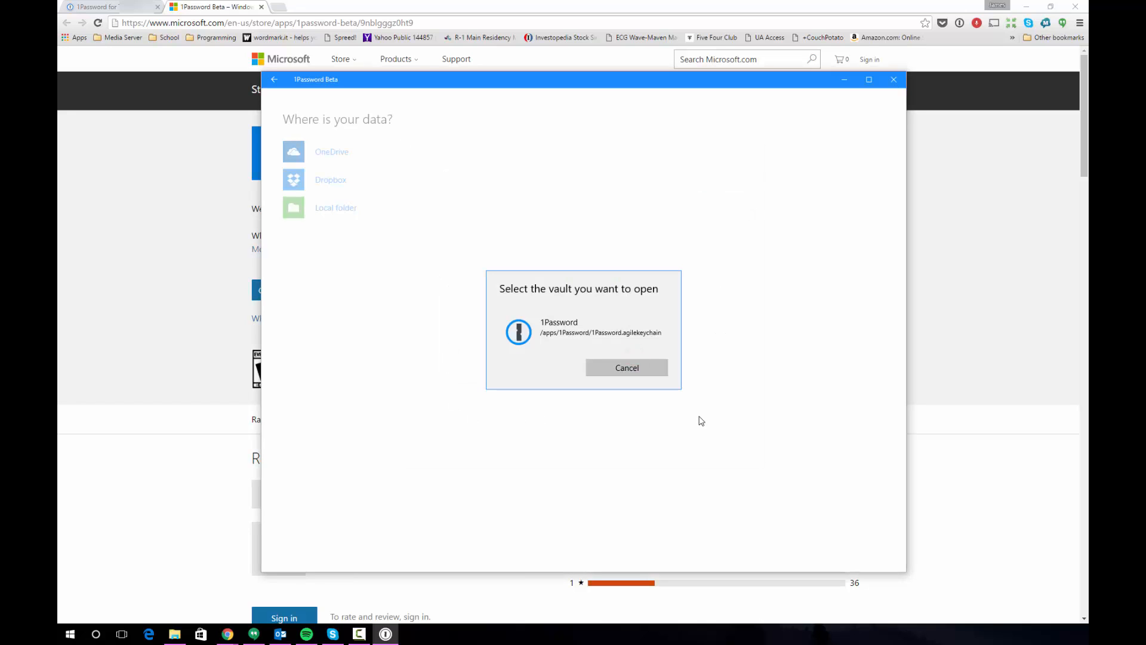
mouse_move(517, 262)
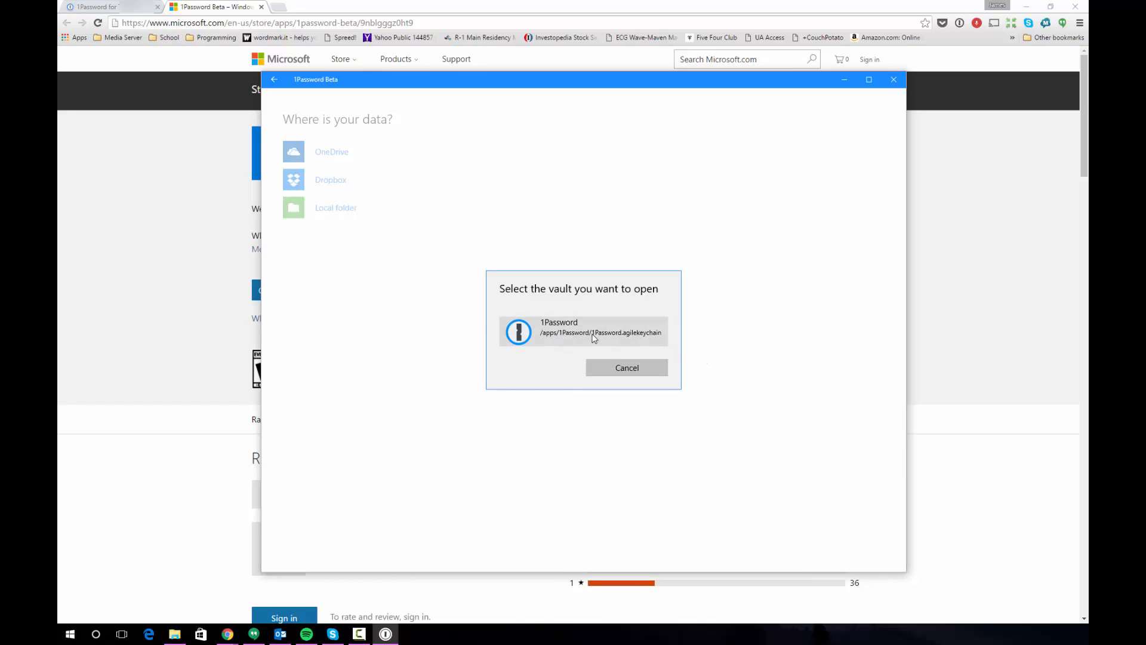
Unlock the Dropbox vault with its password and bring up the Join a Team or add Vaults options
click(584, 331)
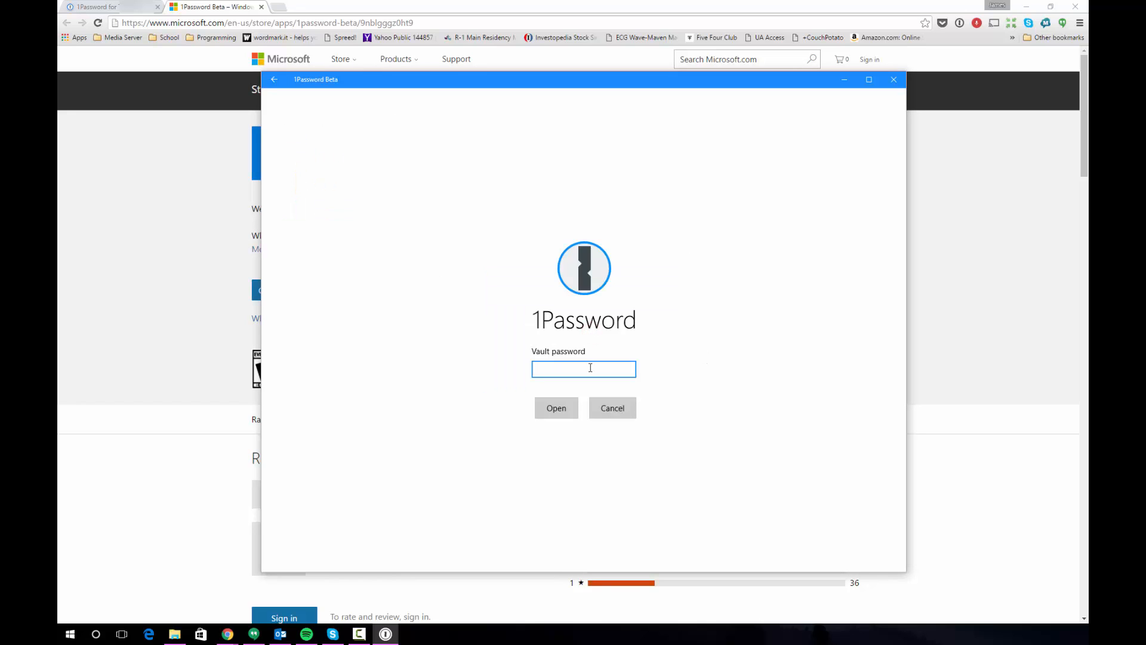
text(••)
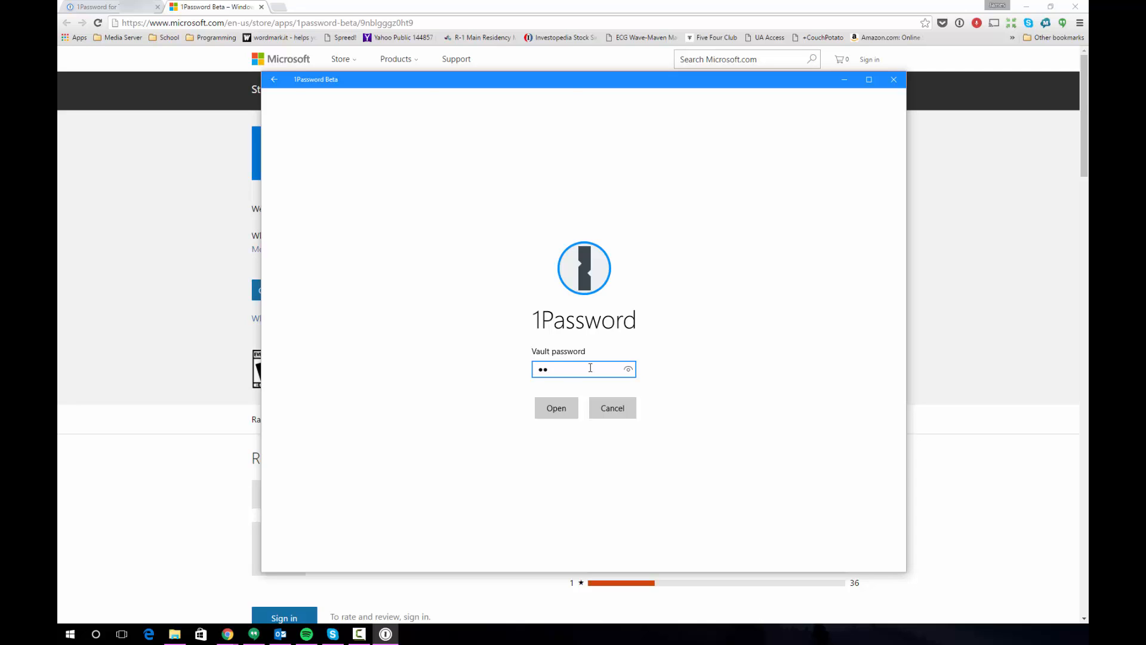
click(555, 408)
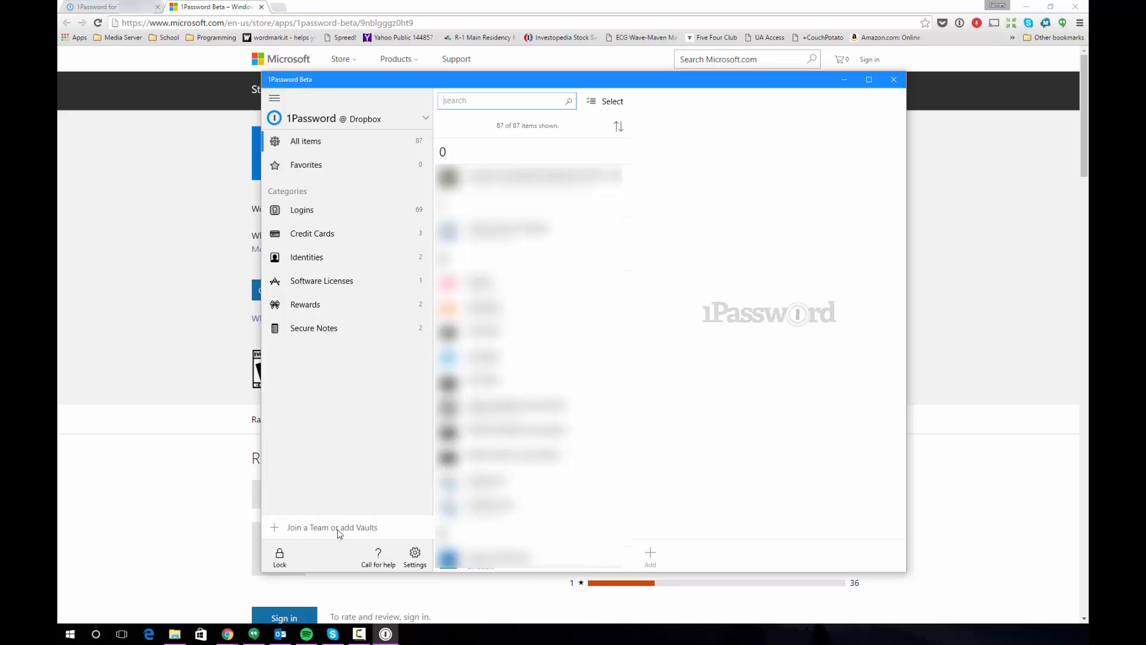
click(331, 526)
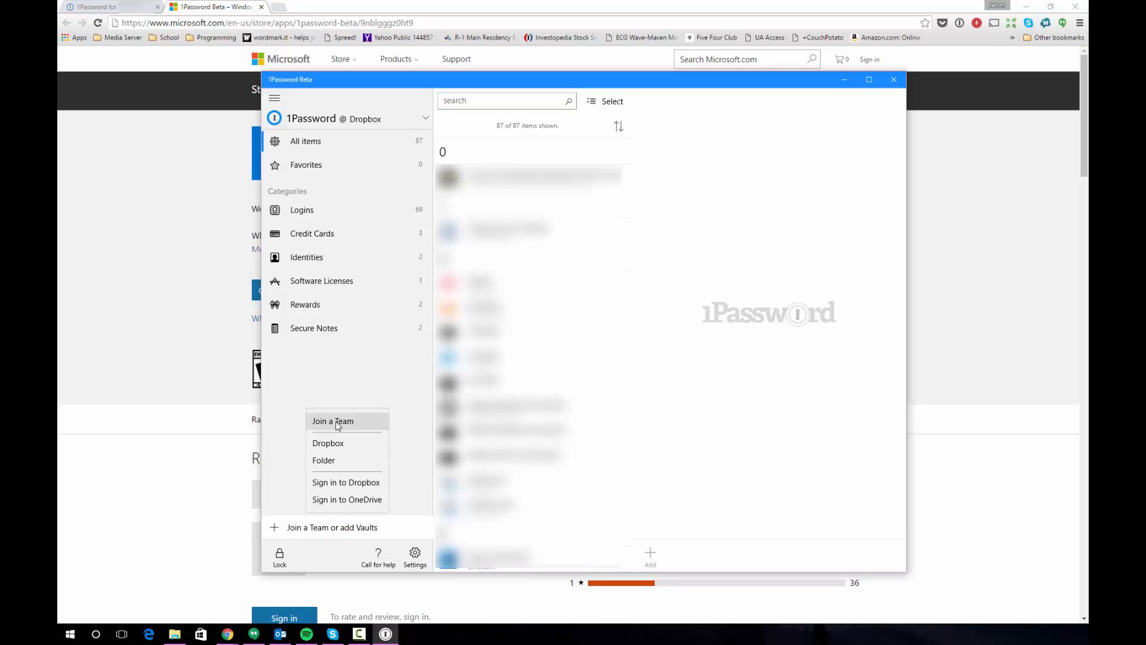
Join a Team with the family account URL, email, account key and master password, and sign in
click(334, 422)
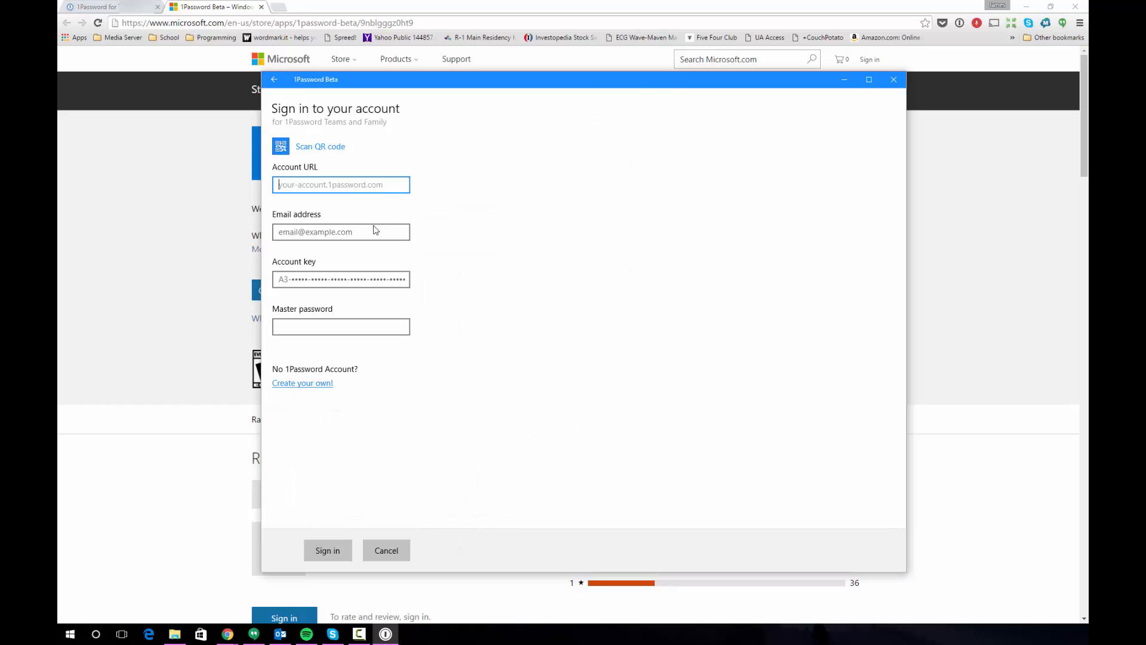
mouse_move(484, 250)
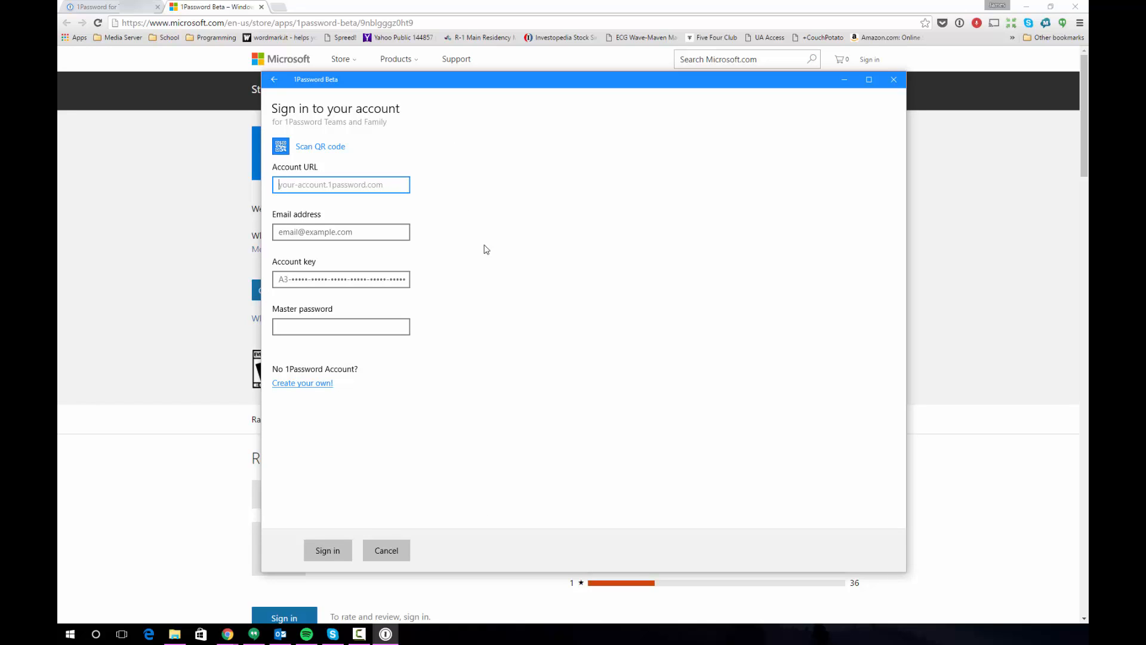
mouse_move(465, 248)
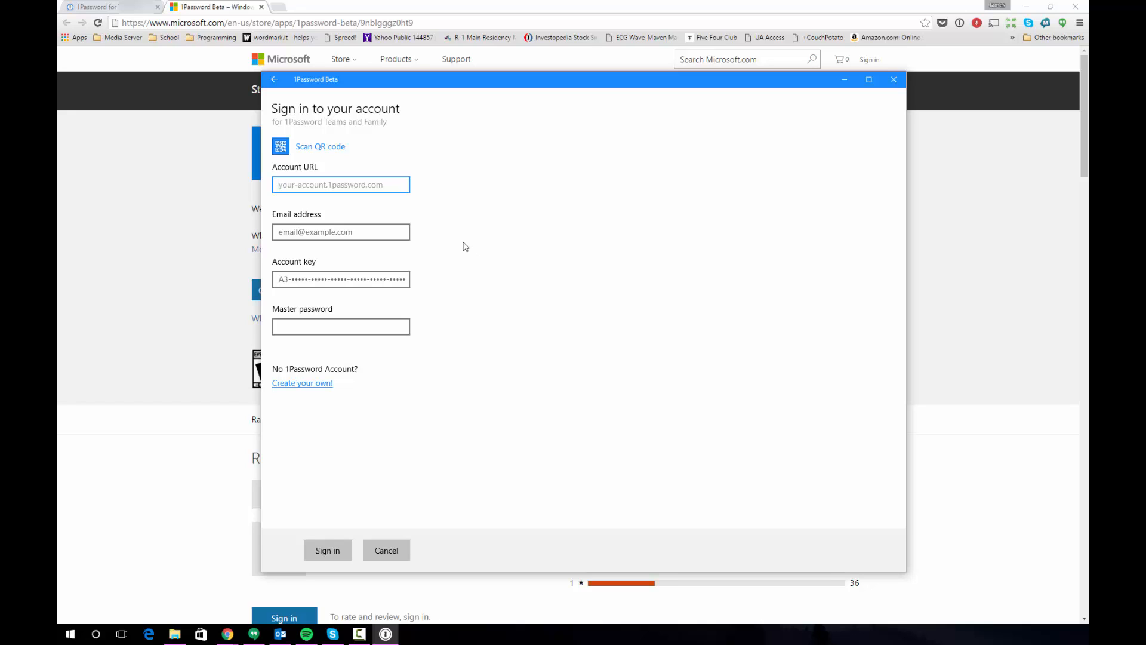
mouse_move(481, 255)
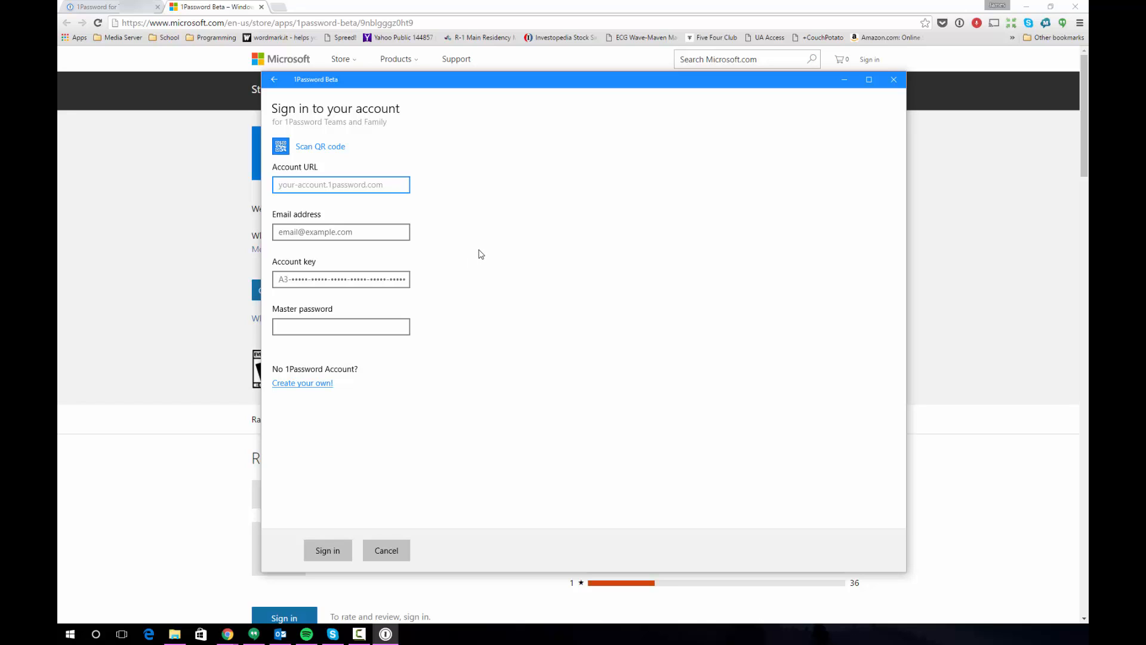
mouse_move(527, 242)
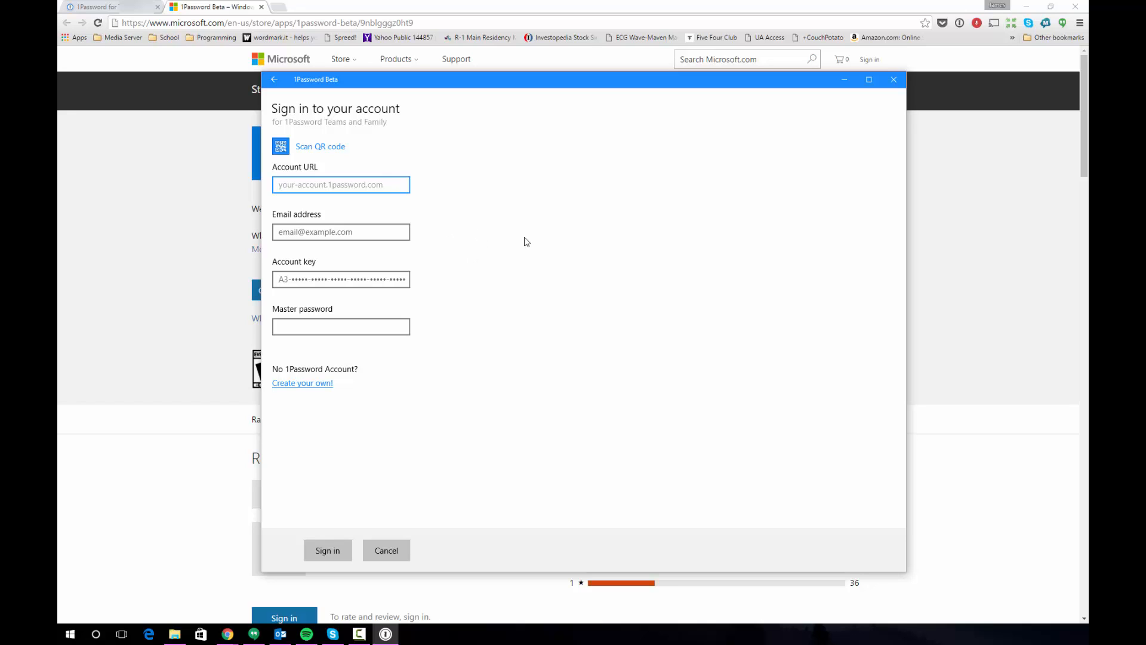
mouse_move(413, 164)
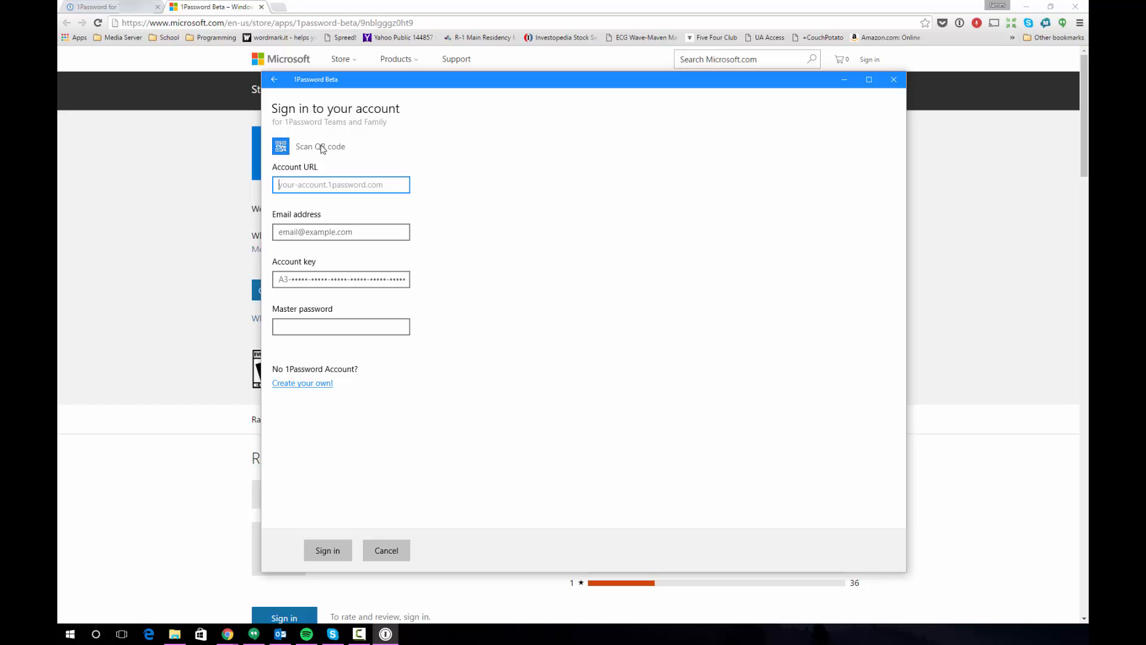
mouse_move(285, 158)
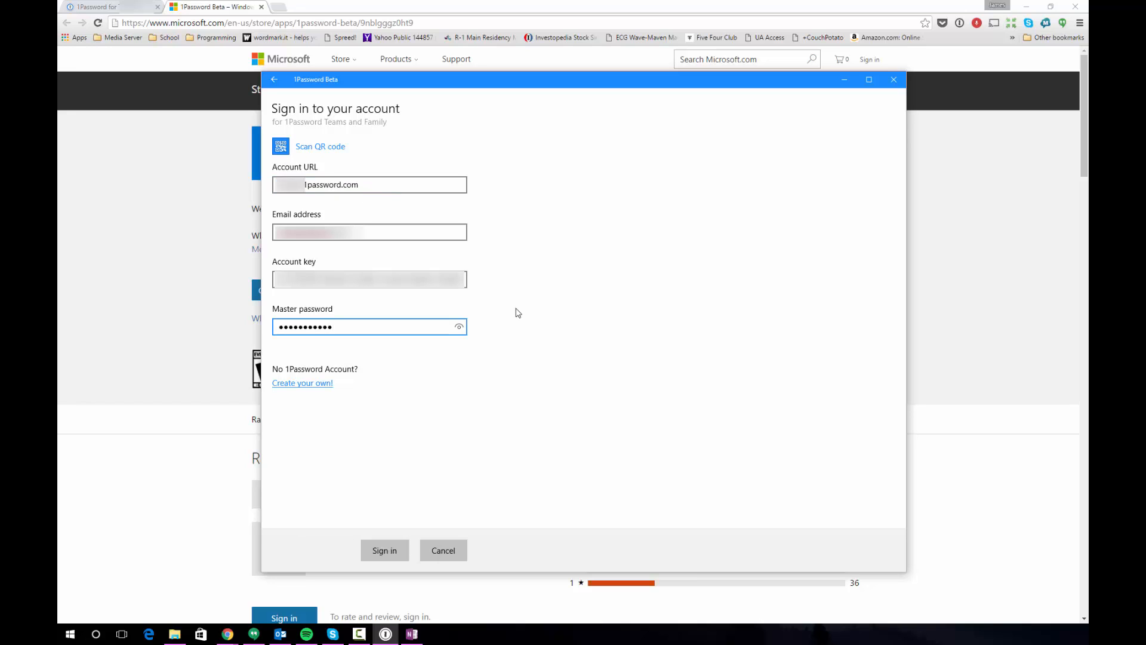
mouse_move(496, 302)
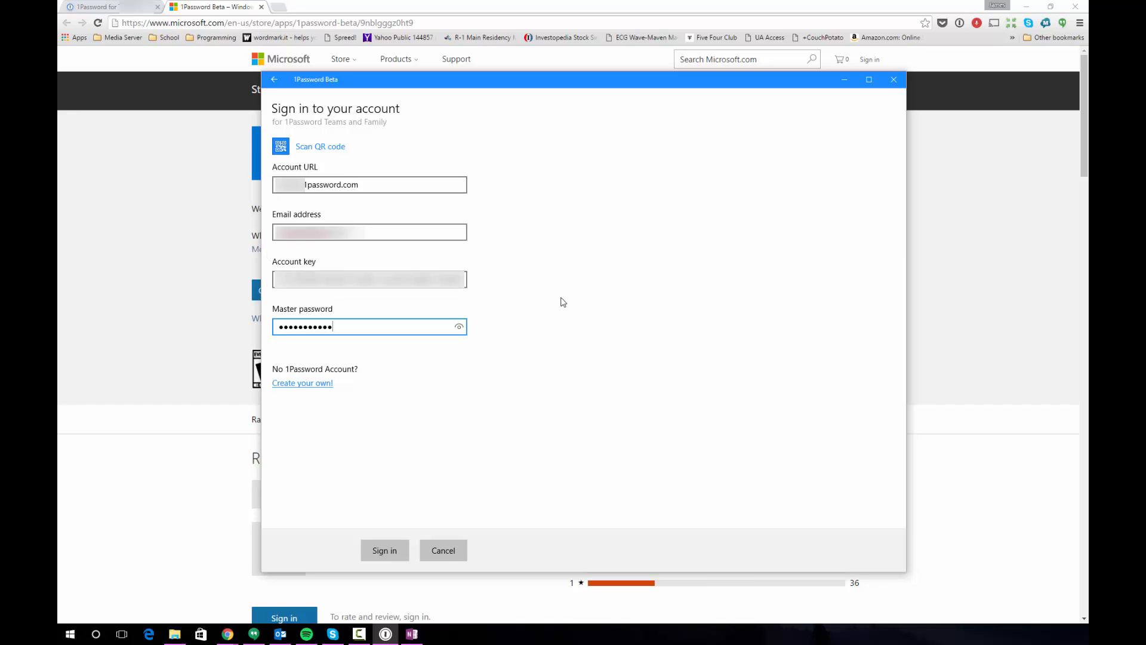
click(384, 550)
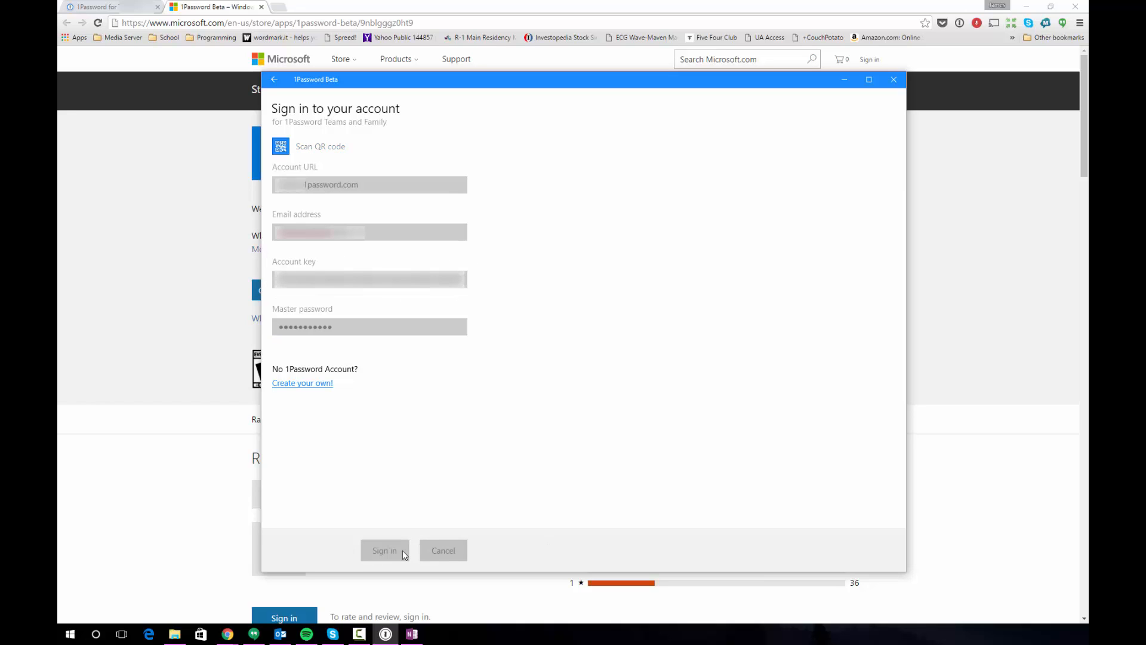
Expand the vault list showing the family Personal and Shared vaults beside the Dropbox vault
click(385, 549)
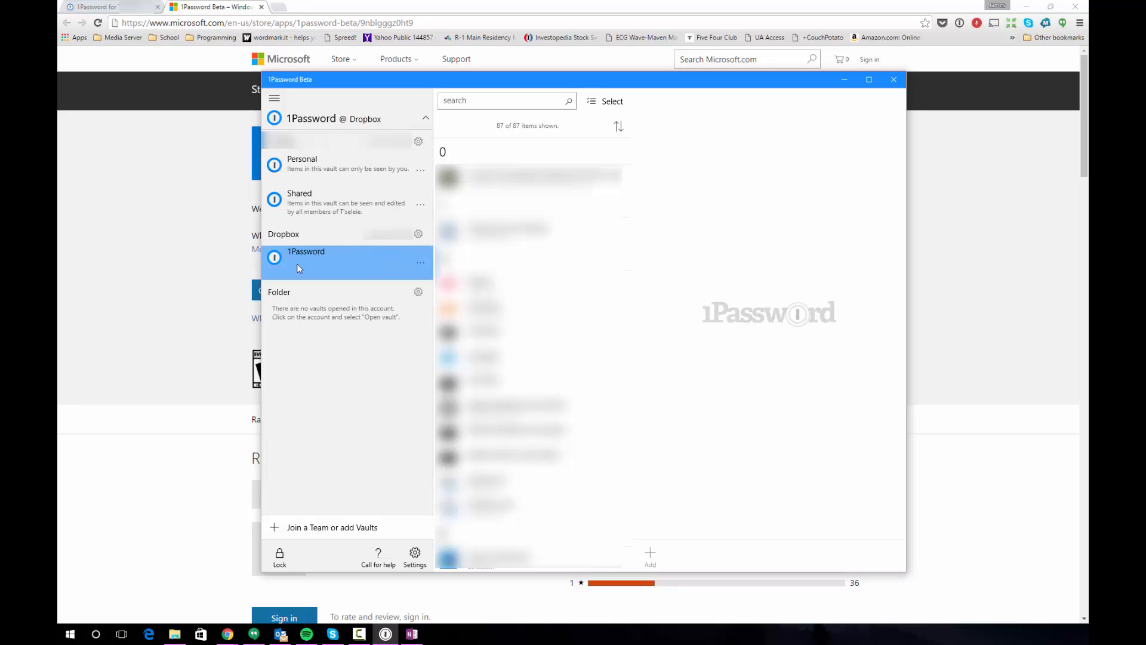
mouse_move(299, 207)
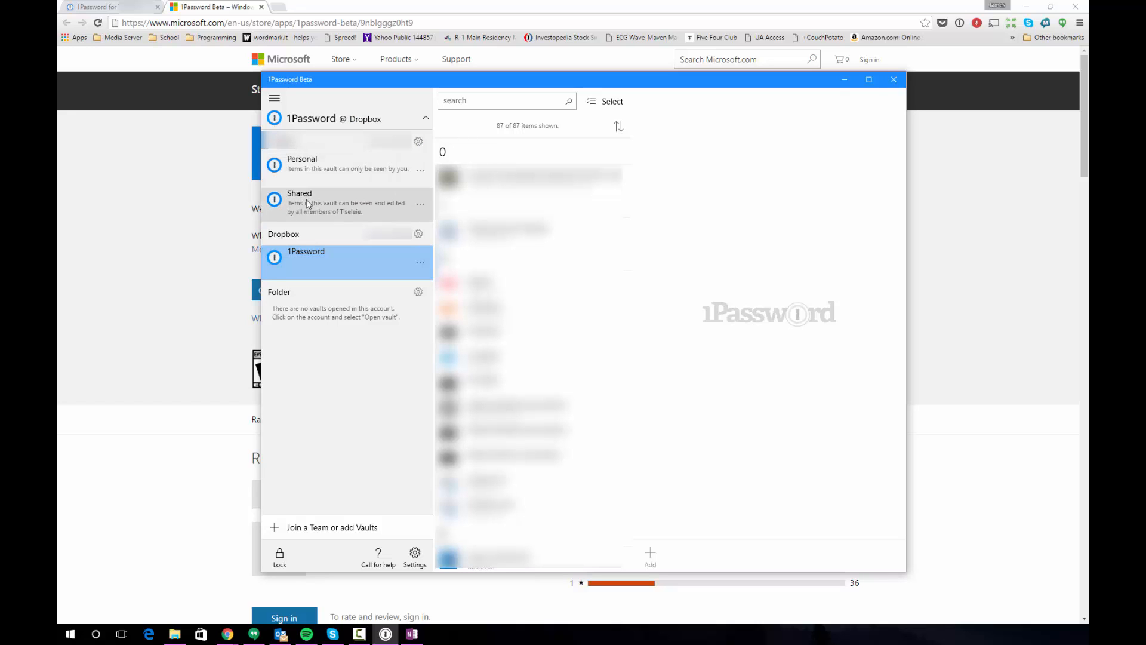
mouse_move(344, 197)
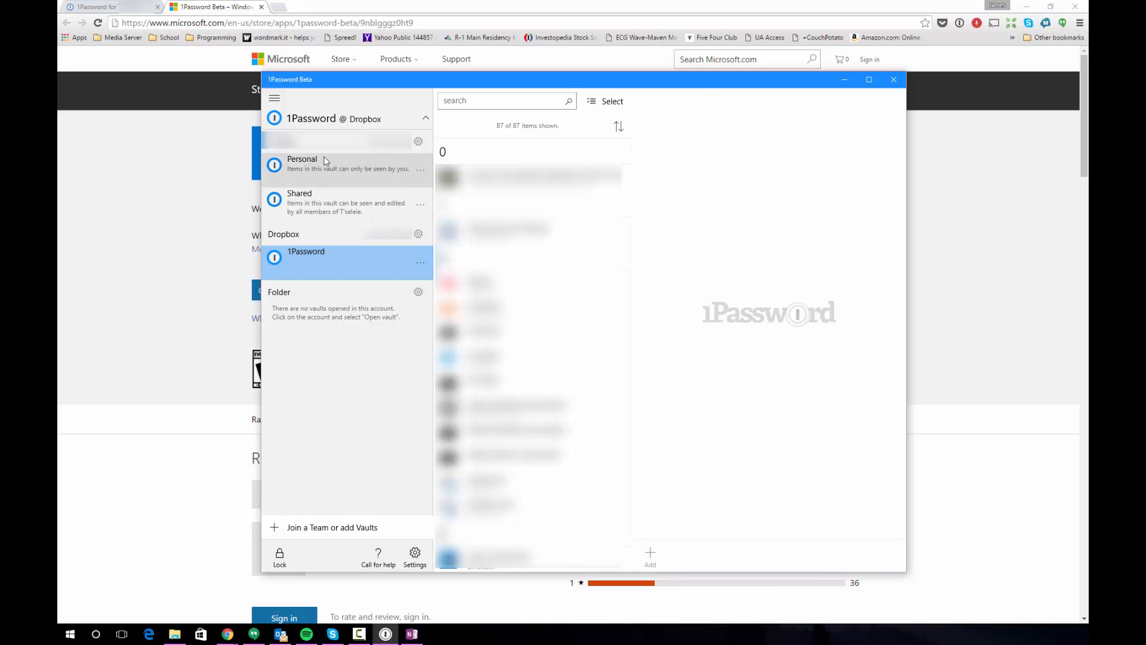
mouse_move(359, 379)
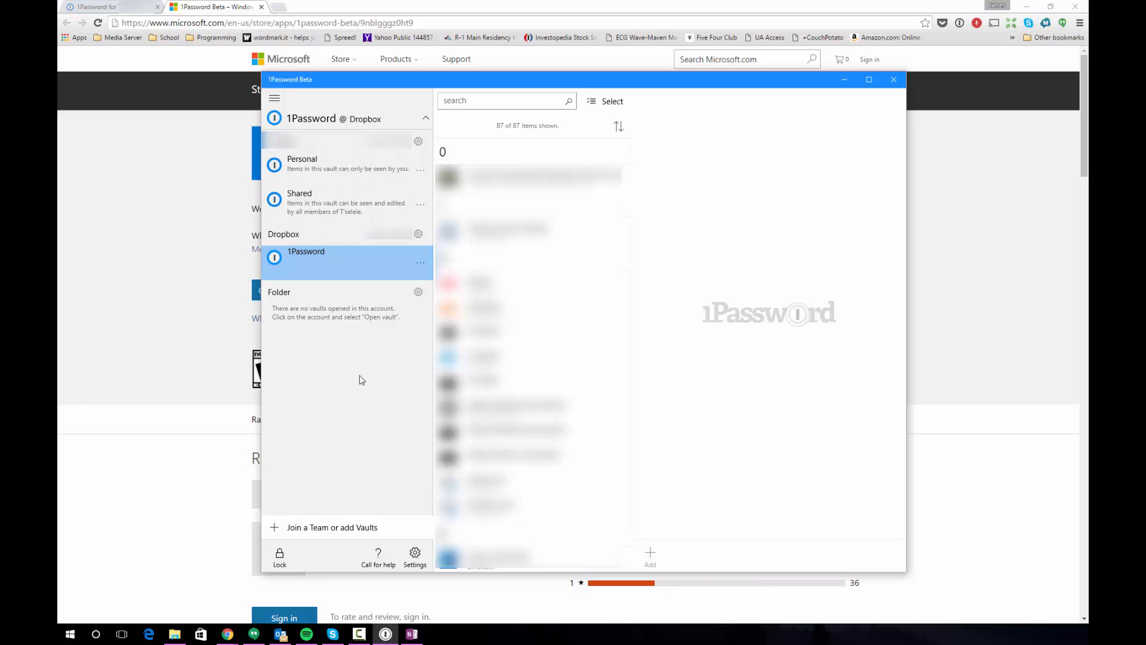
mouse_move(650, 145)
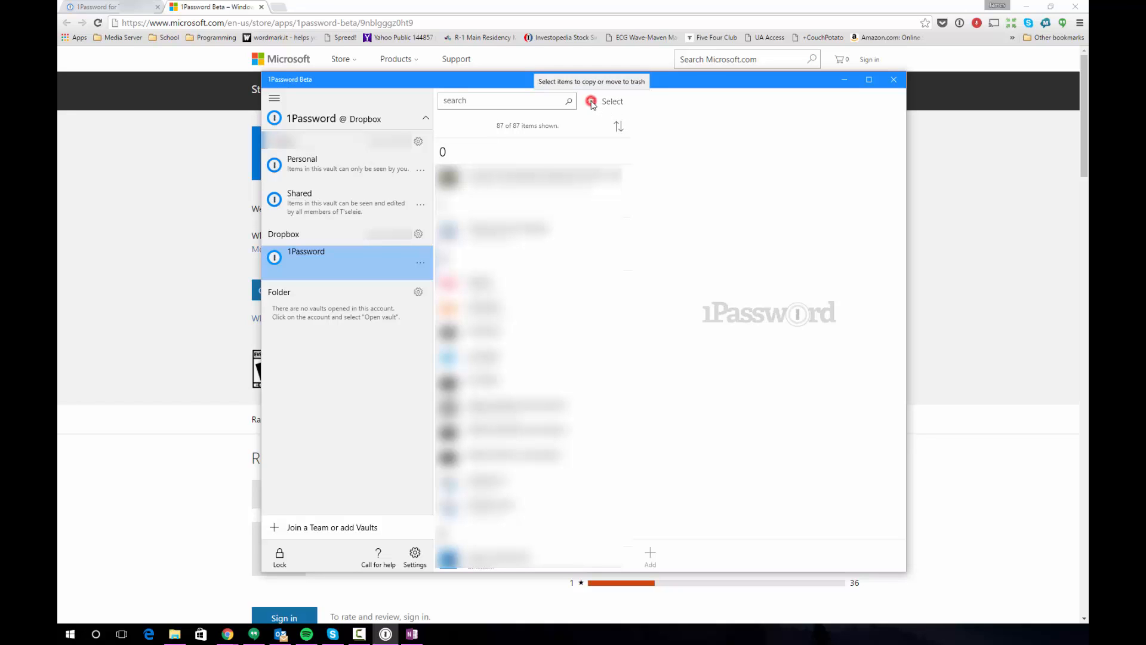
Select all Dropbox vault items and share them into the family Personal vault
click(612, 100)
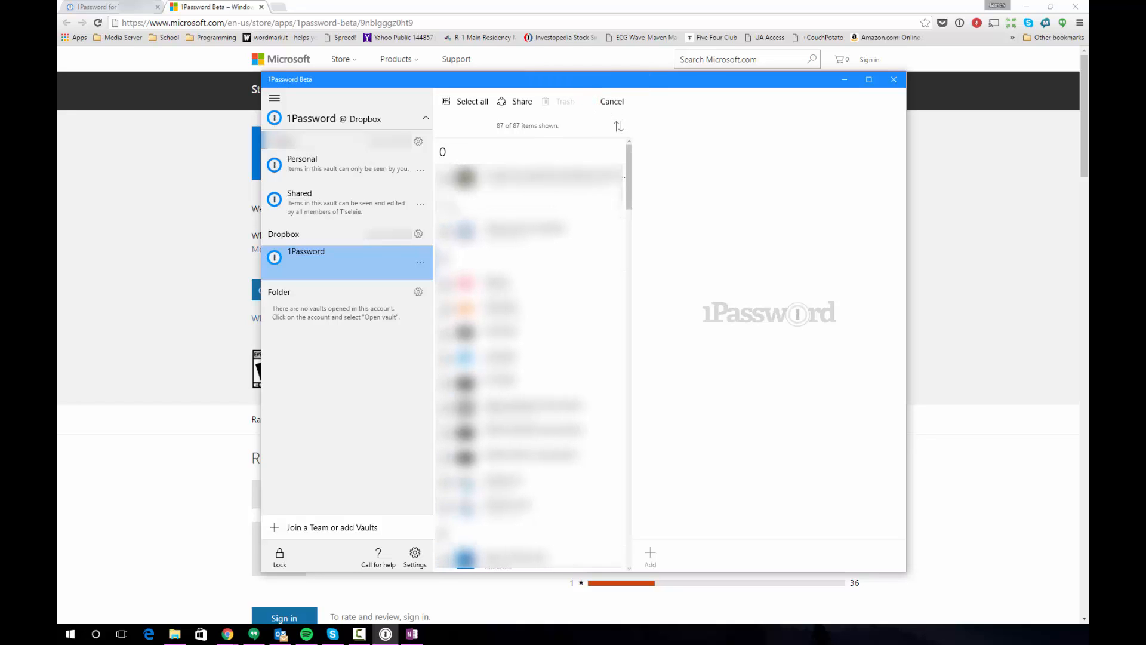
click(473, 100)
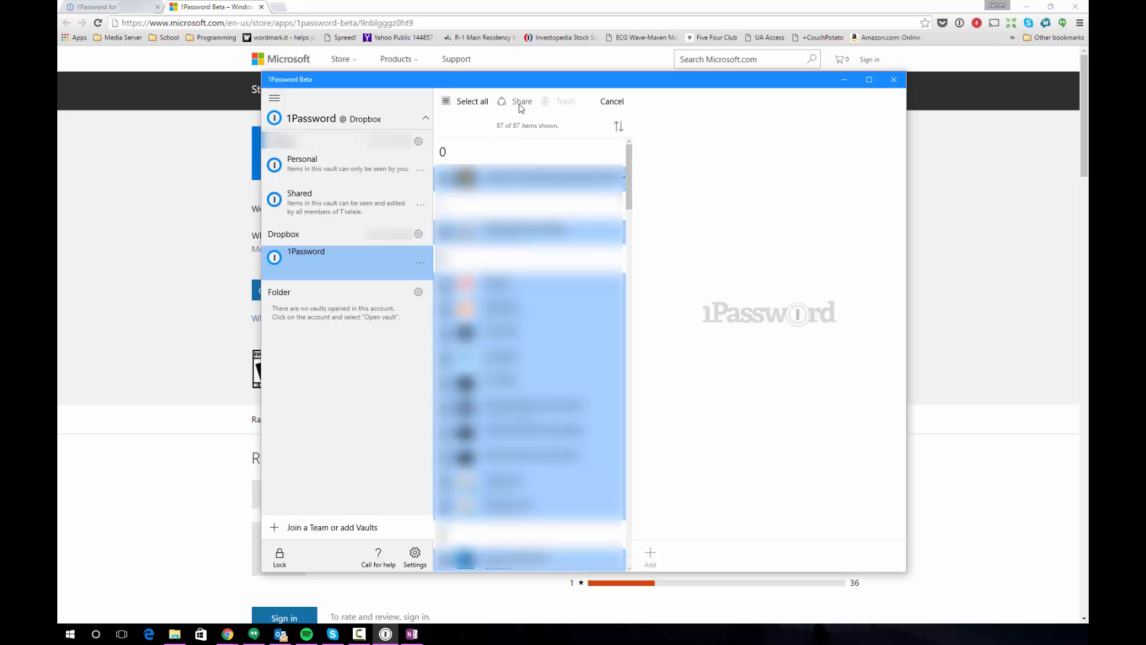
click(522, 101)
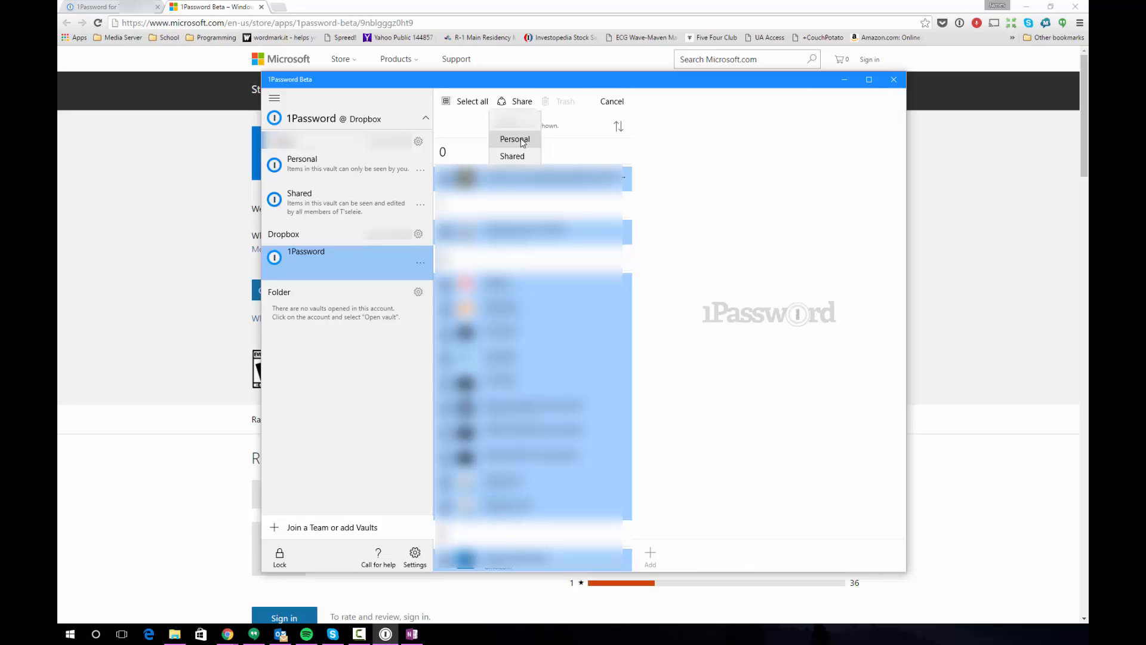
click(514, 139)
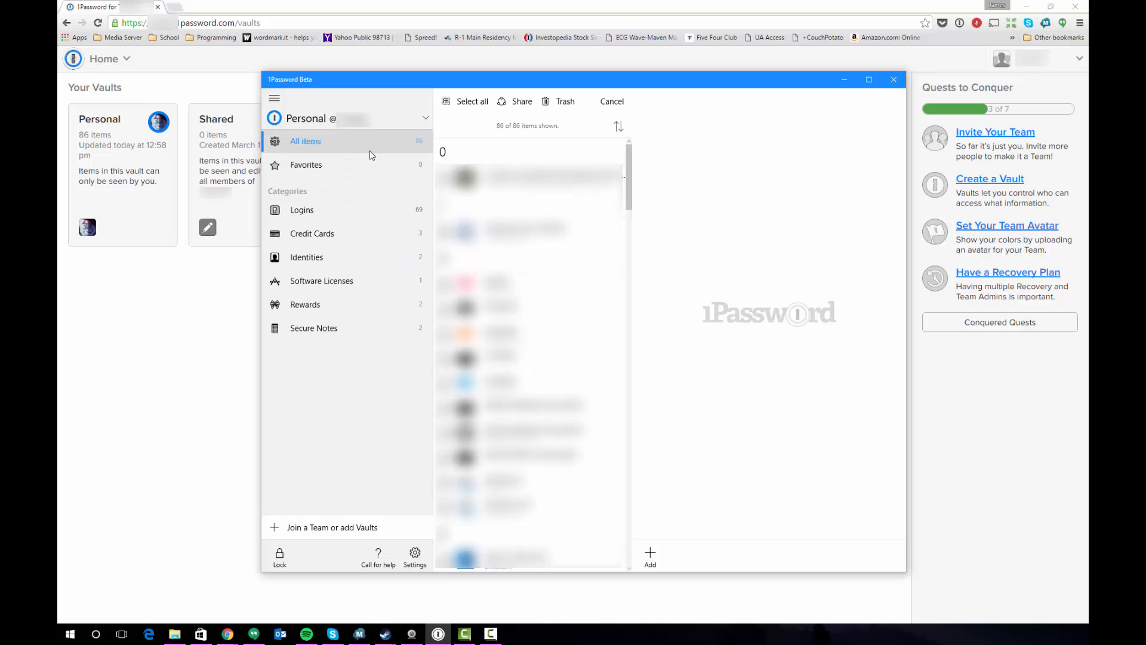
mouse_move(344, 242)
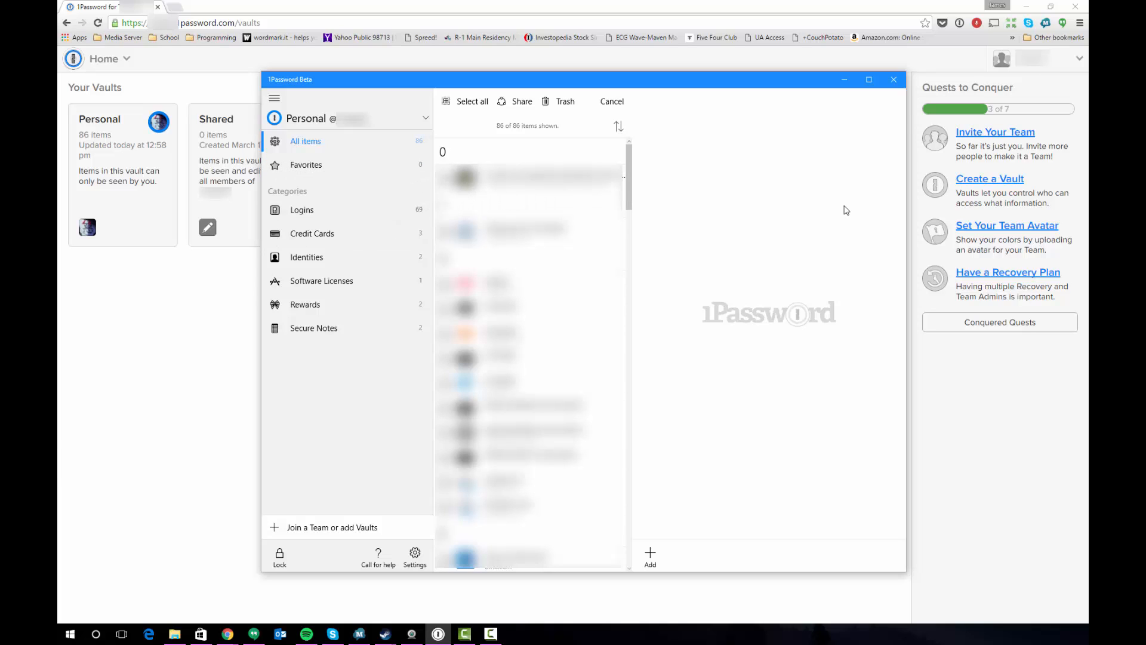
mouse_move(696, 125)
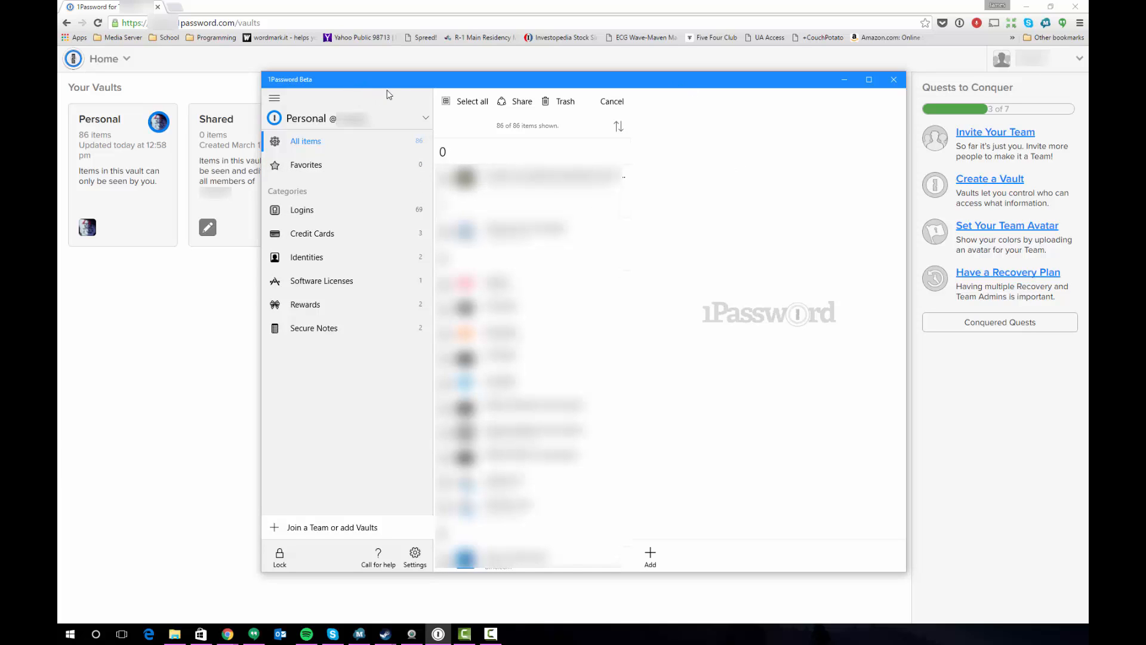
mouse_move(740, 79)
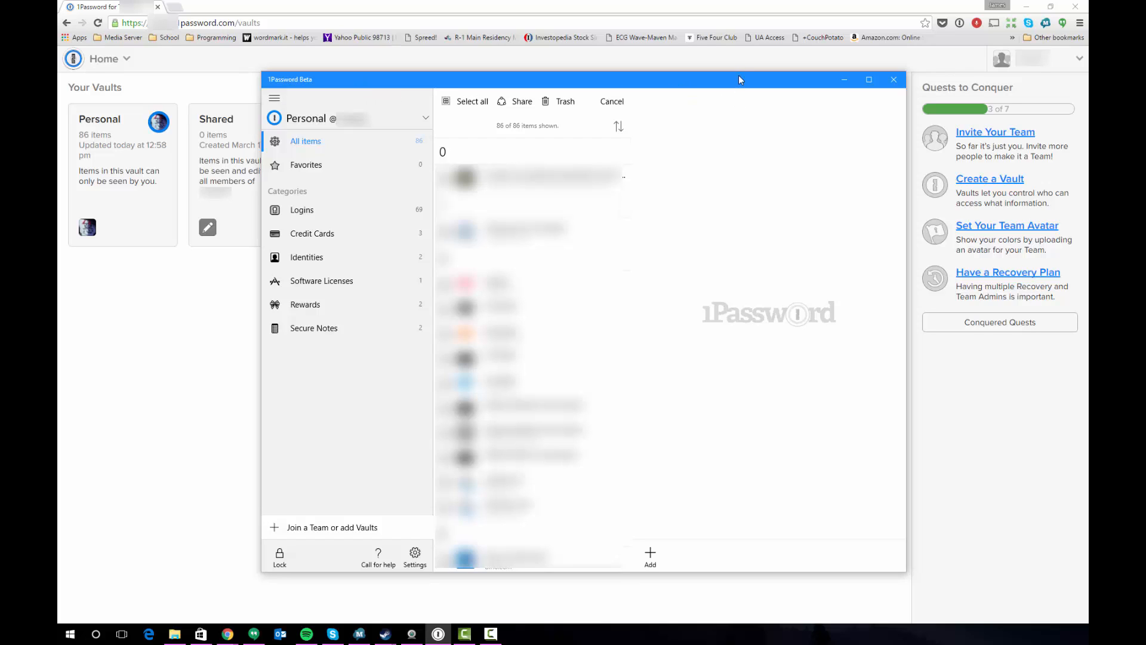
mouse_move(680, 80)
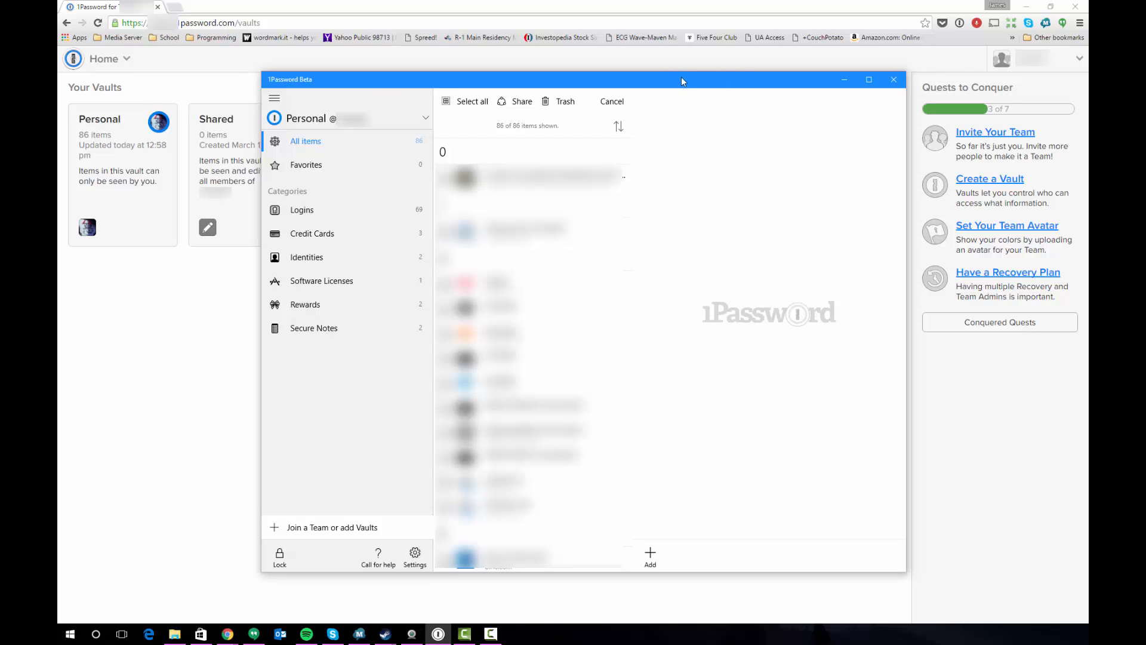
mouse_move(673, 80)
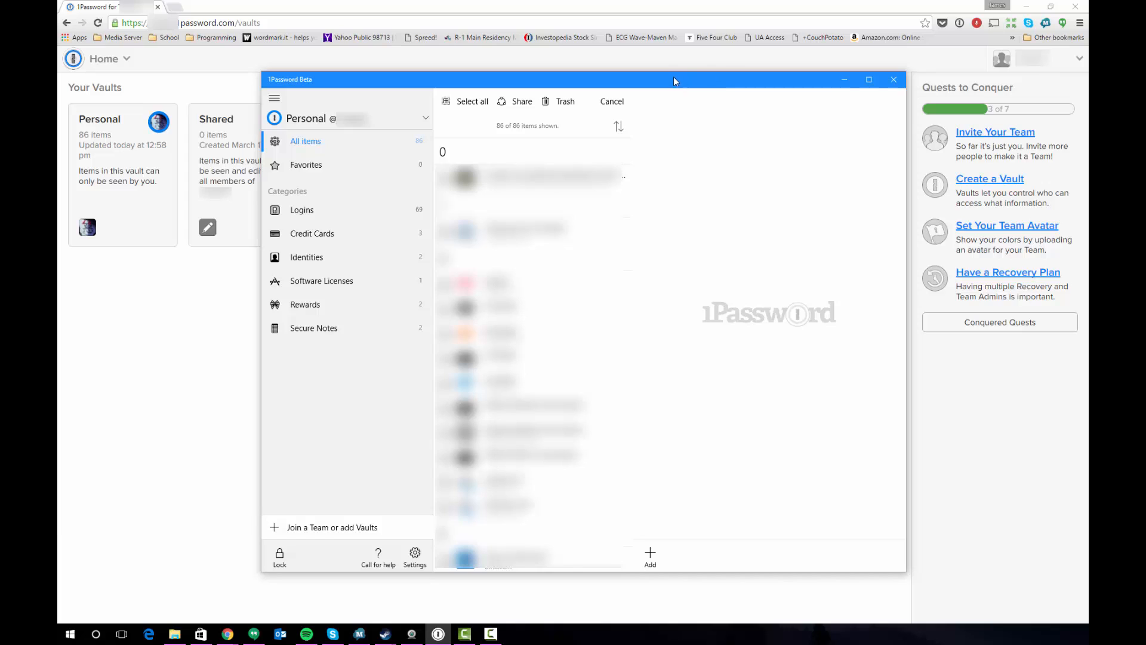
mouse_move(290, 90)
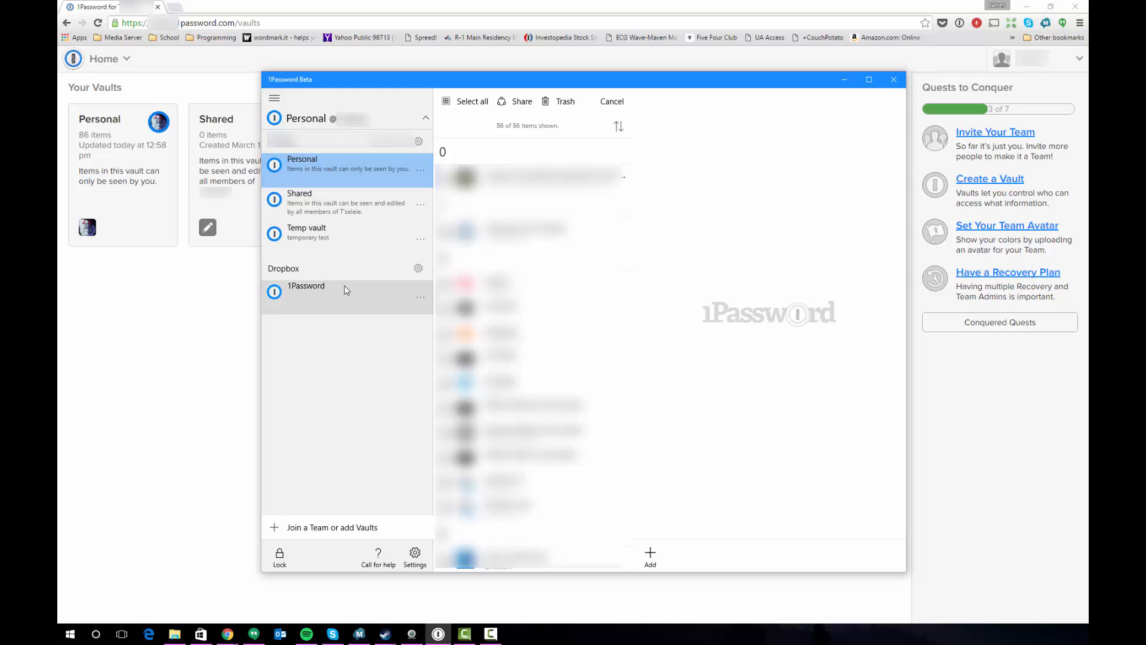
Return to the Dropbox 1Password vault with its 87 items
click(306, 286)
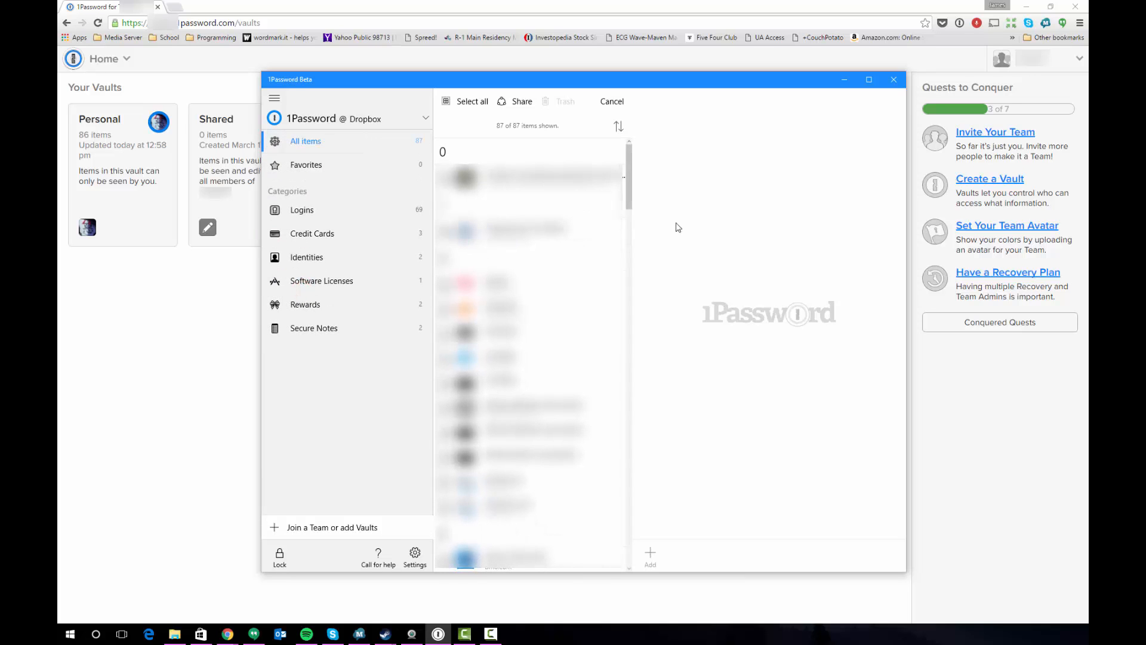
mouse_move(729, 193)
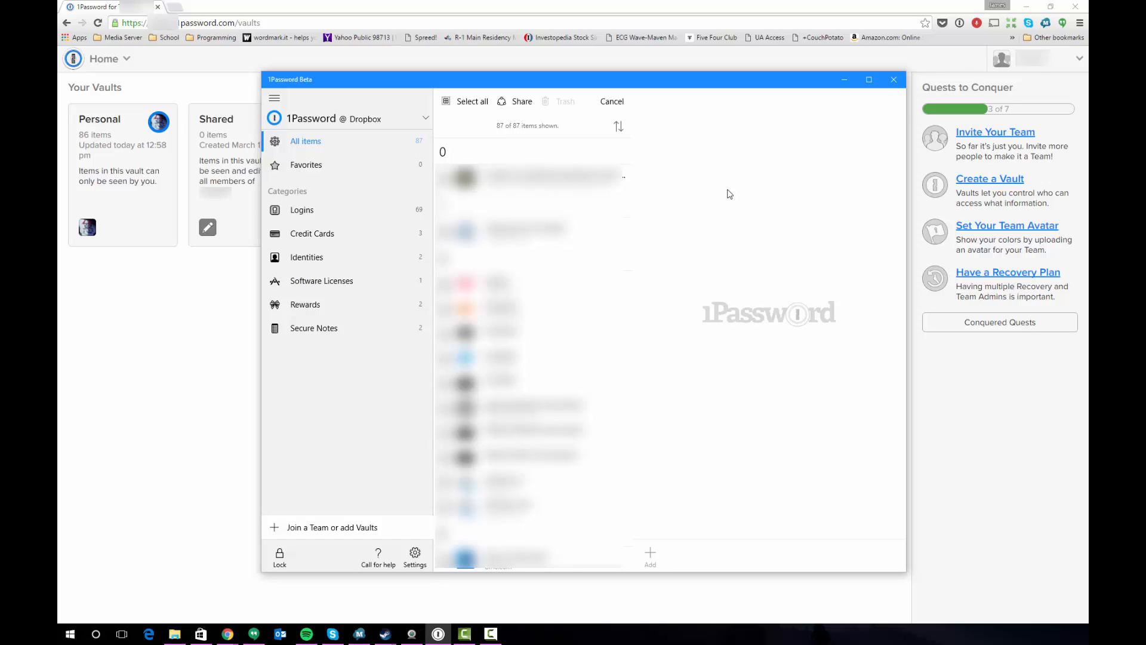
mouse_move(730, 193)
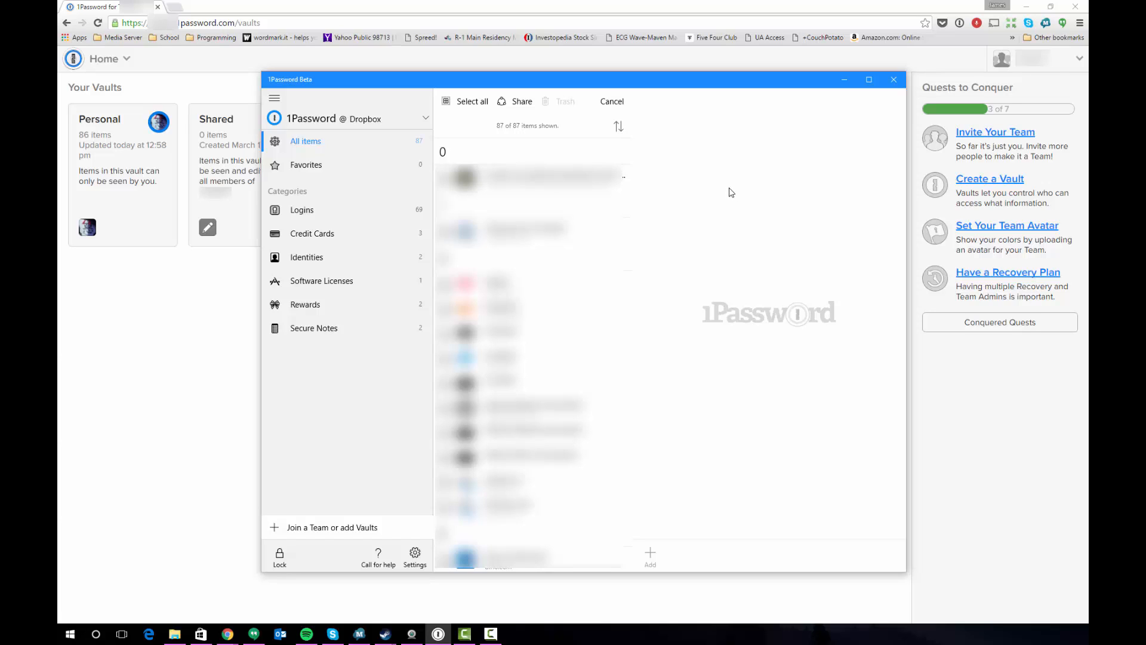
mouse_move(724, 189)
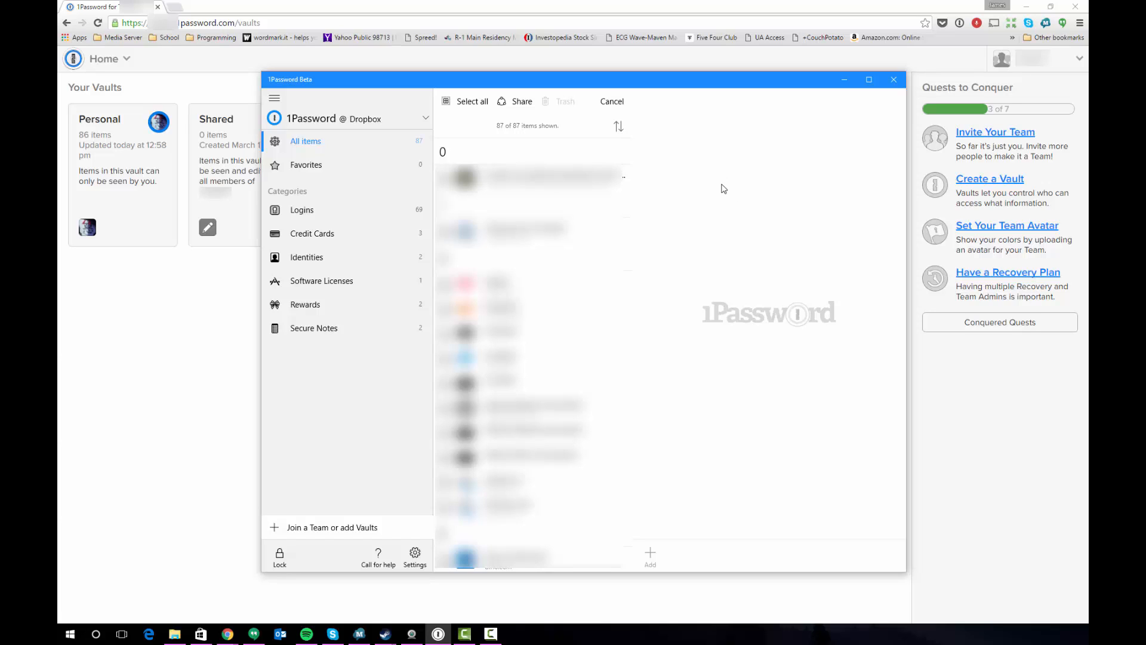
mouse_move(757, 288)
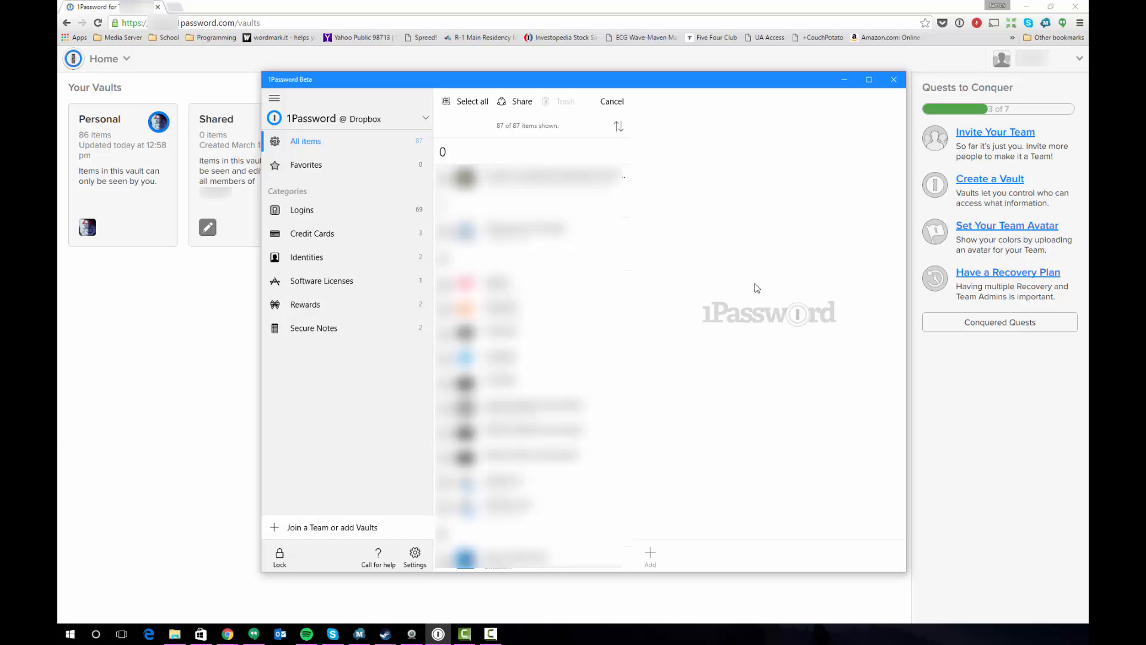
mouse_move(738, 208)
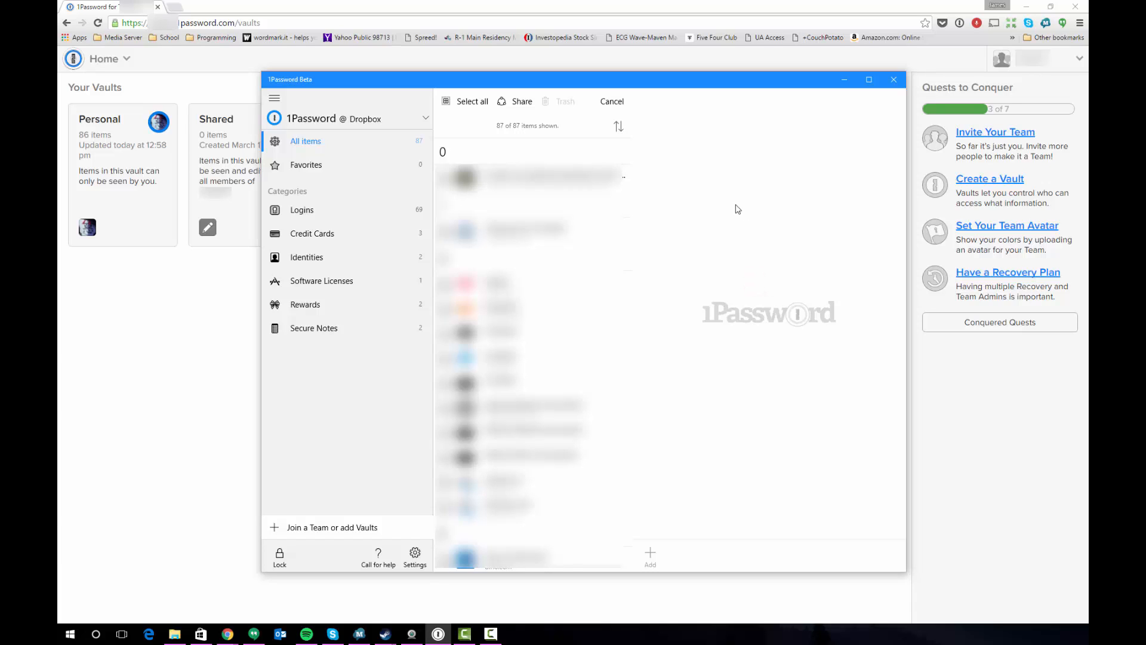
mouse_move(675, 164)
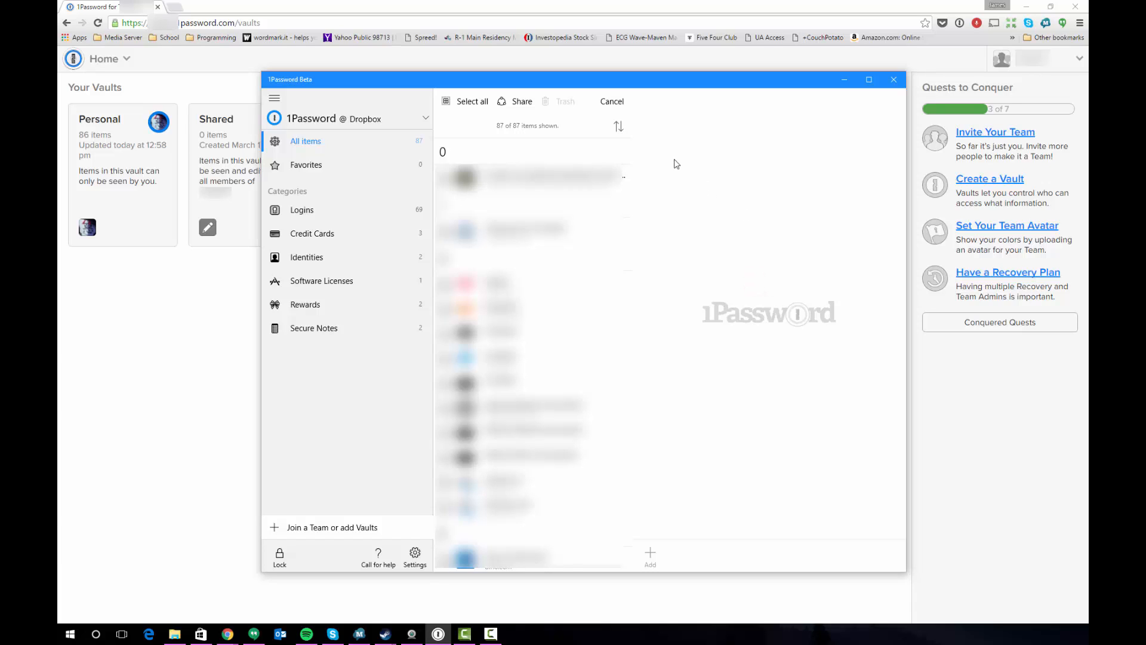
mouse_move(790, 231)
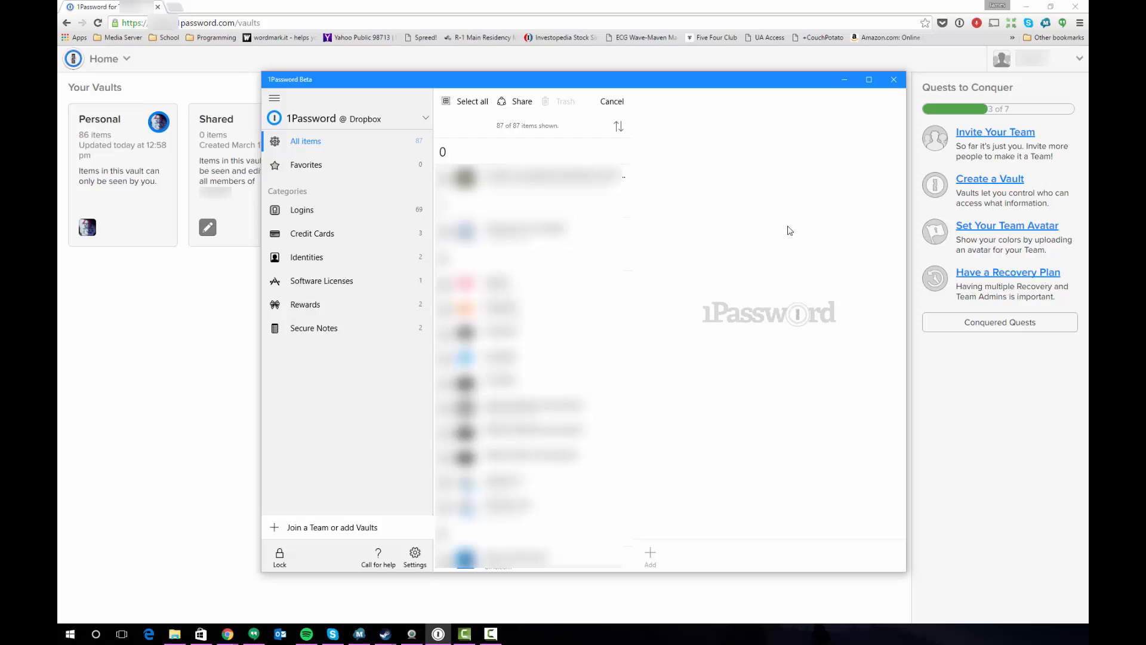
mouse_move(781, 203)
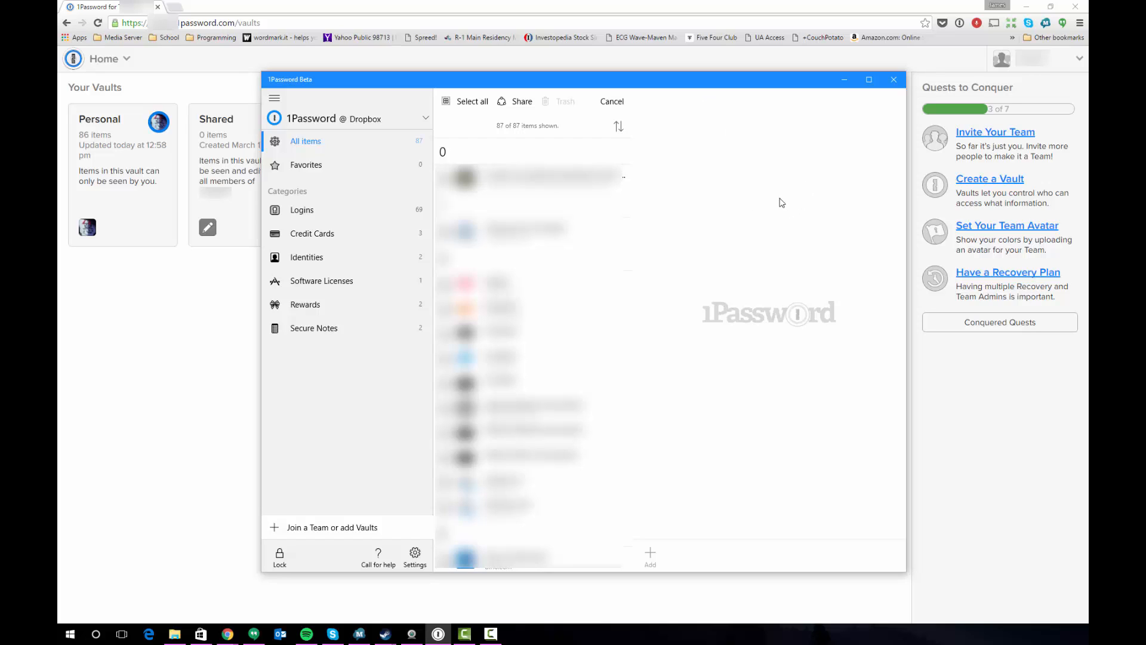
mouse_move(616, 146)
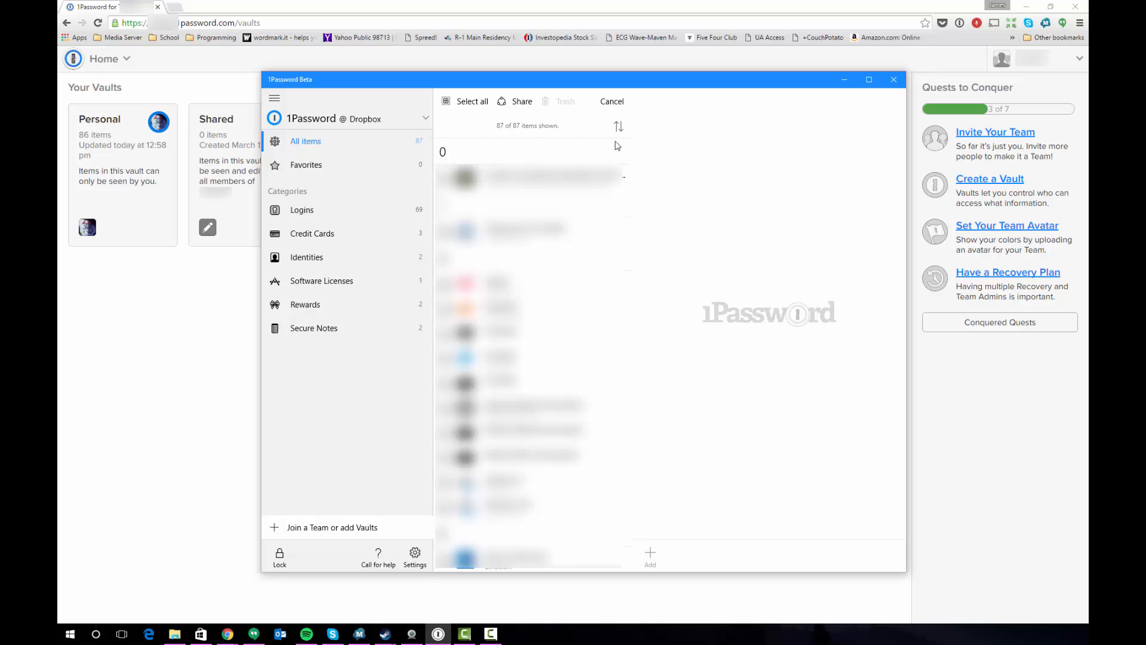
mouse_move(320, 422)
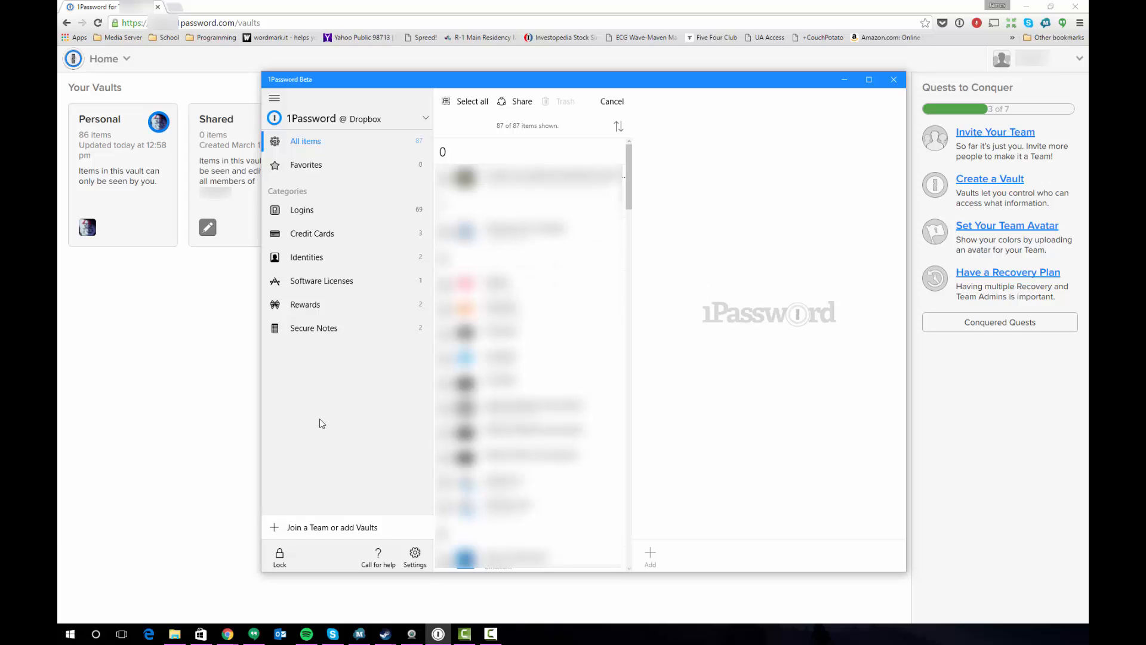
mouse_move(642, 190)
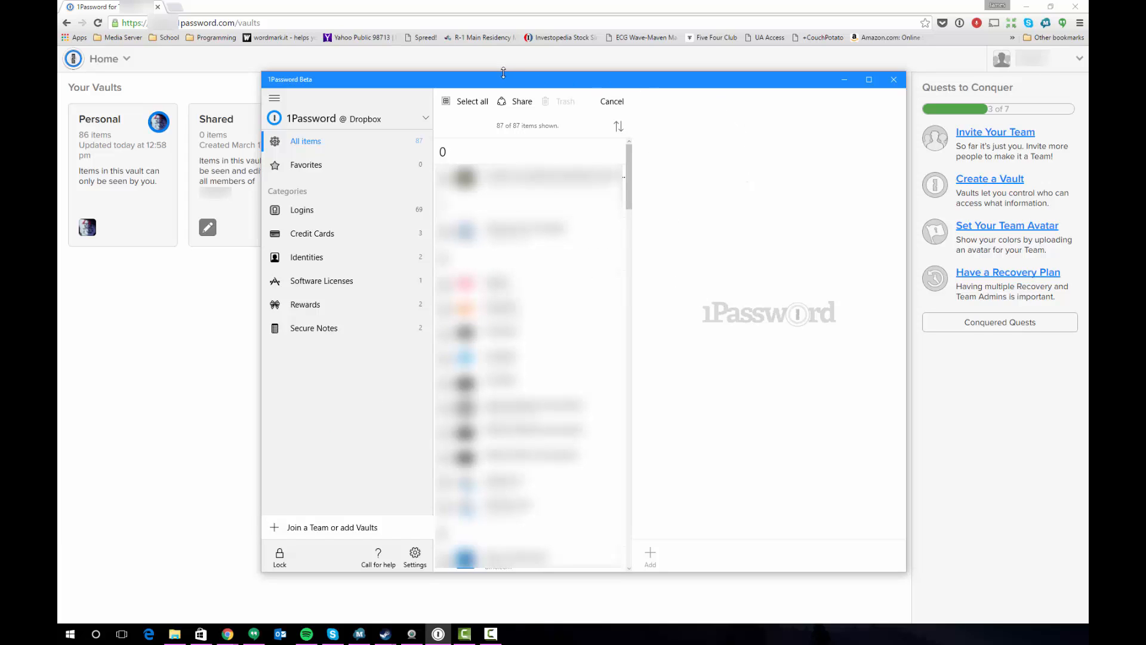
mouse_move(599, 99)
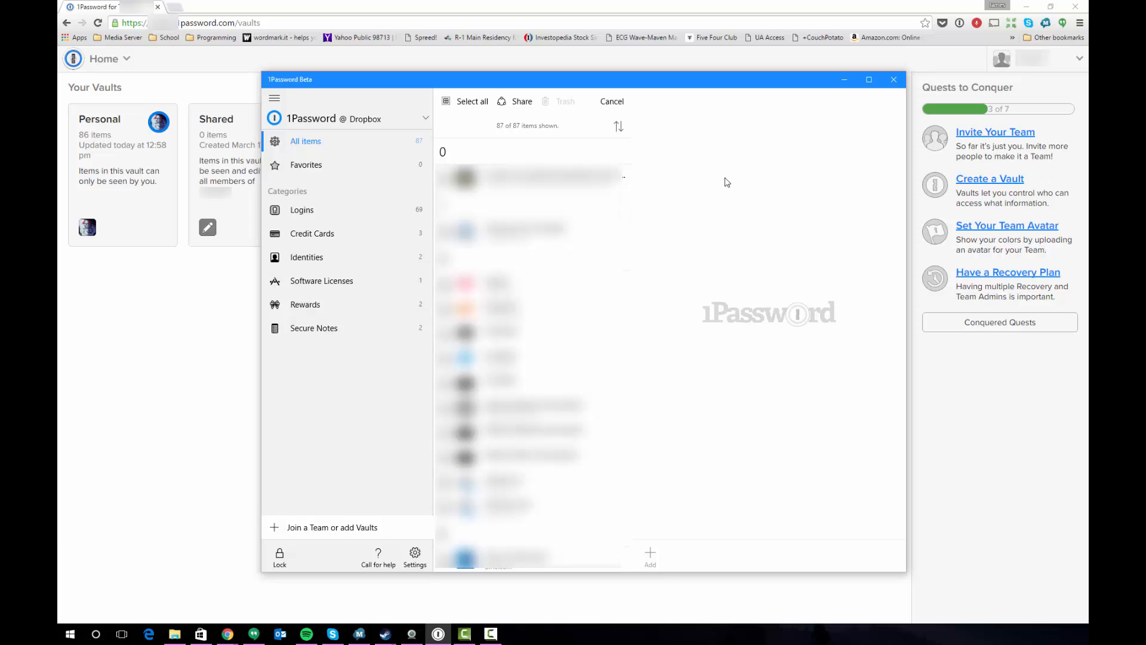
mouse_move(737, 191)
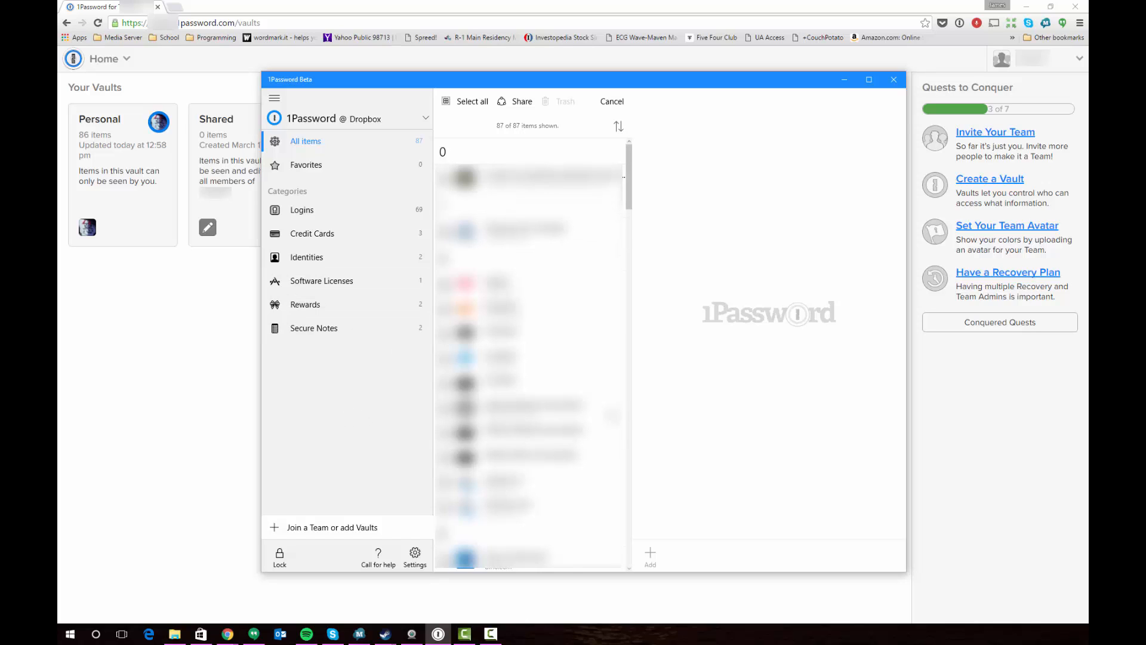
mouse_move(187, 335)
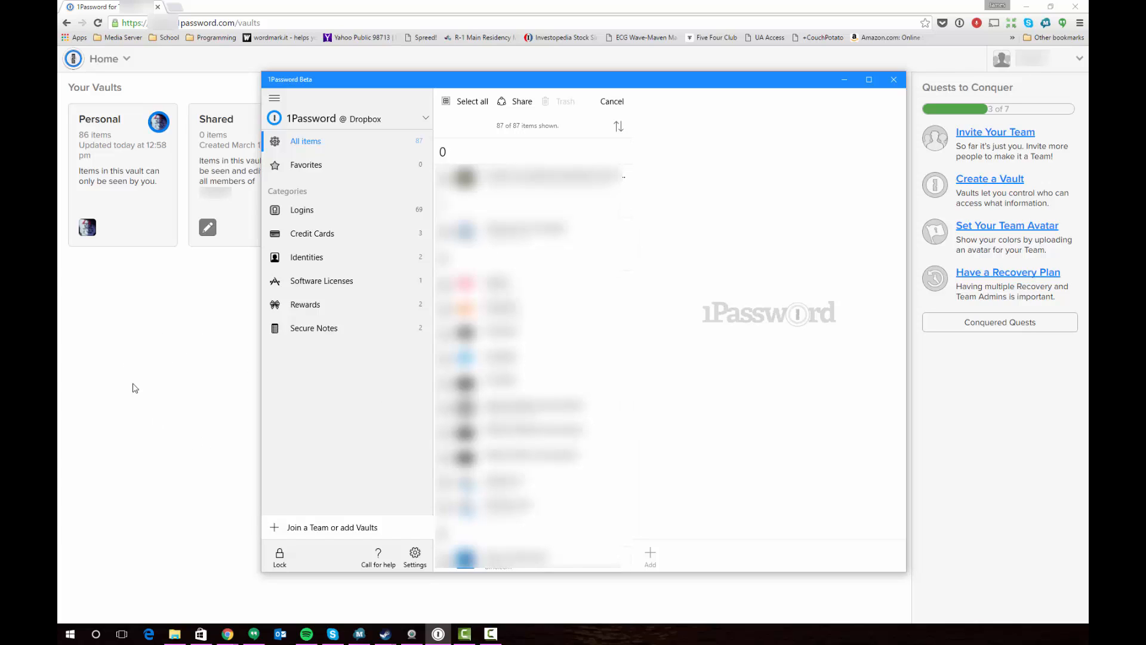
mouse_move(80, 353)
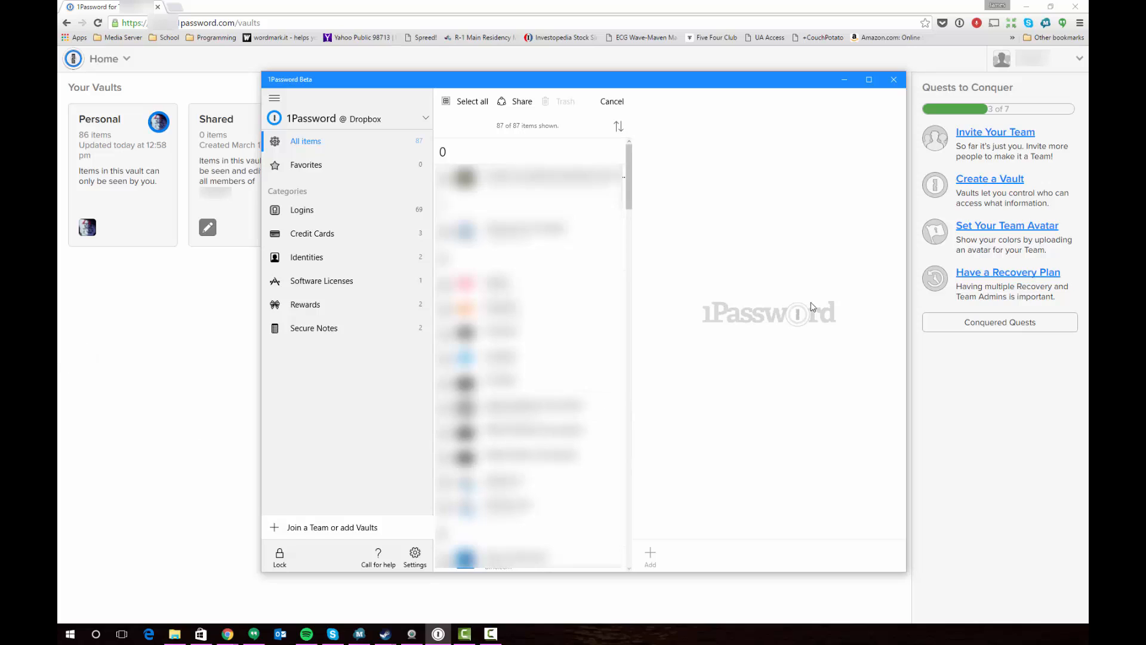
mouse_move(833, 366)
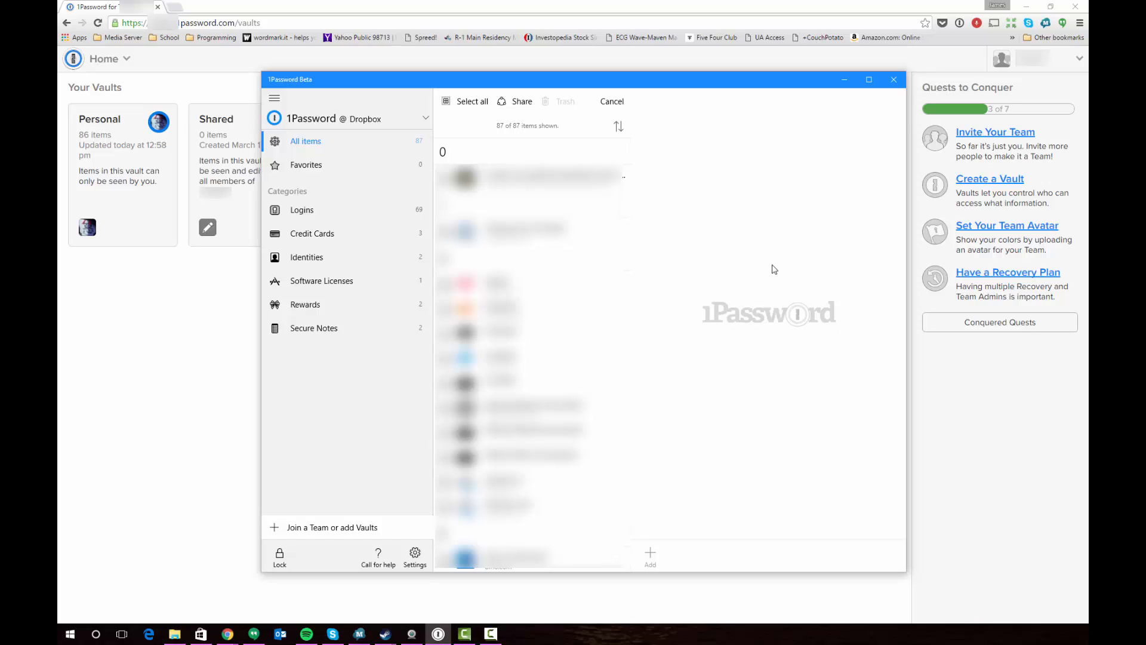
mouse_move(699, 271)
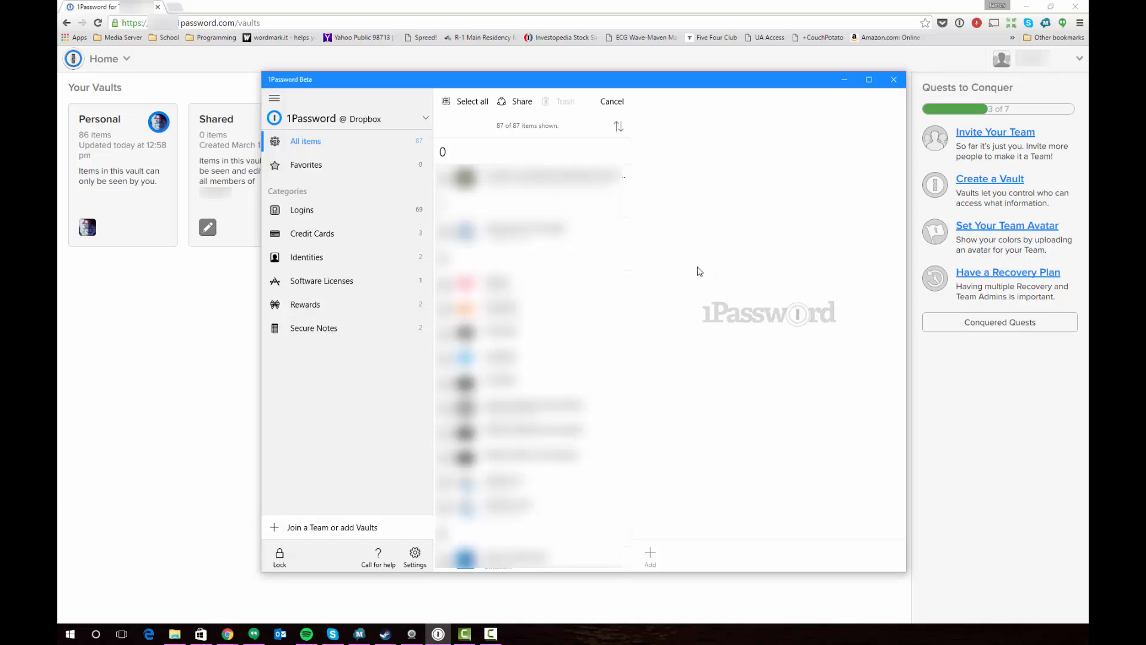
mouse_move(683, 346)
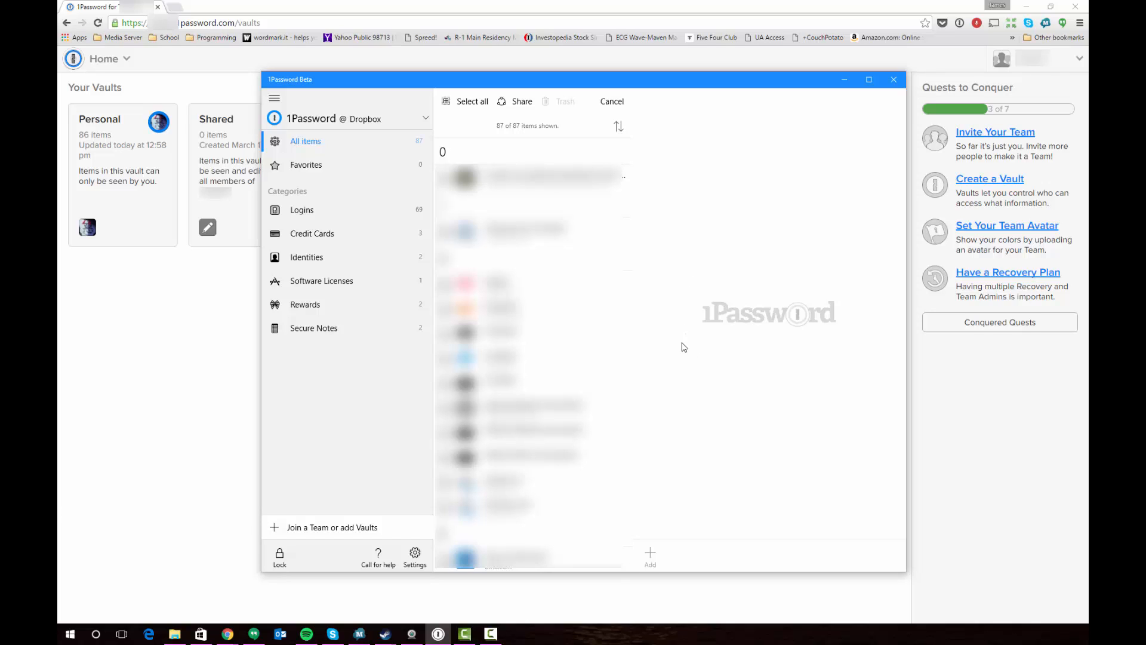
mouse_move(679, 327)
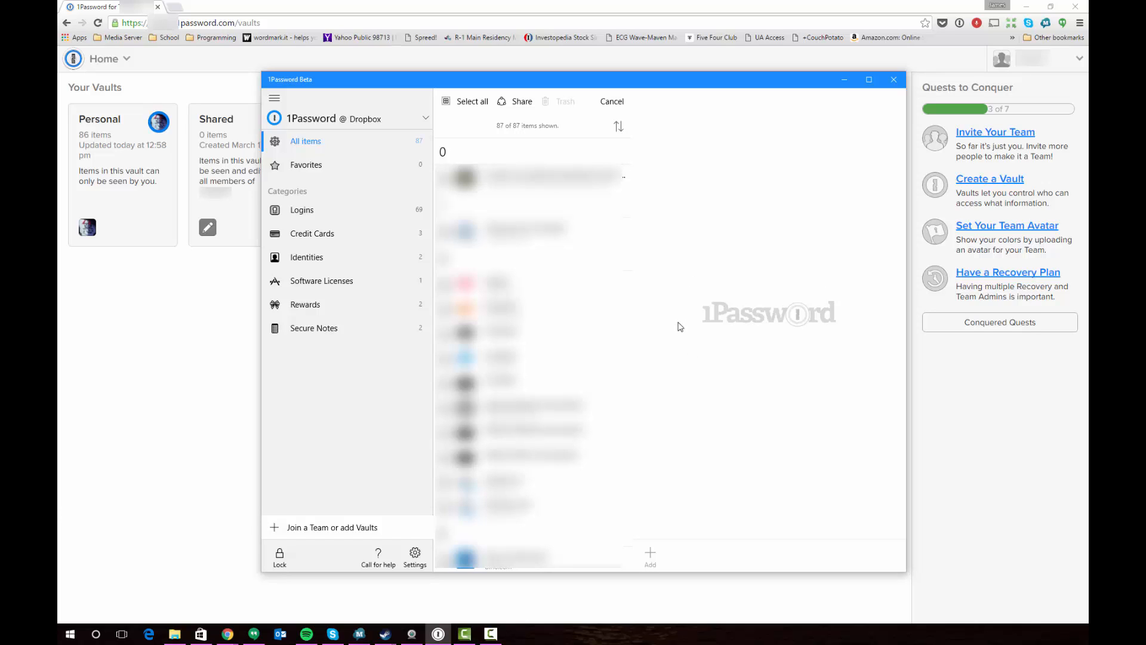
mouse_move(676, 284)
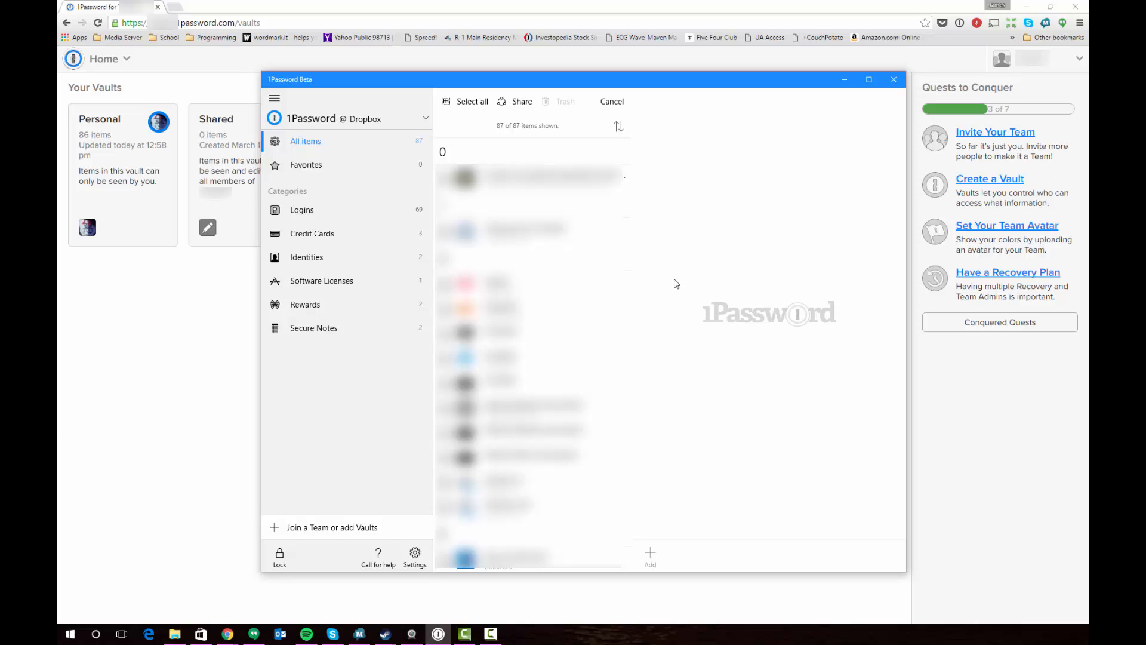
mouse_move(679, 278)
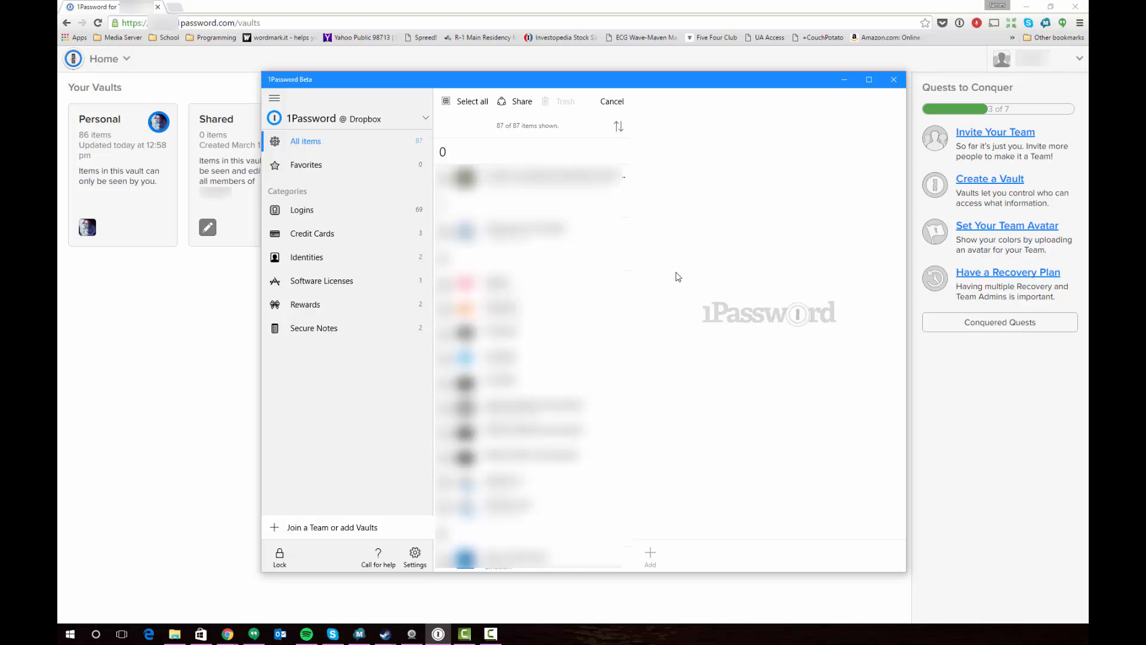
mouse_move(697, 271)
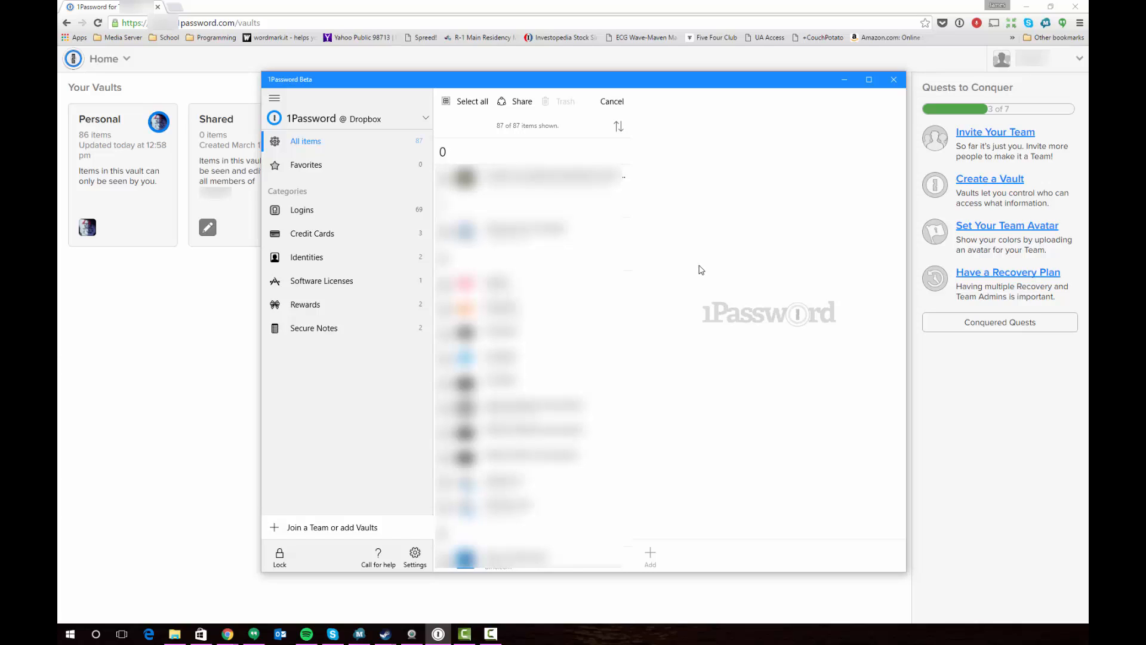
mouse_move(712, 266)
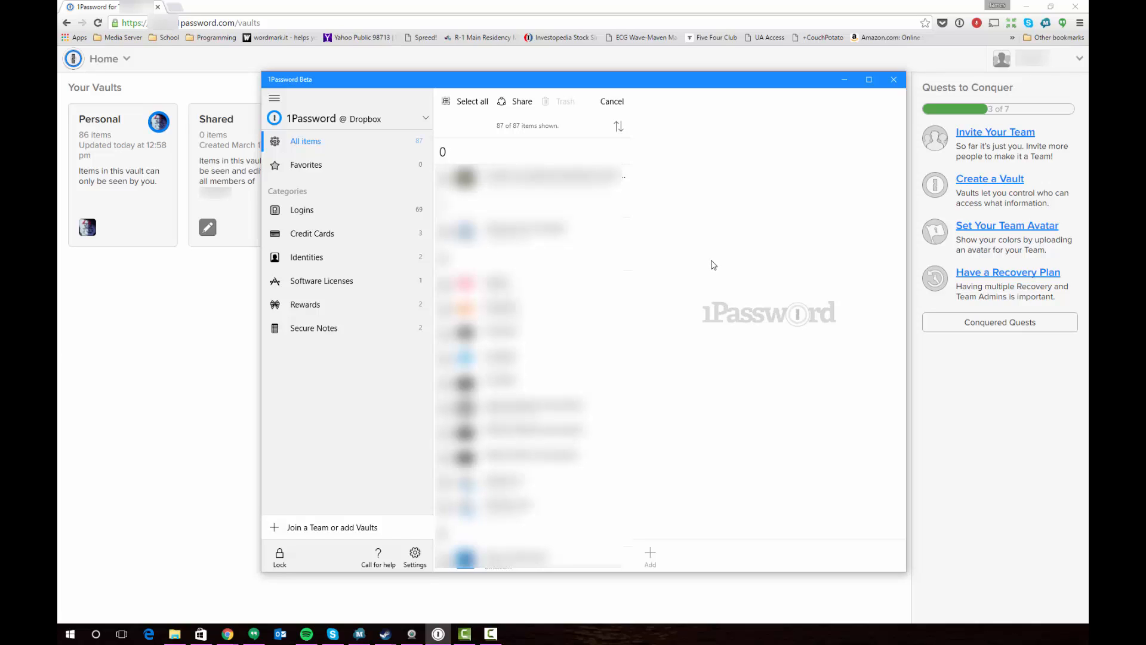
mouse_move(681, 184)
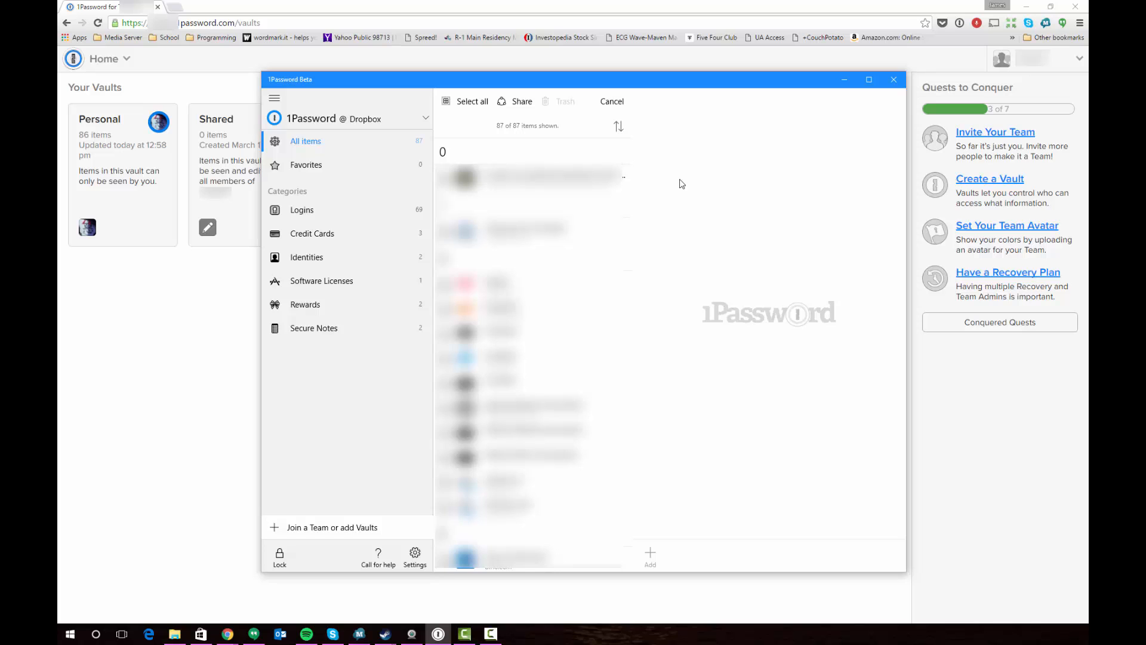
mouse_move(744, 110)
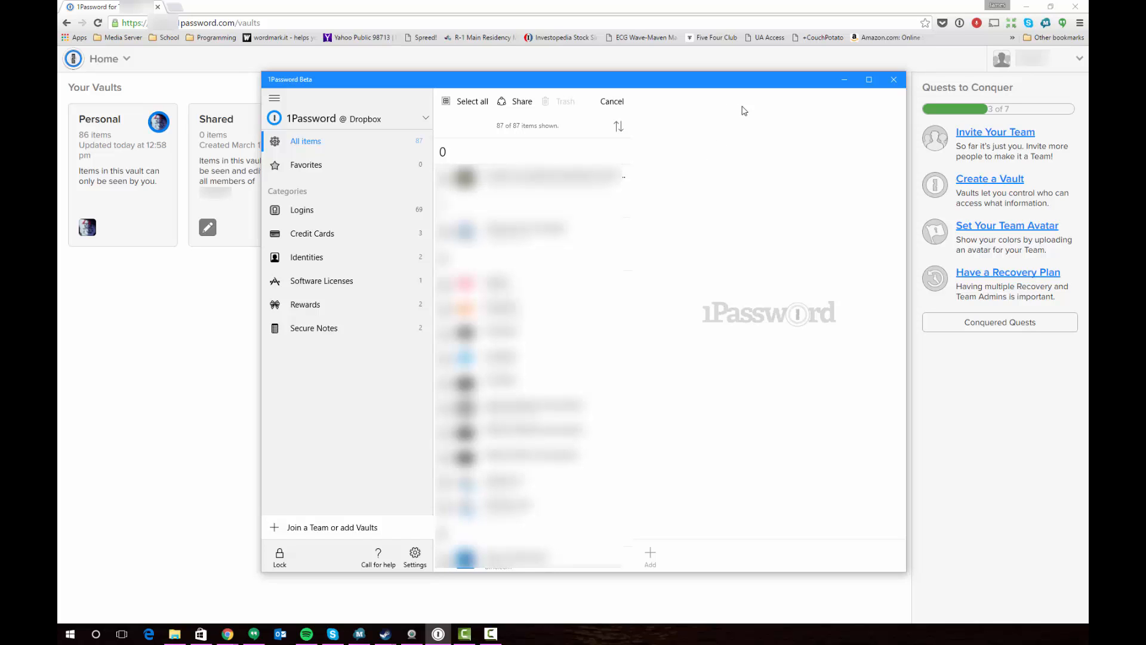
mouse_move(785, 81)
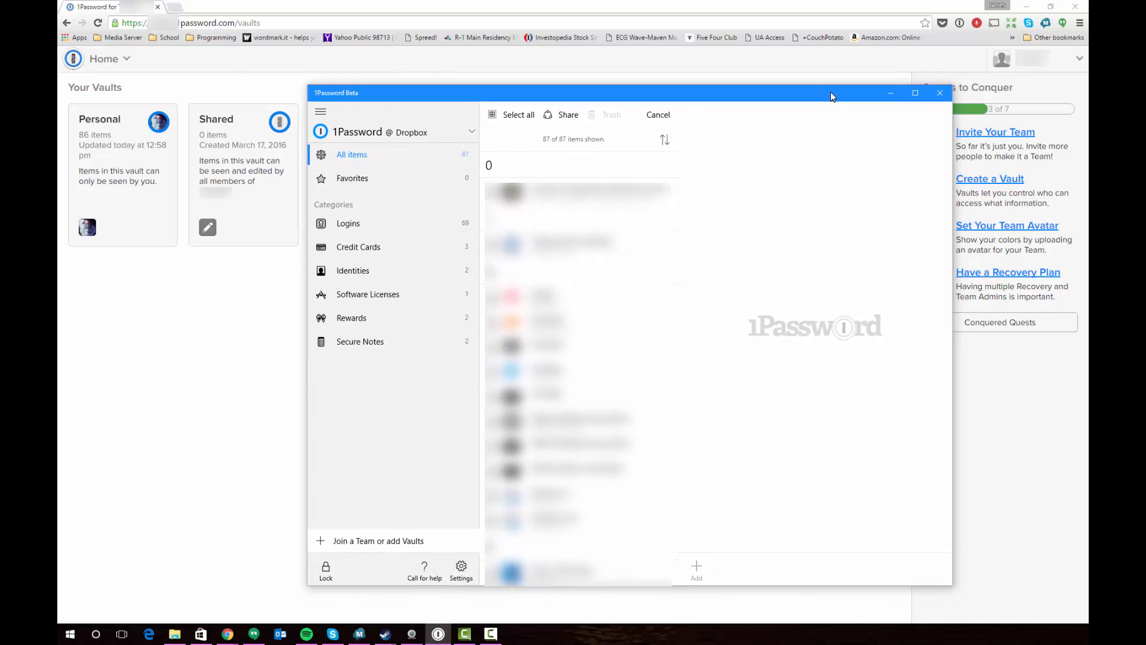
drag(831, 97, 832, 91)
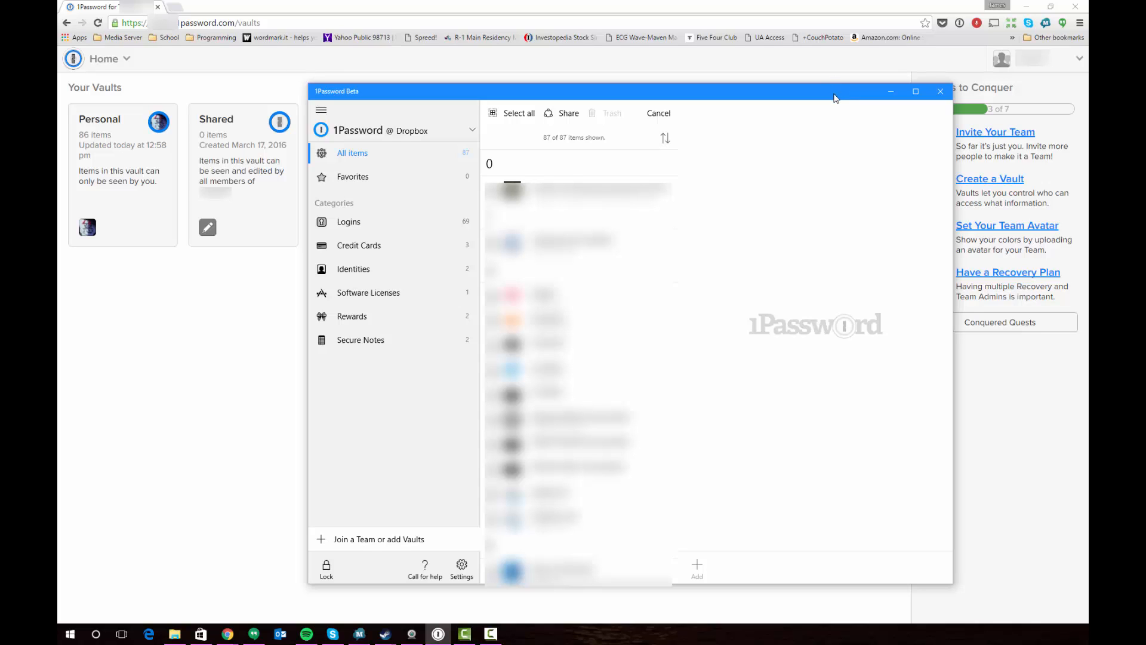
mouse_move(840, 320)
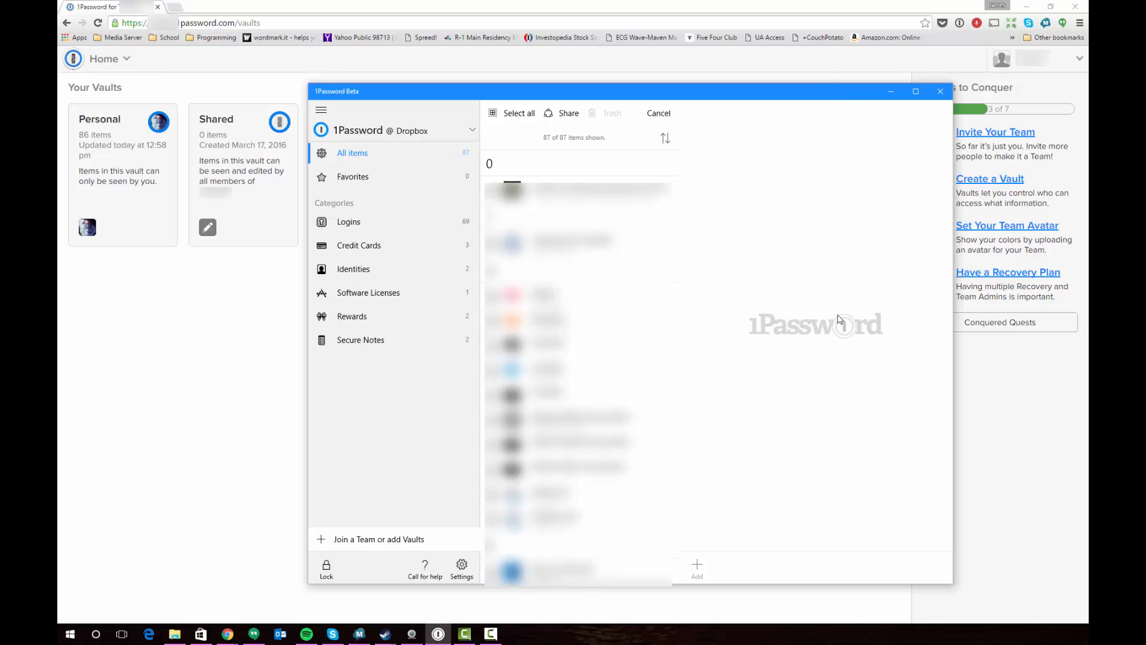
mouse_move(948, 586)
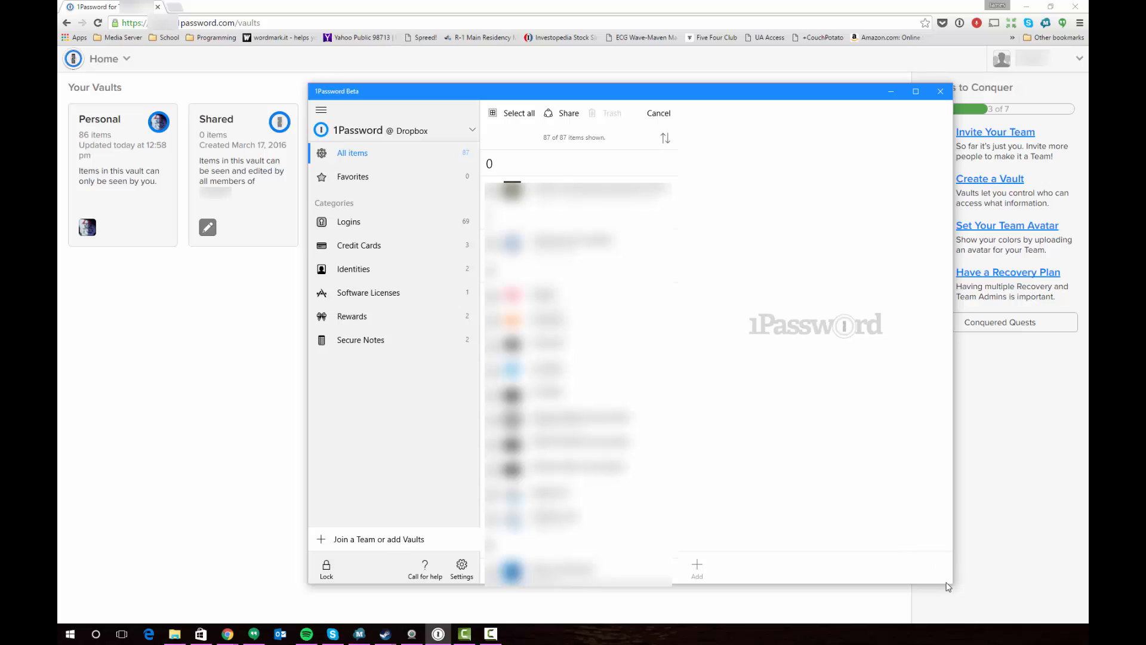
mouse_move(905, 510)
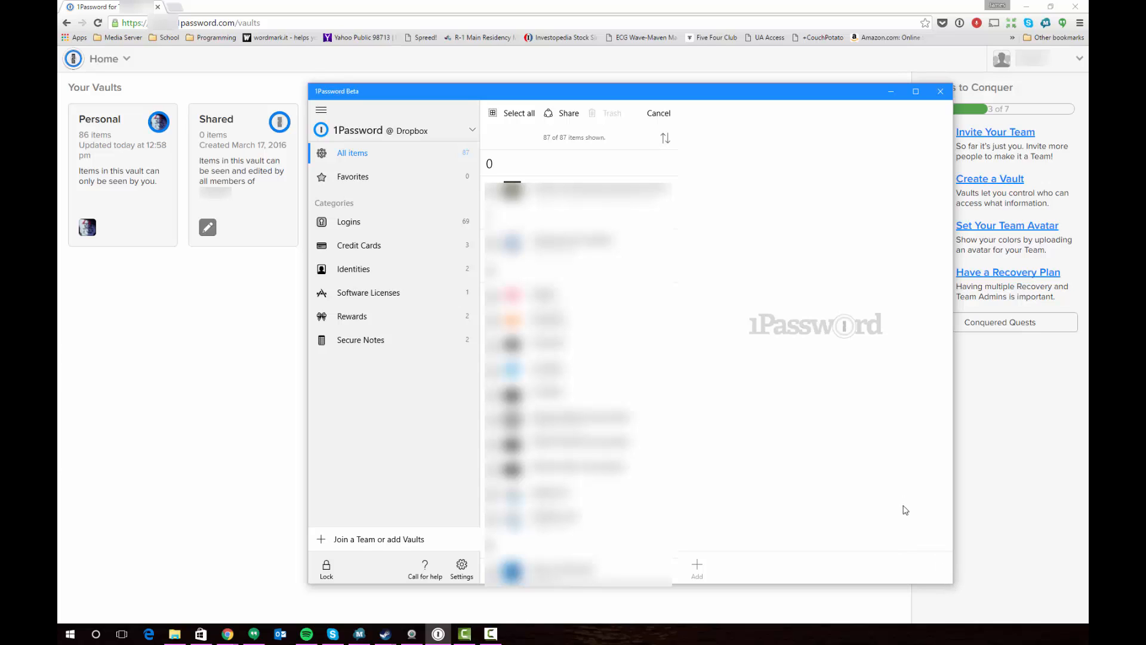
mouse_move(842, 348)
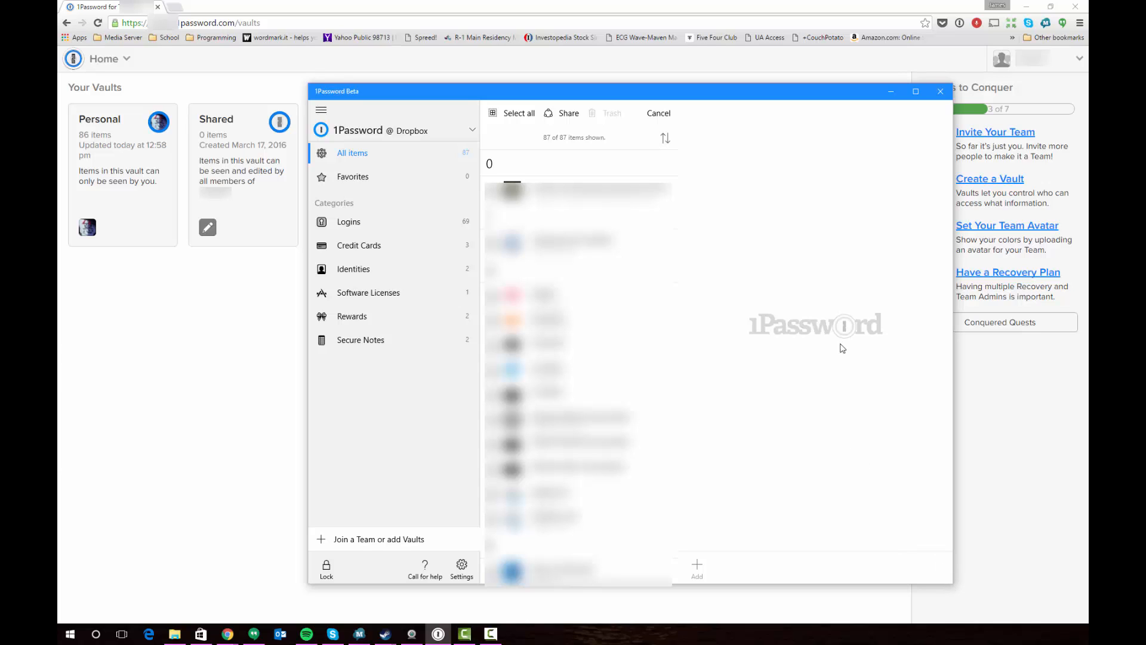
mouse_move(960, 283)
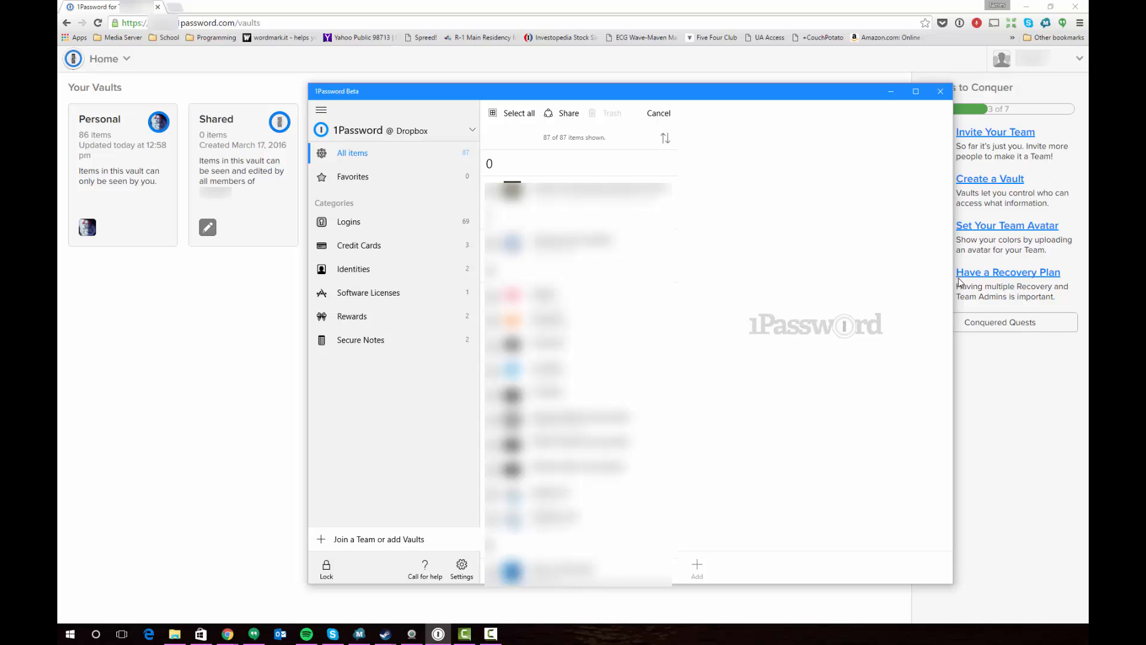